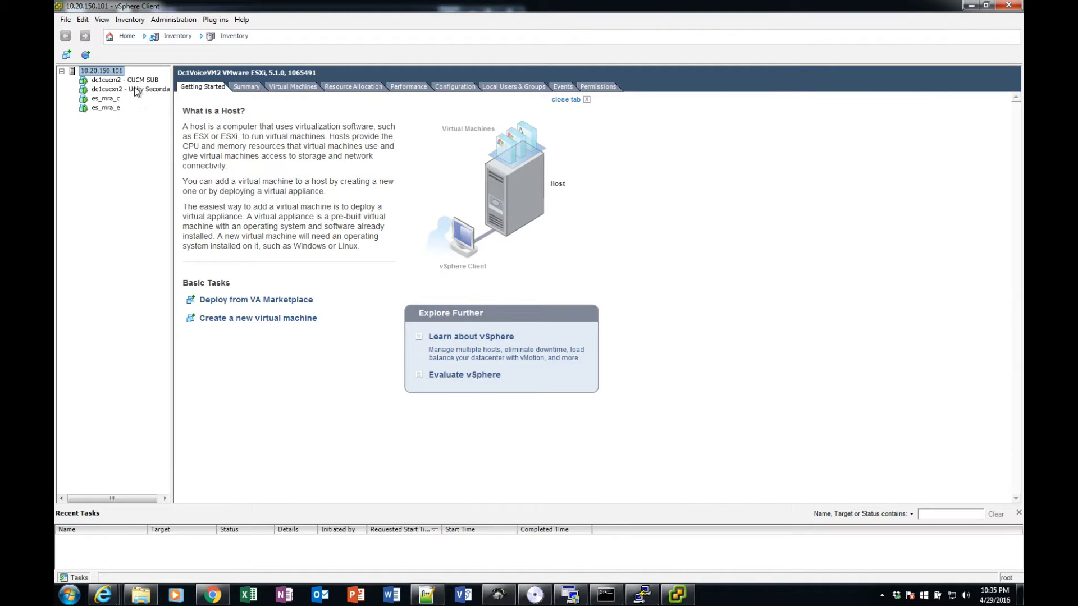
{"action": "mouse_move", "coordinate": [174, 110]}
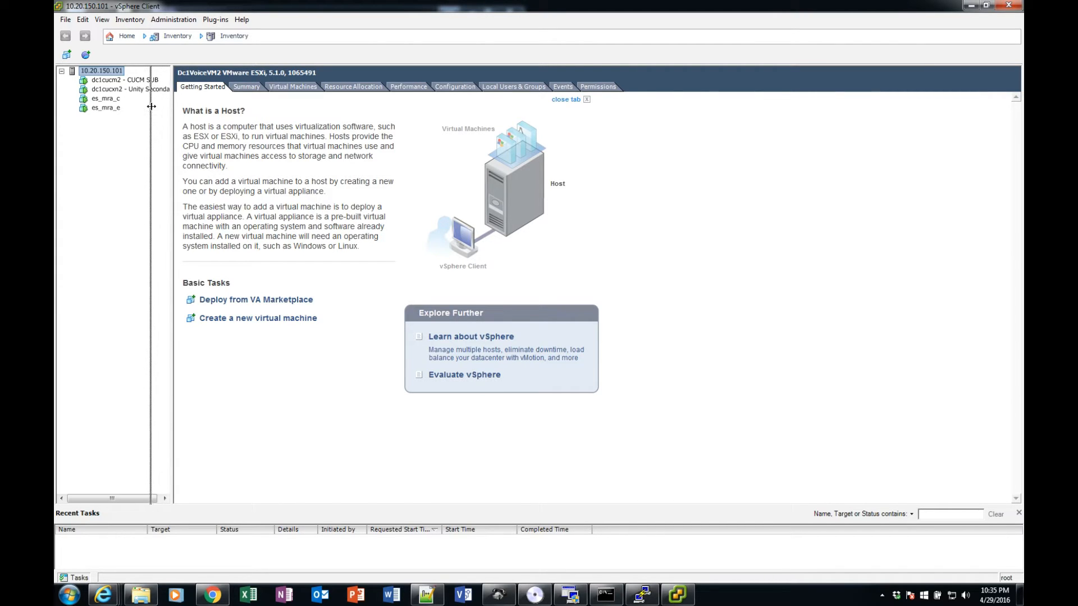
- Narrow the inventory pane and select the dc1cucxn2 - Unity Secondary virtual machine
{"action": "left_click_drag", "start_coordinate": [151, 107], "coordinate": [126, 96]}
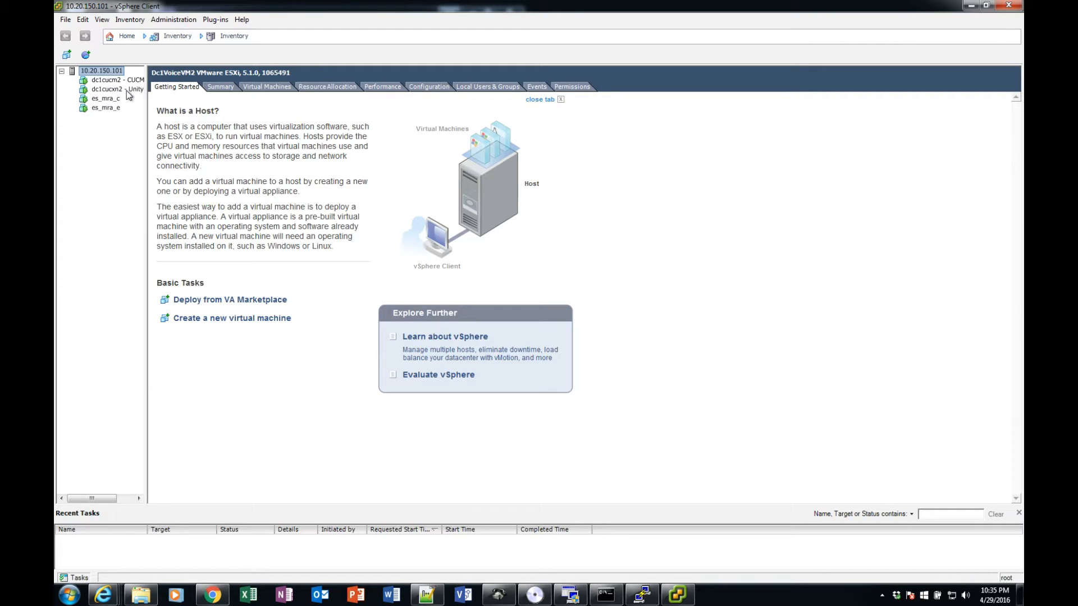
{"action": "left_click", "coordinate": [115, 89]}
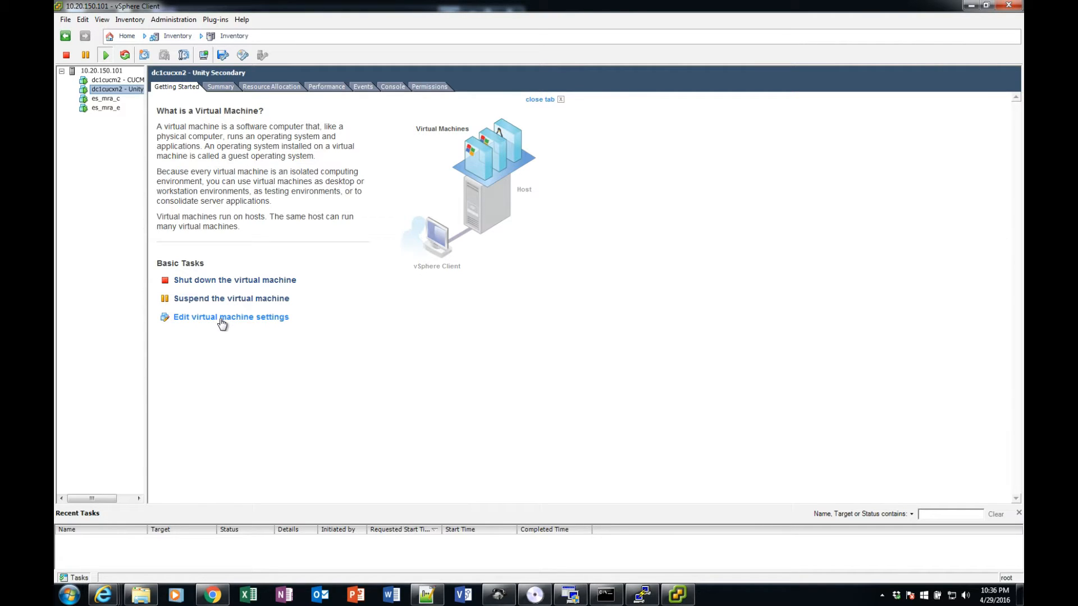
{"action": "mouse_move", "coordinate": [267, 524]}
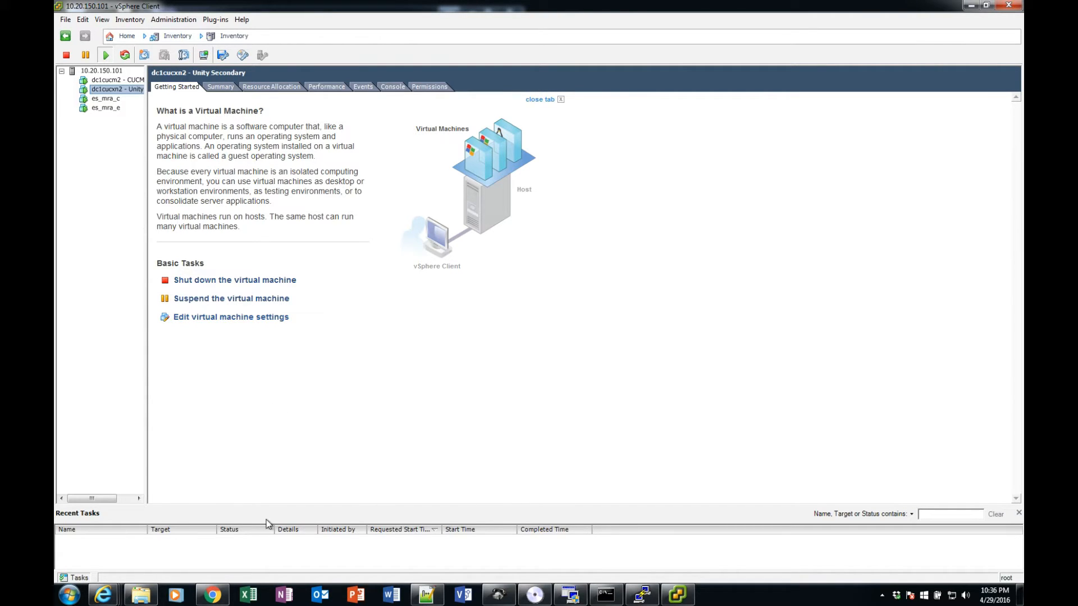
{"action": "mouse_move", "coordinate": [243, 321]}
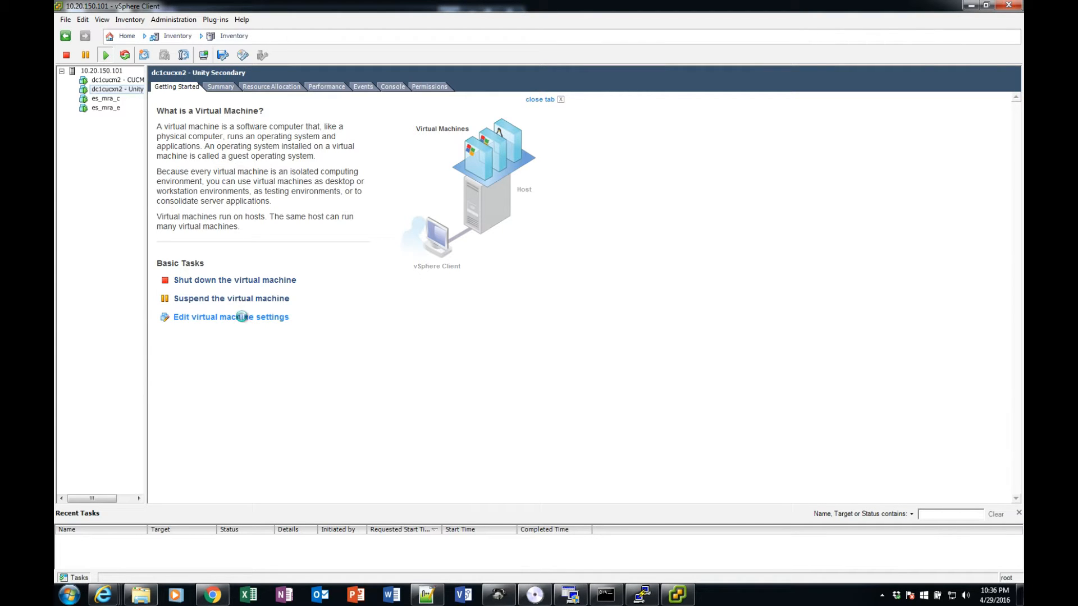
- Point CD/DVD drive 1 to the Refresh upgrade ISO in UC Images and apply
{"action": "left_click", "coordinate": [230, 317]}
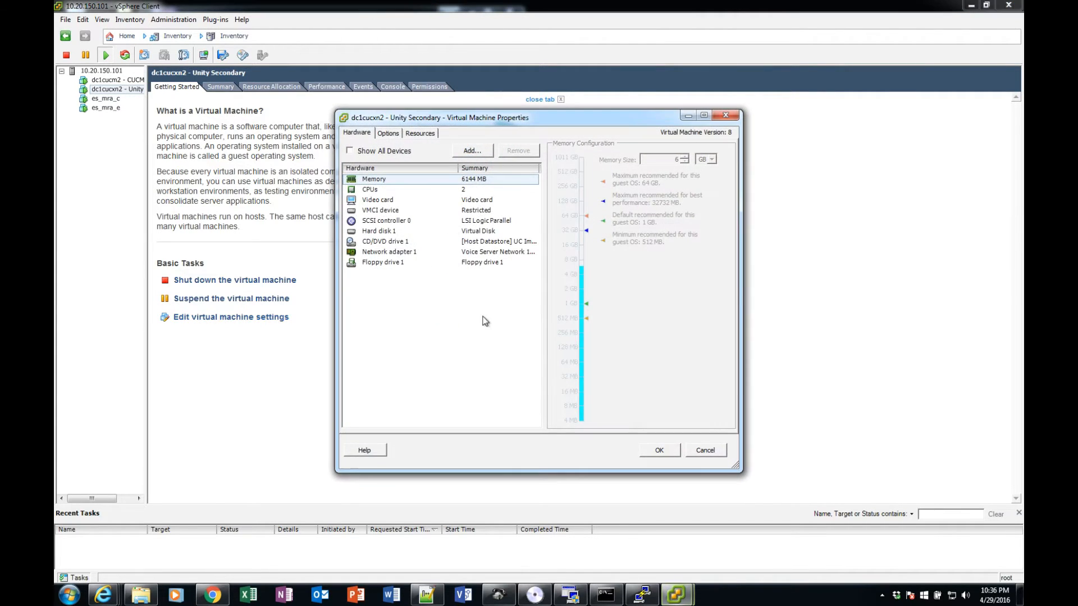
{"action": "mouse_move", "coordinate": [398, 246]}
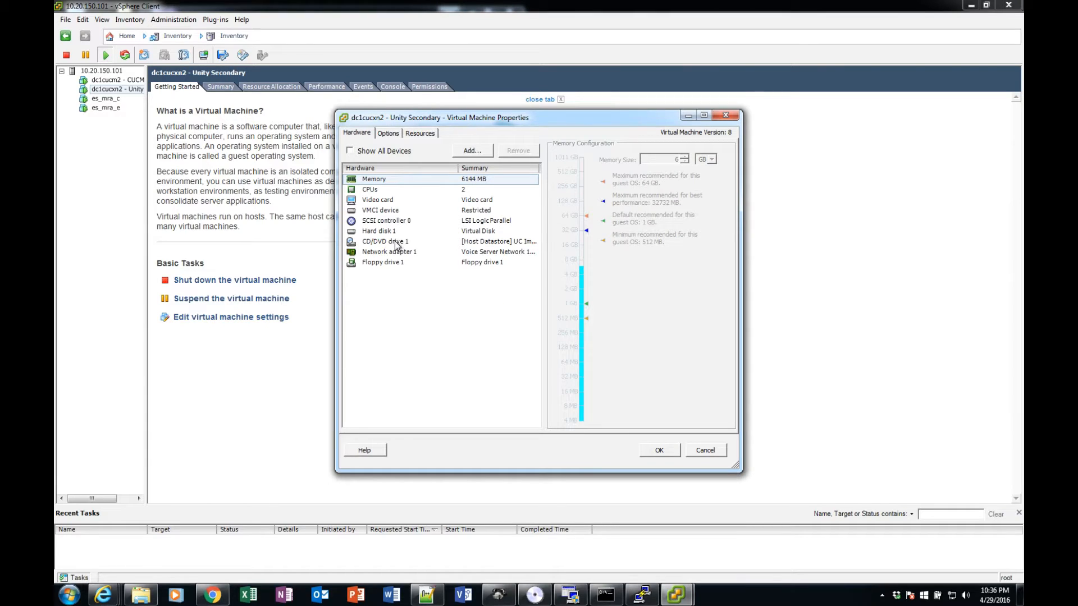
{"action": "left_click", "coordinate": [385, 241]}
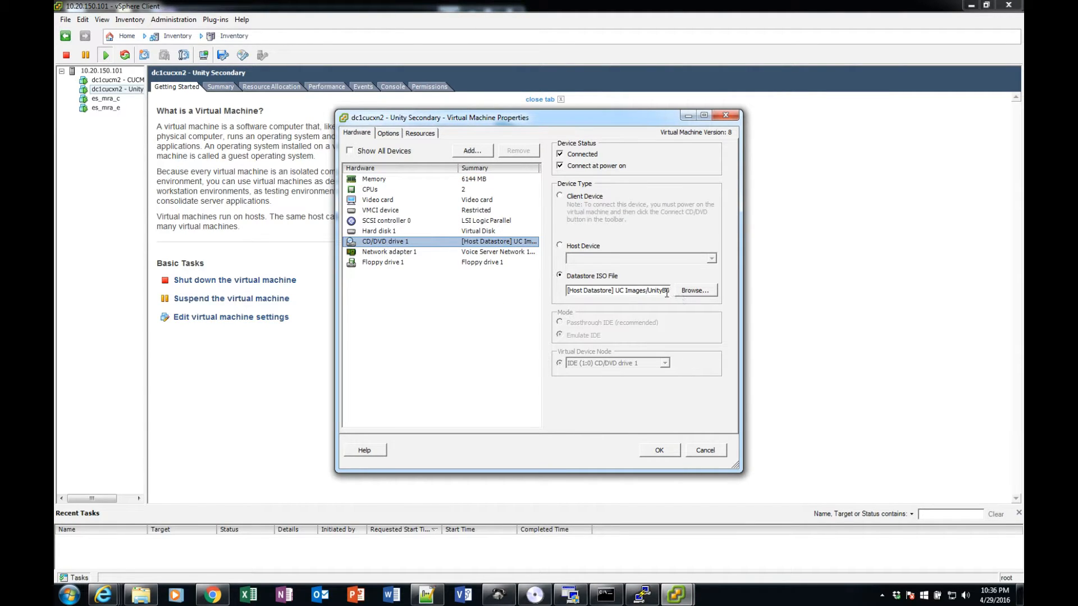
{"action": "double_click", "coordinate": [656, 290]}
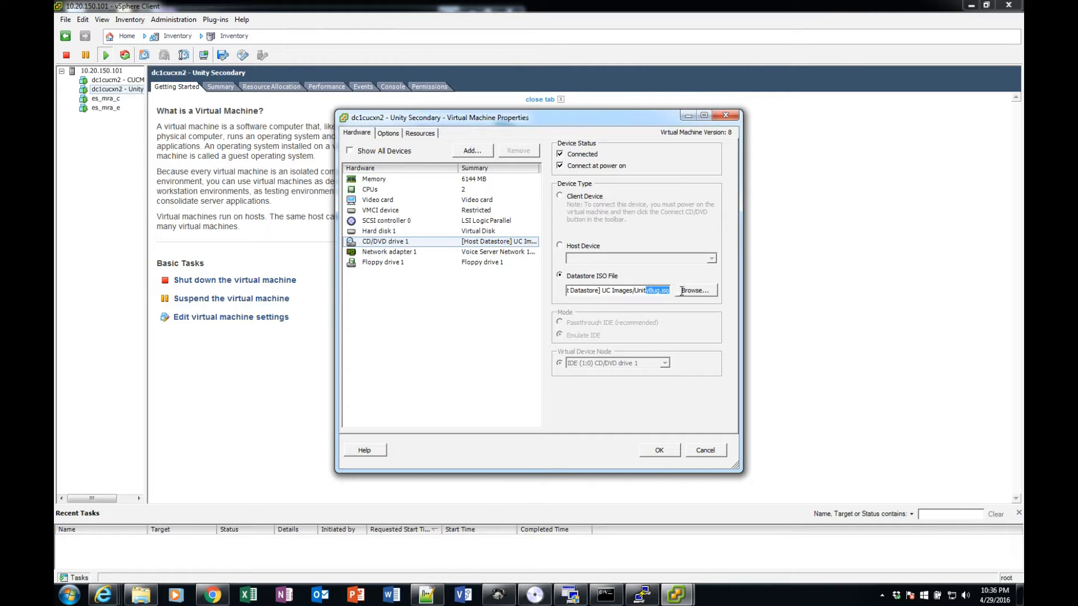
{"action": "left_click", "coordinate": [694, 291]}
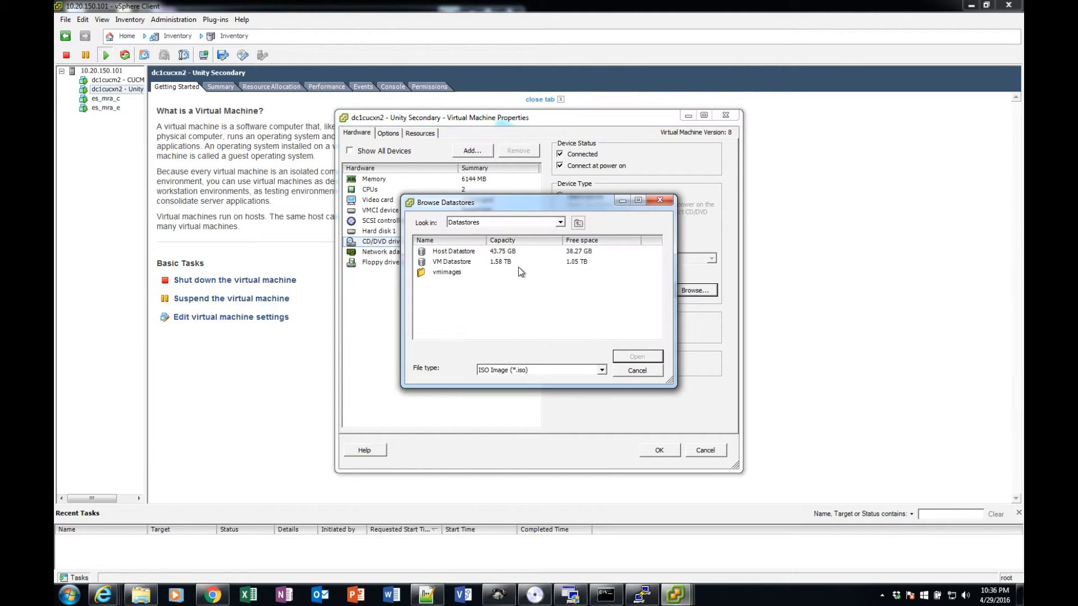
{"action": "mouse_move", "coordinate": [457, 257]}
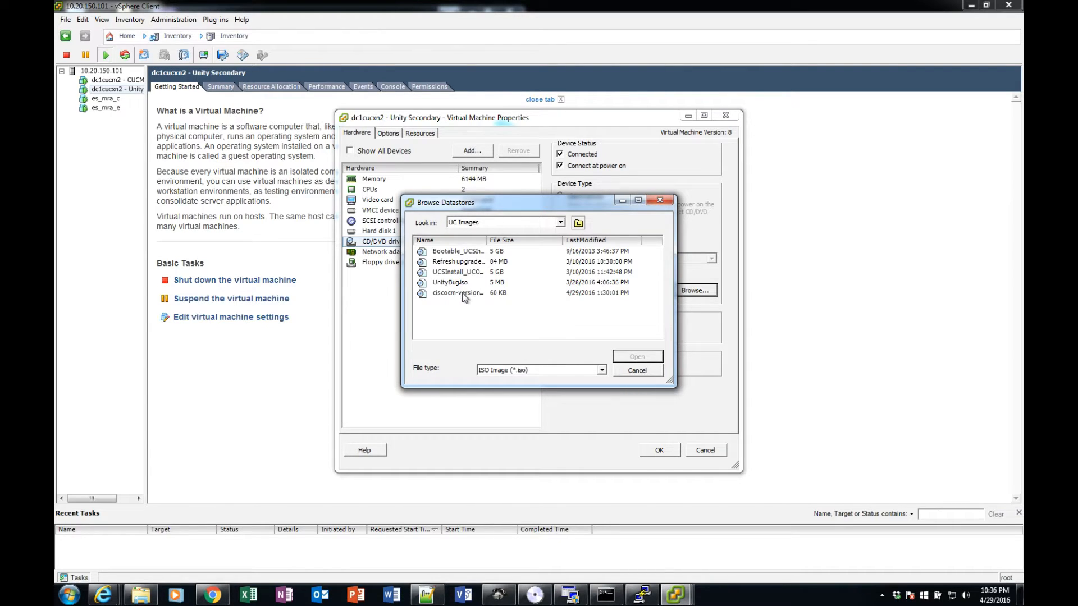
{"action": "mouse_move", "coordinate": [471, 275]}
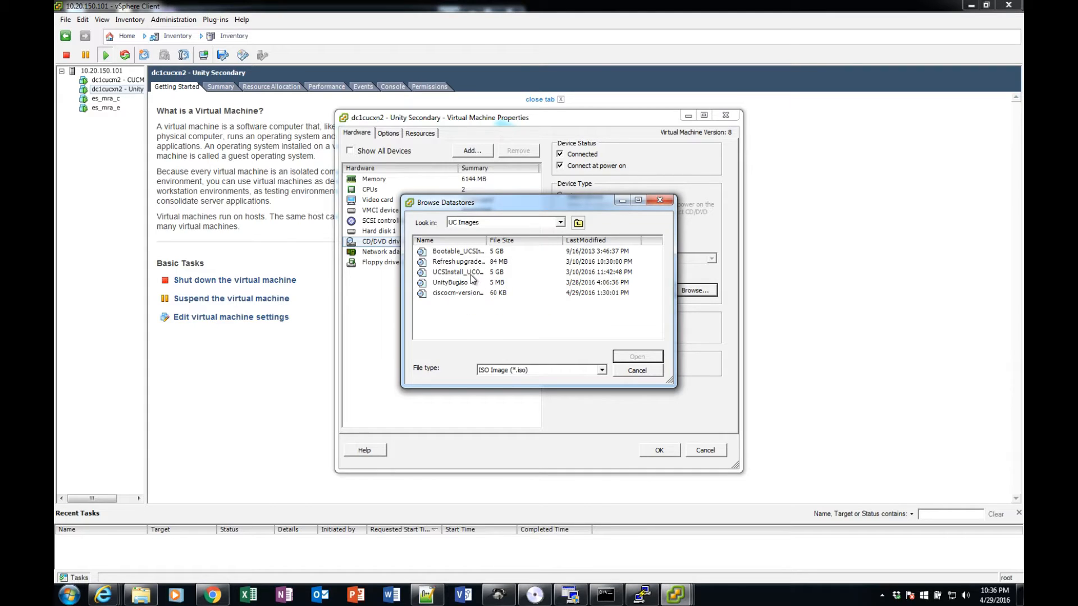
{"action": "left_click", "coordinate": [458, 262]}
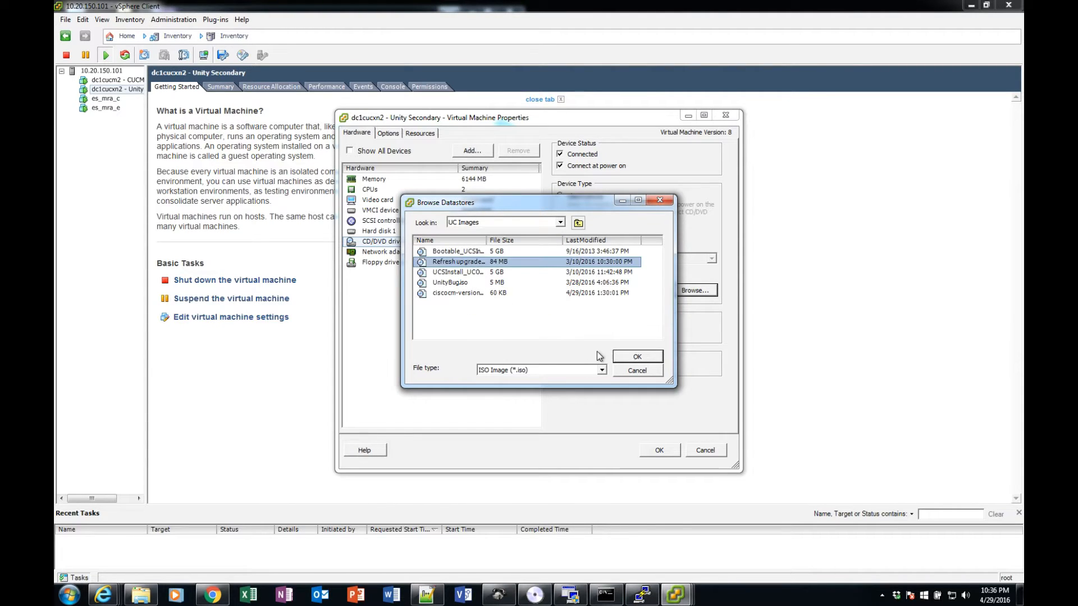
{"action": "left_click", "coordinate": [636, 356]}
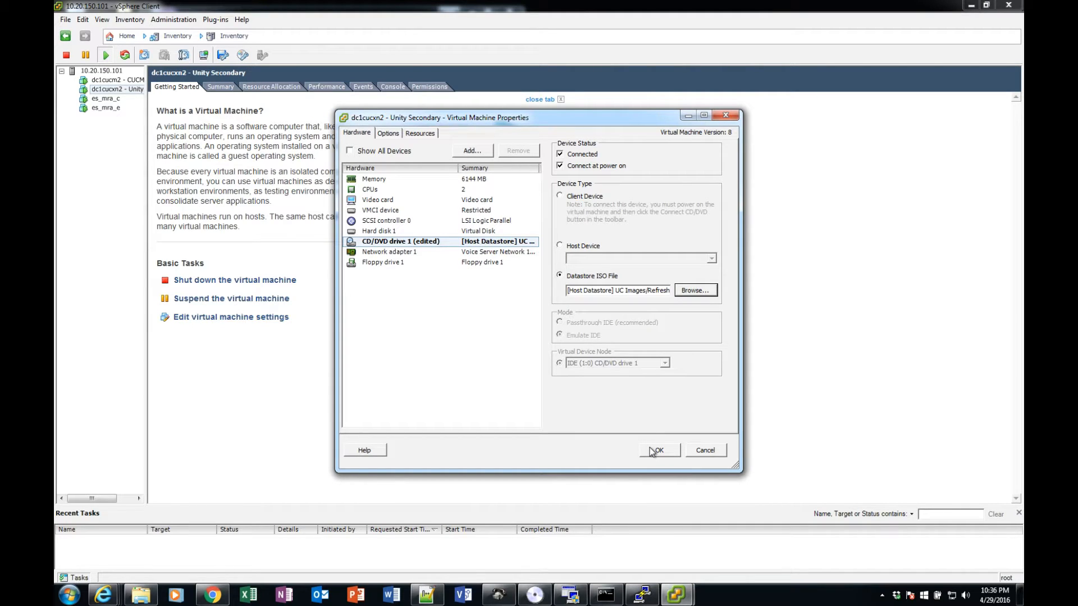
{"action": "left_click", "coordinate": [656, 450]}
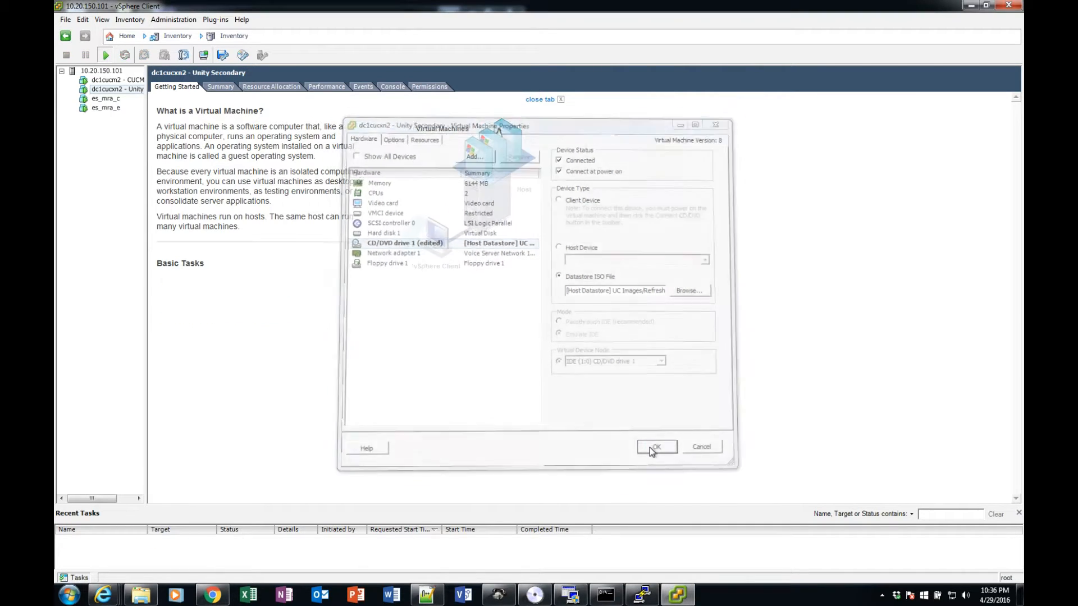
{"action": "left_click", "coordinate": [655, 447]}
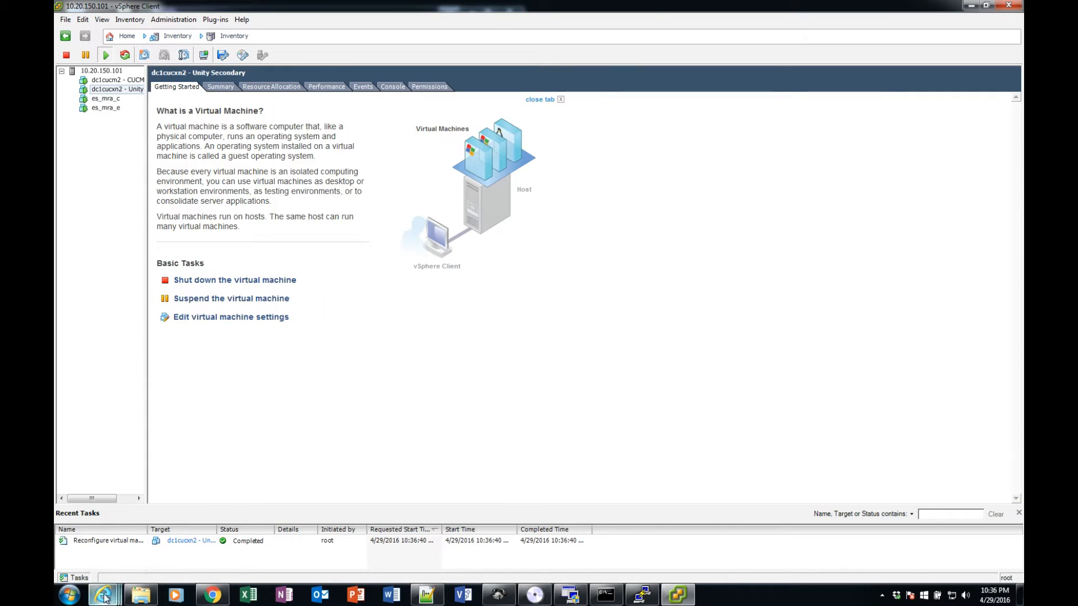
- Log in to Cisco Unified OS Administration and open the Software Upgrades menu
{"action": "left_click", "coordinate": [104, 594]}
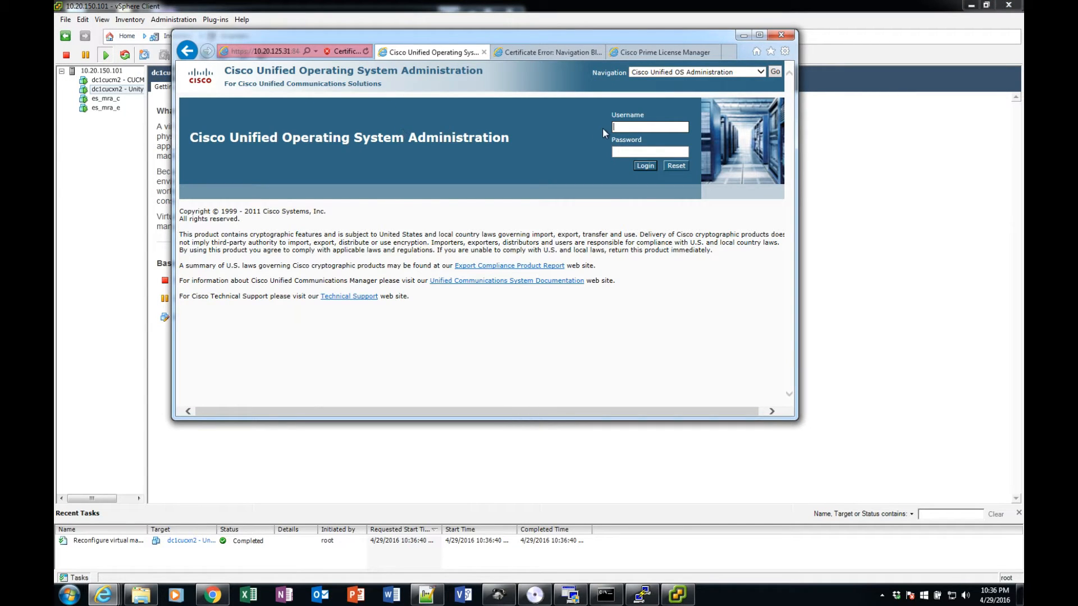
{"action": "left_click", "coordinate": [648, 126]}
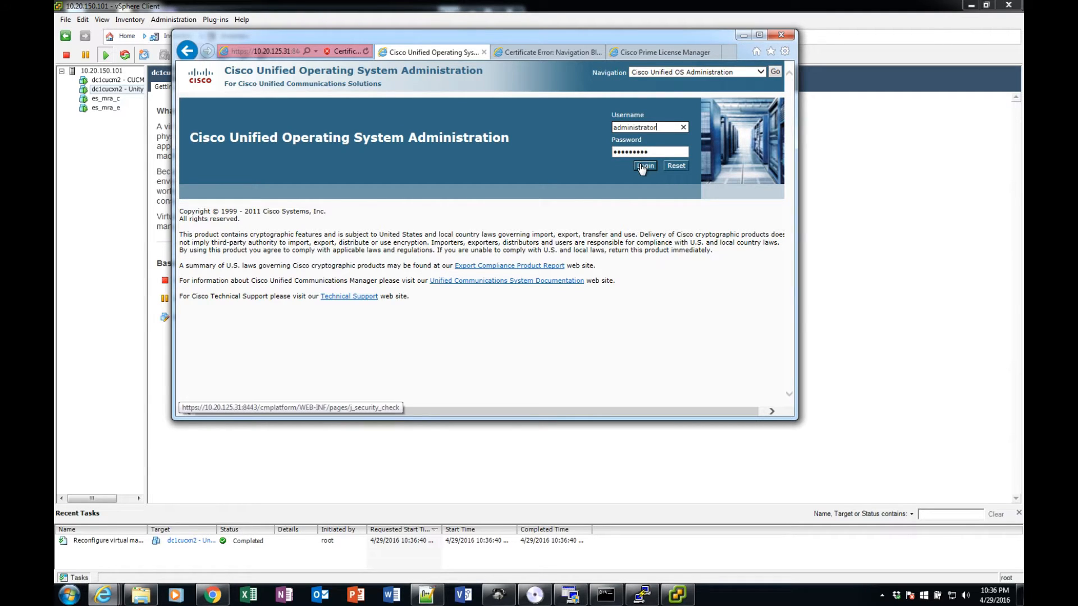
{"action": "left_click", "coordinate": [643, 165]}
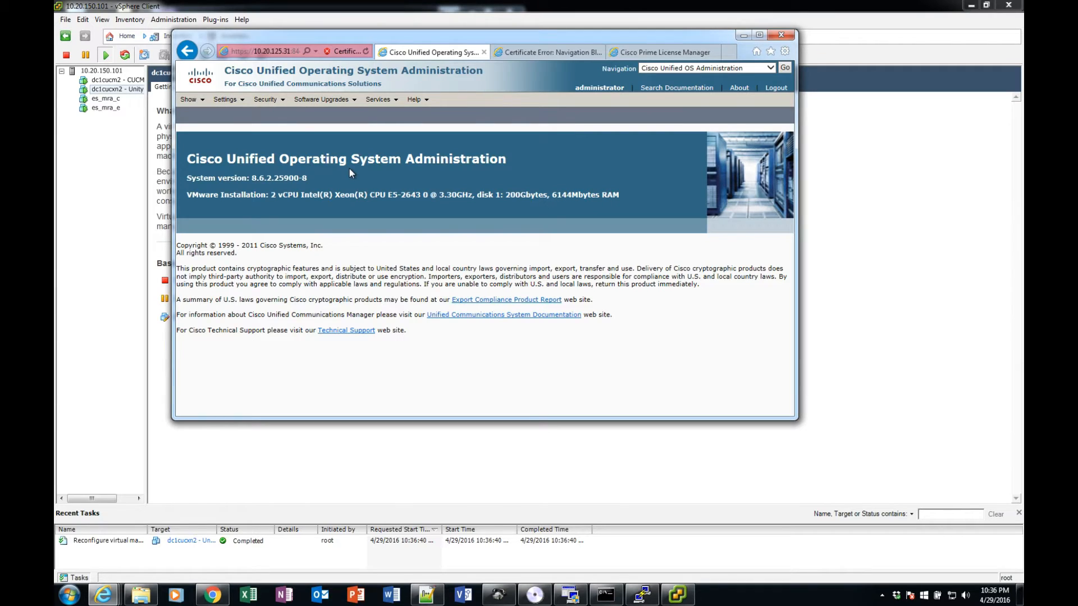
{"action": "left_click", "coordinate": [321, 99]}
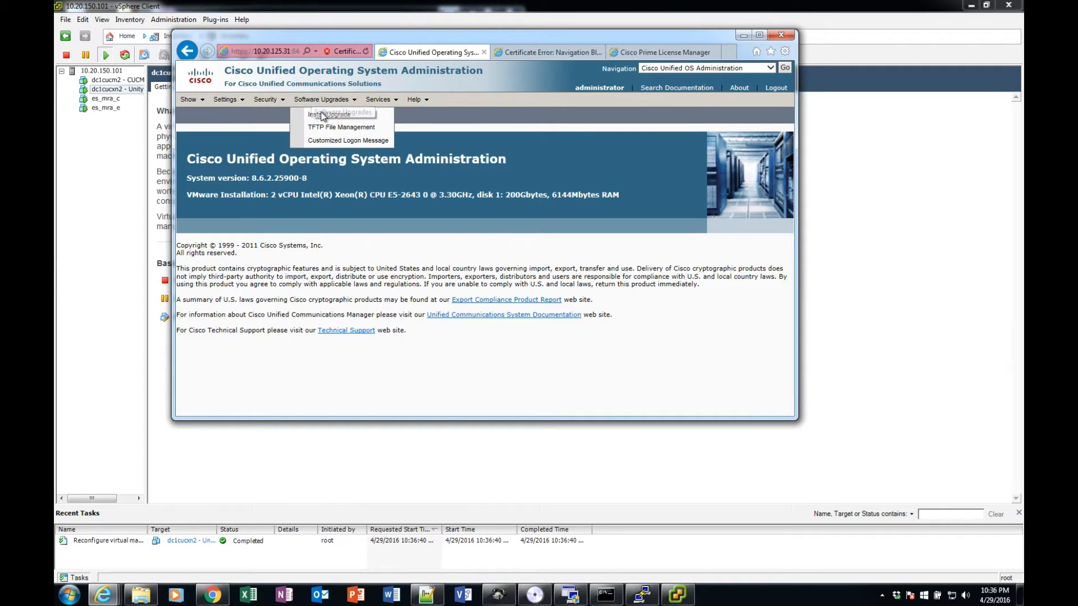
- Install from DVD directory '/' and submit ciscocm.version3-keys.cop.sgn
{"action": "left_click", "coordinate": [330, 114]}
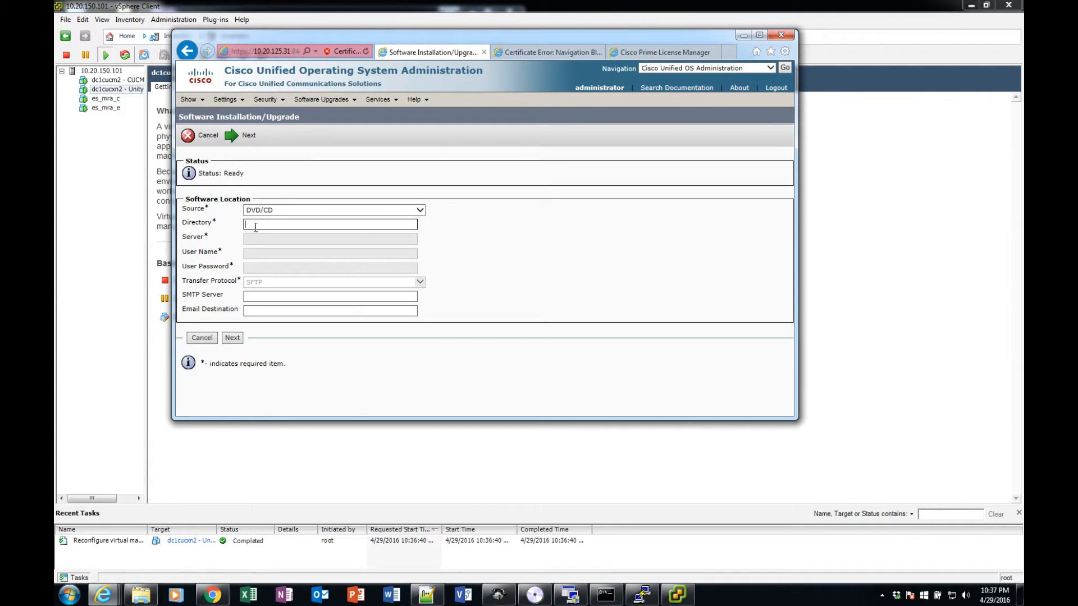
{"action": "type", "text": "/"}
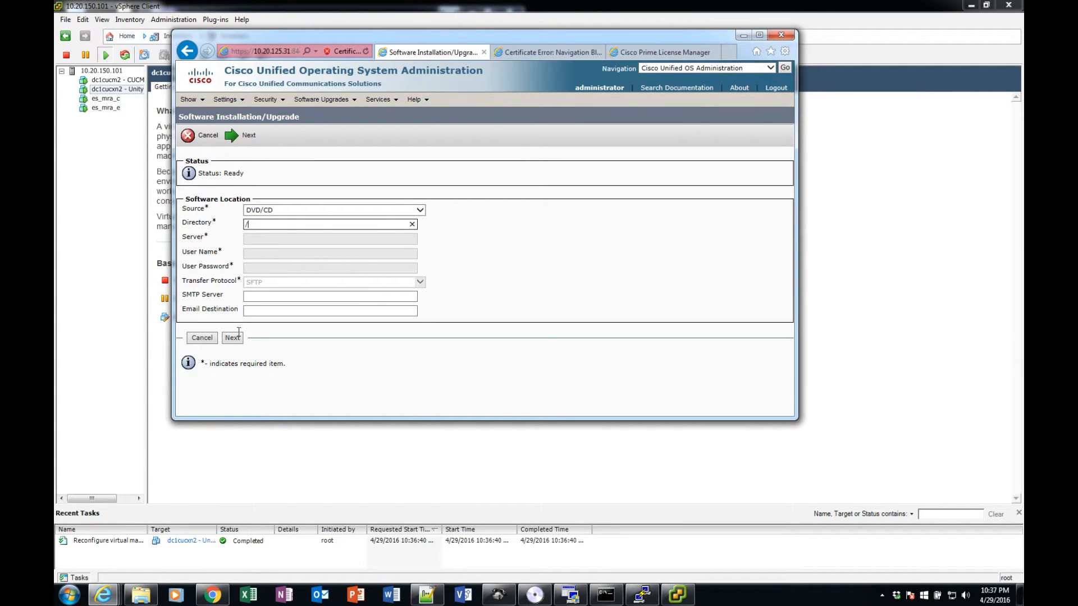
{"action": "left_click", "coordinate": [232, 337]}
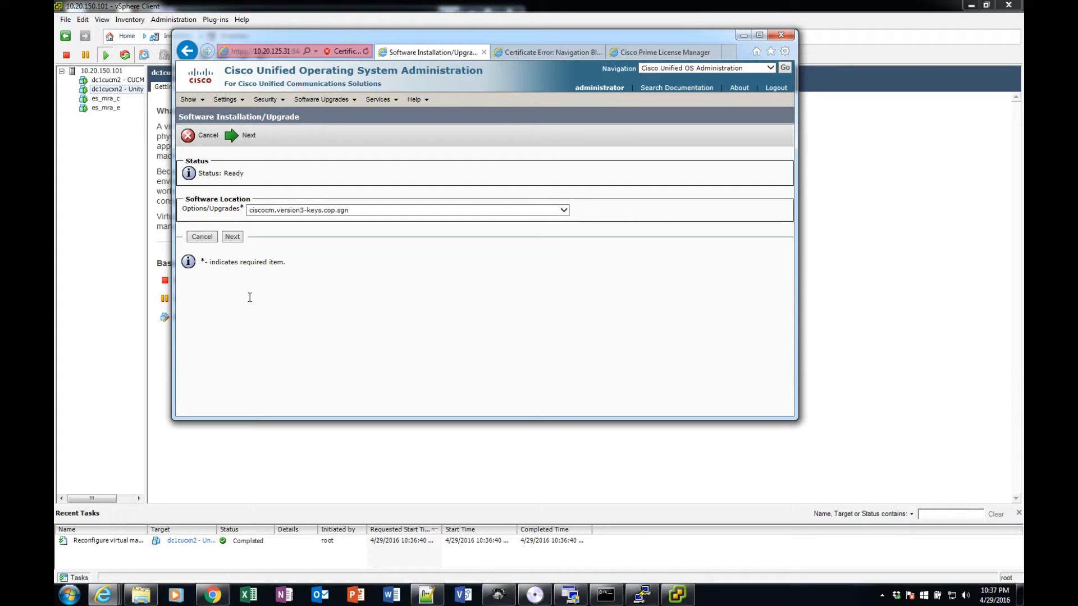
{"action": "left_click", "coordinate": [562, 209]}
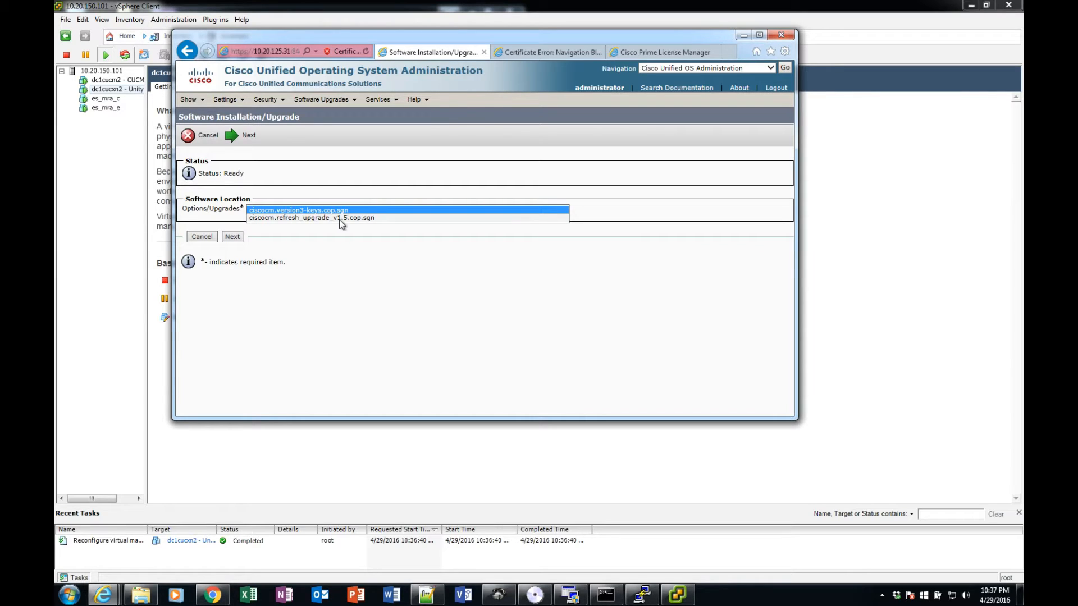
{"action": "left_click", "coordinate": [298, 209]}
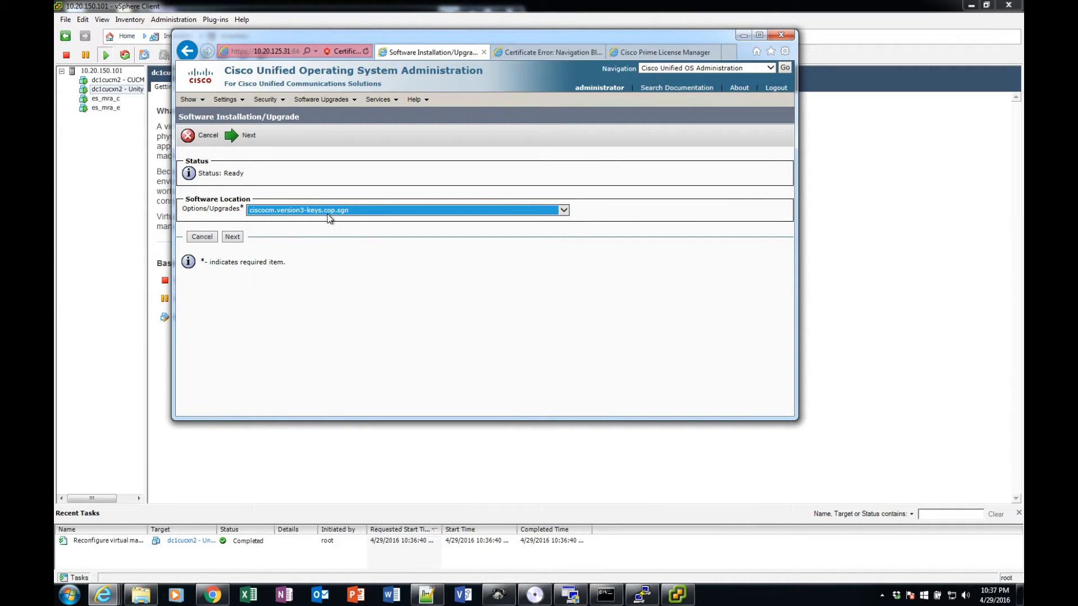
{"action": "mouse_move", "coordinate": [327, 235]}
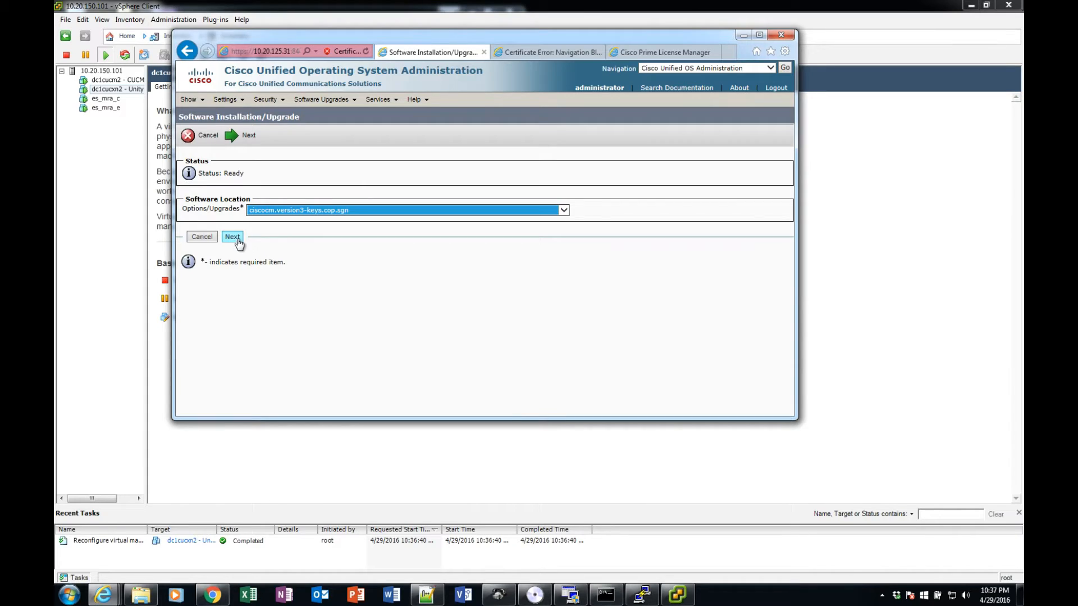
{"action": "left_click", "coordinate": [232, 237]}
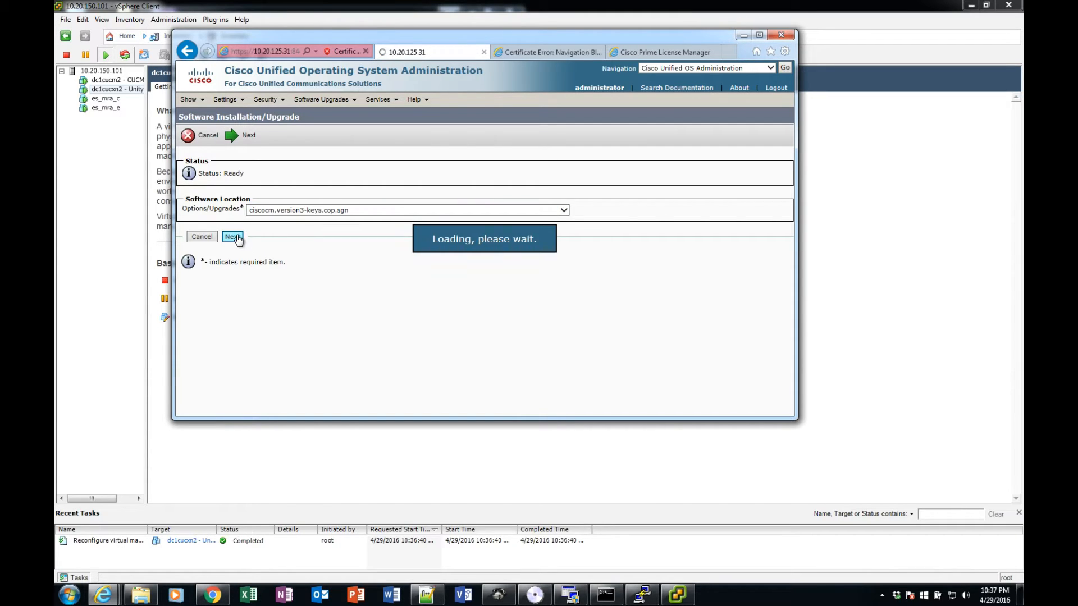
- Pass the File Checksum Details page and start installing the version3 keys COP file
{"action": "left_click", "coordinate": [232, 236]}
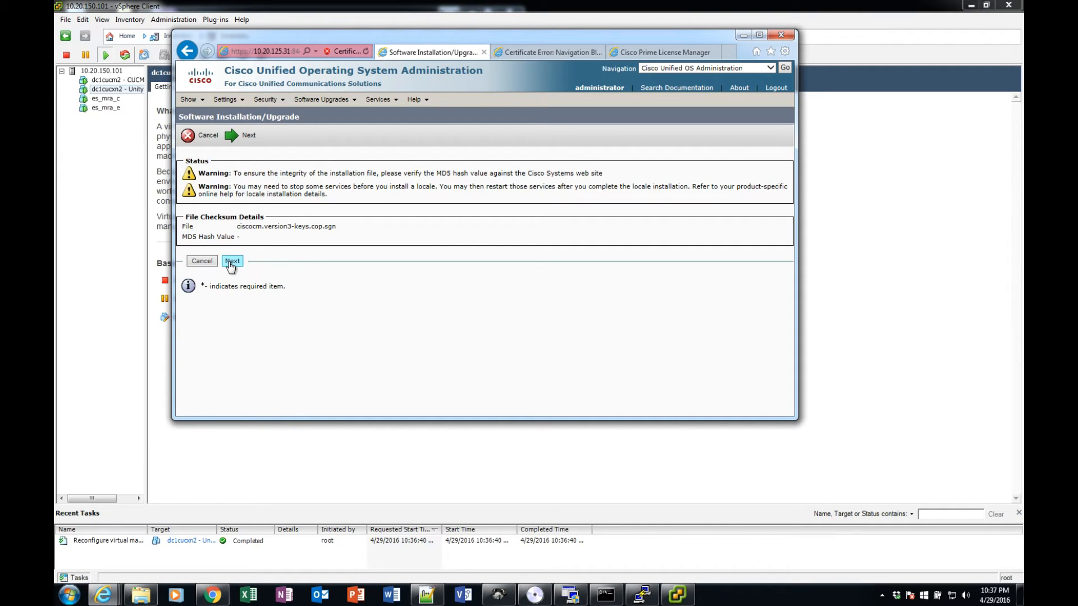
{"action": "left_click", "coordinate": [232, 260]}
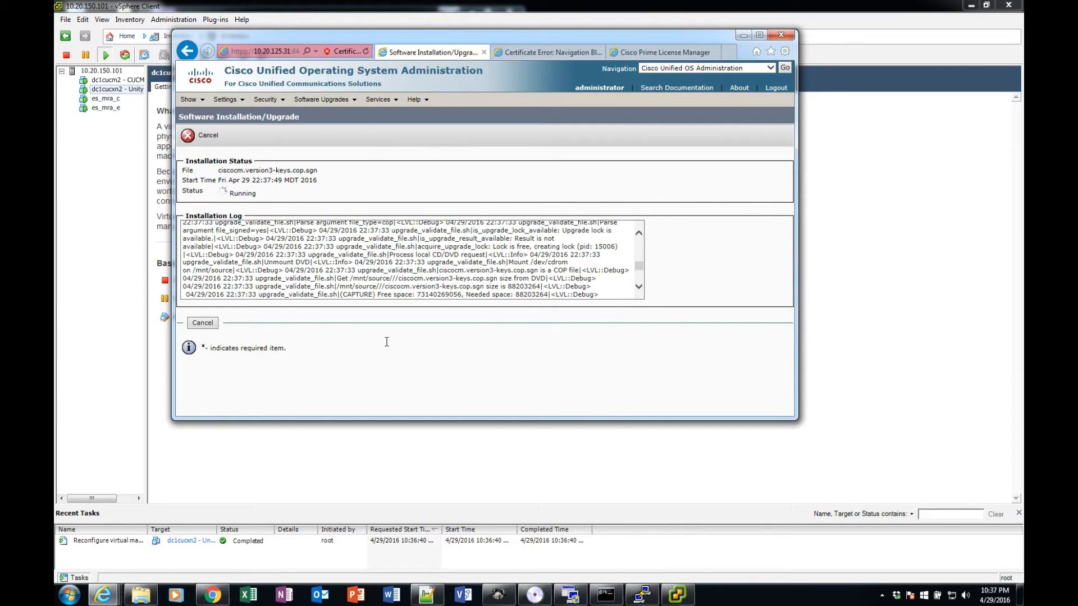
{"action": "mouse_move", "coordinate": [365, 342]}
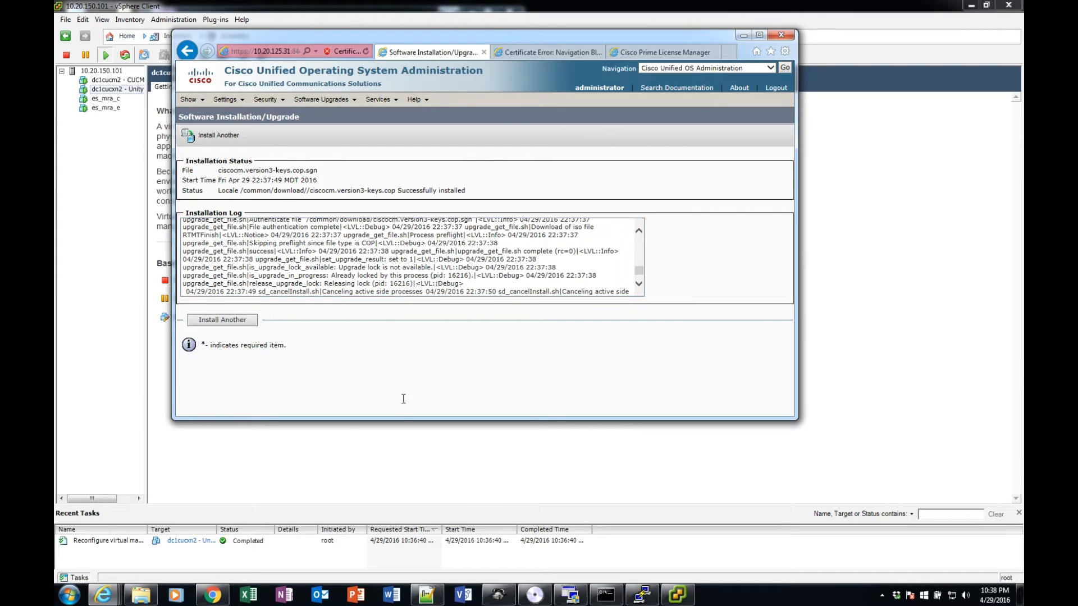
{"action": "mouse_move", "coordinate": [401, 462]}
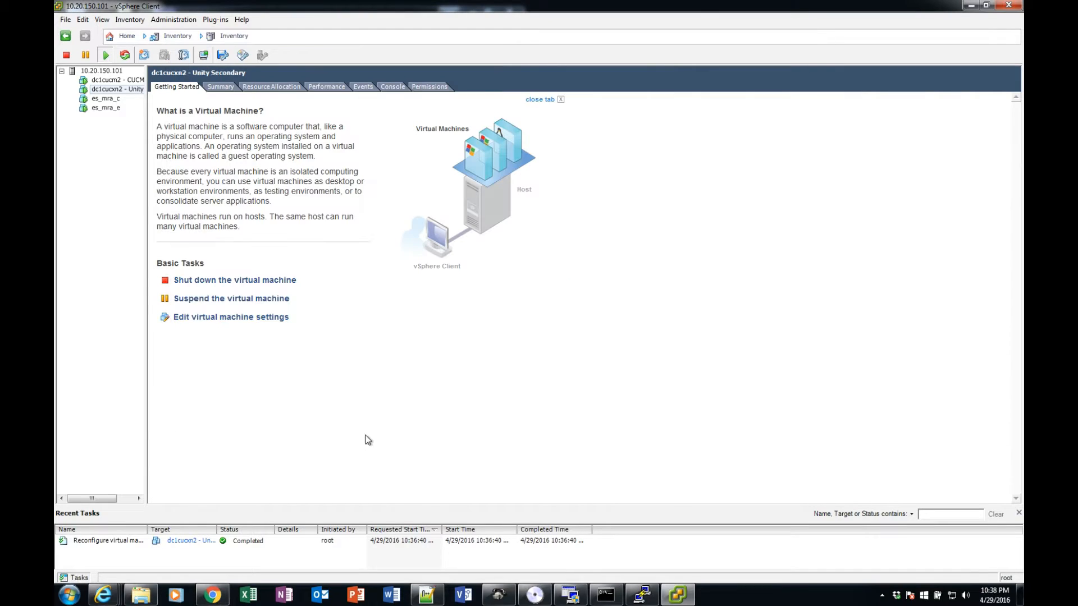
{"action": "mouse_move", "coordinate": [236, 274]}
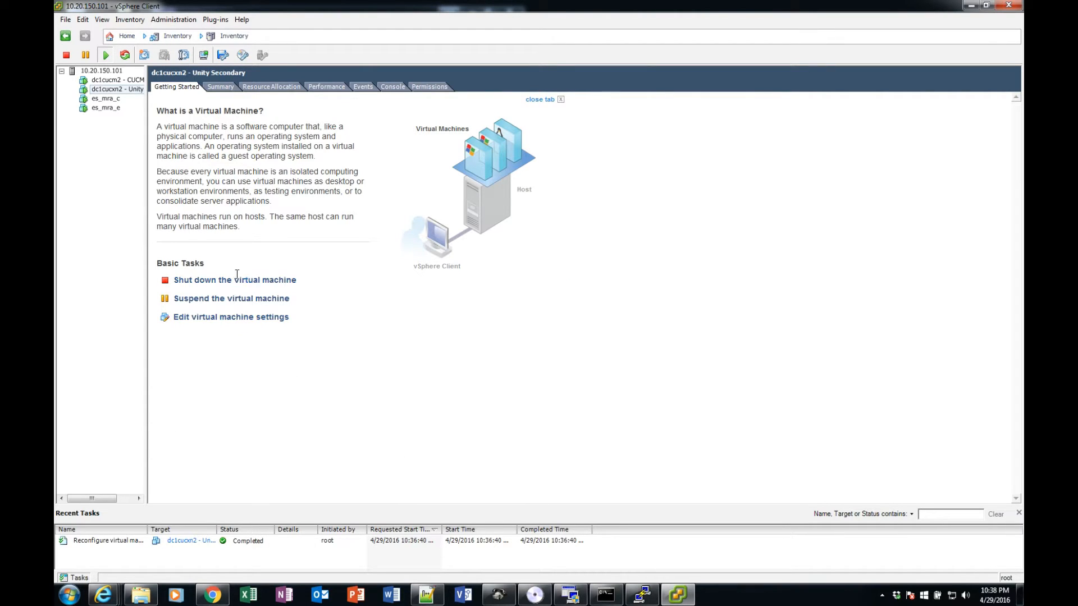
{"action": "mouse_move", "coordinate": [234, 285]}
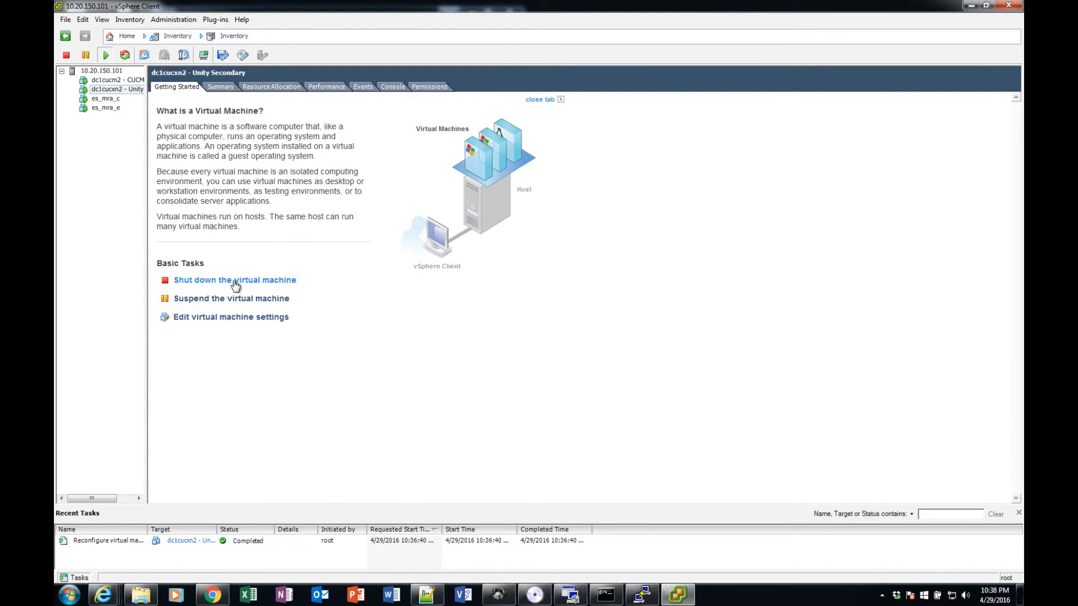
{"action": "mouse_move", "coordinate": [229, 248]}
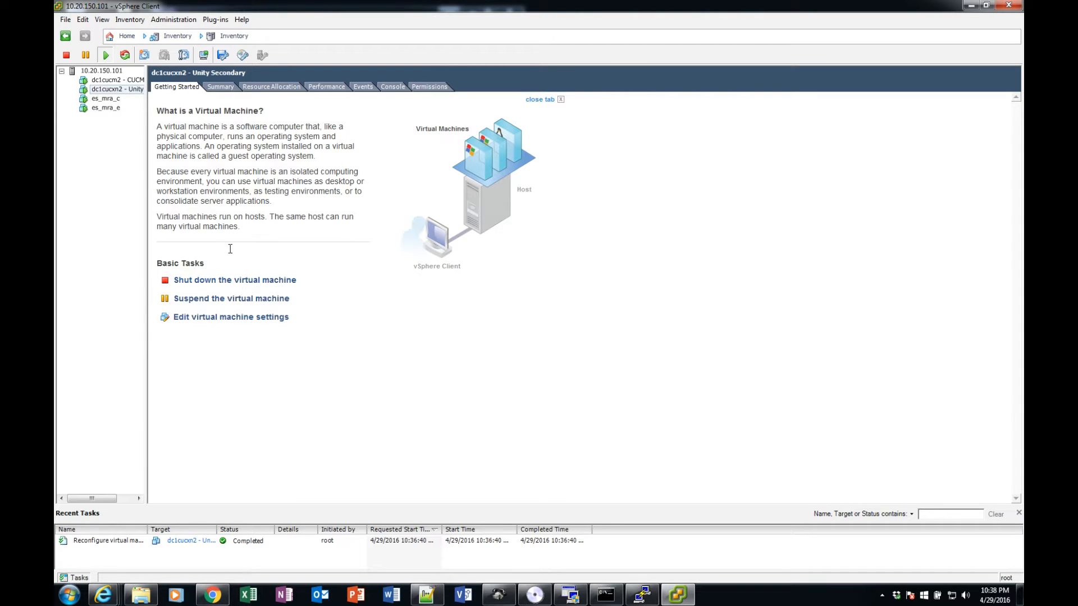
{"action": "mouse_move", "coordinate": [217, 336]}
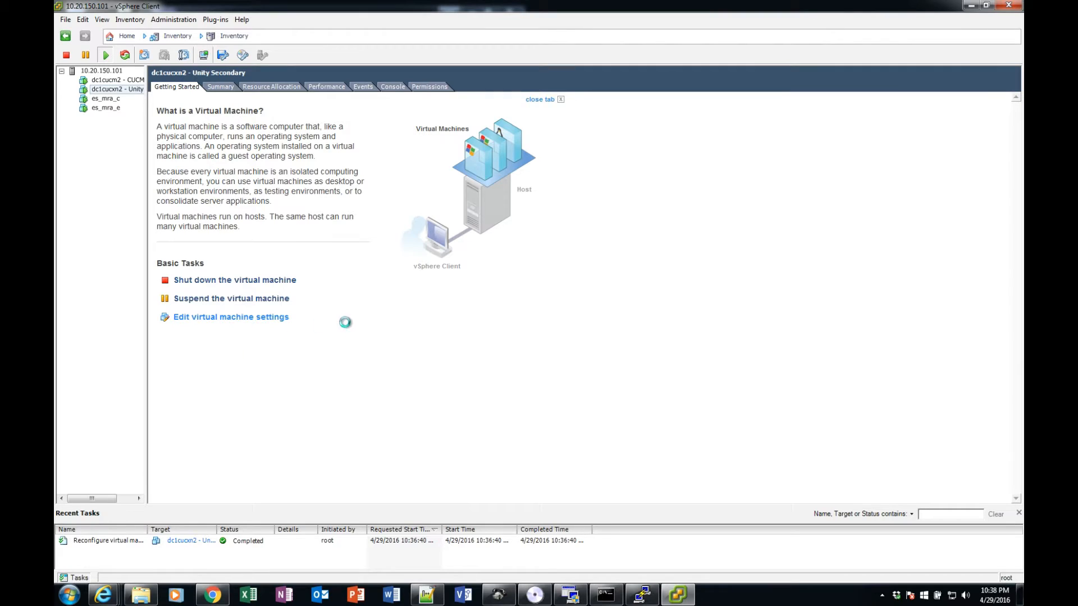
- Review Network adapter 1, CPUs and general Options, then apply the VM settings
{"action": "left_click", "coordinate": [231, 317]}
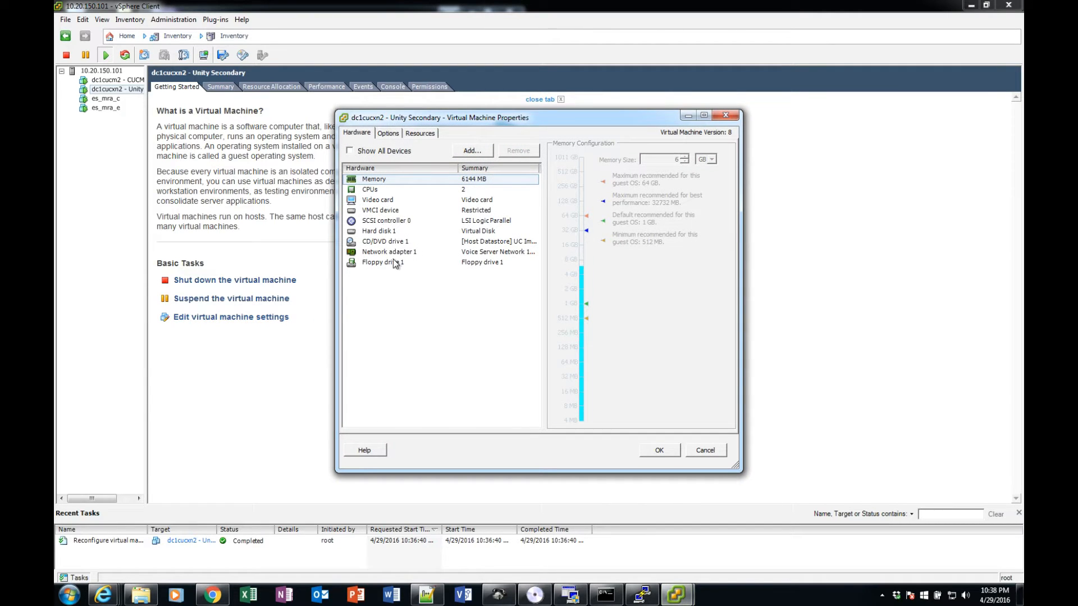
{"action": "mouse_move", "coordinate": [385, 229]}
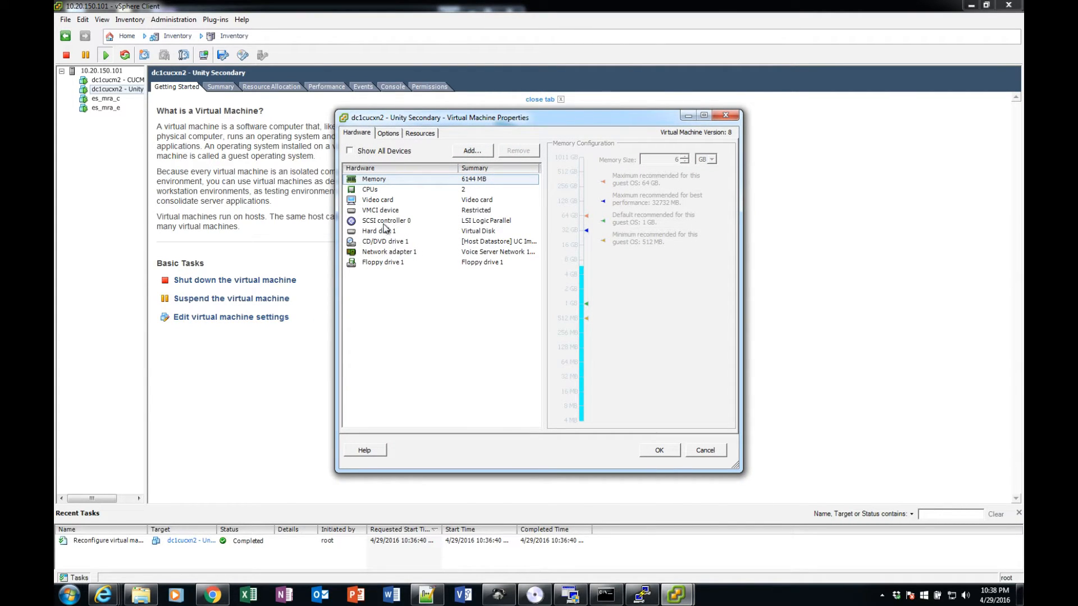
{"action": "left_click", "coordinate": [389, 252]}
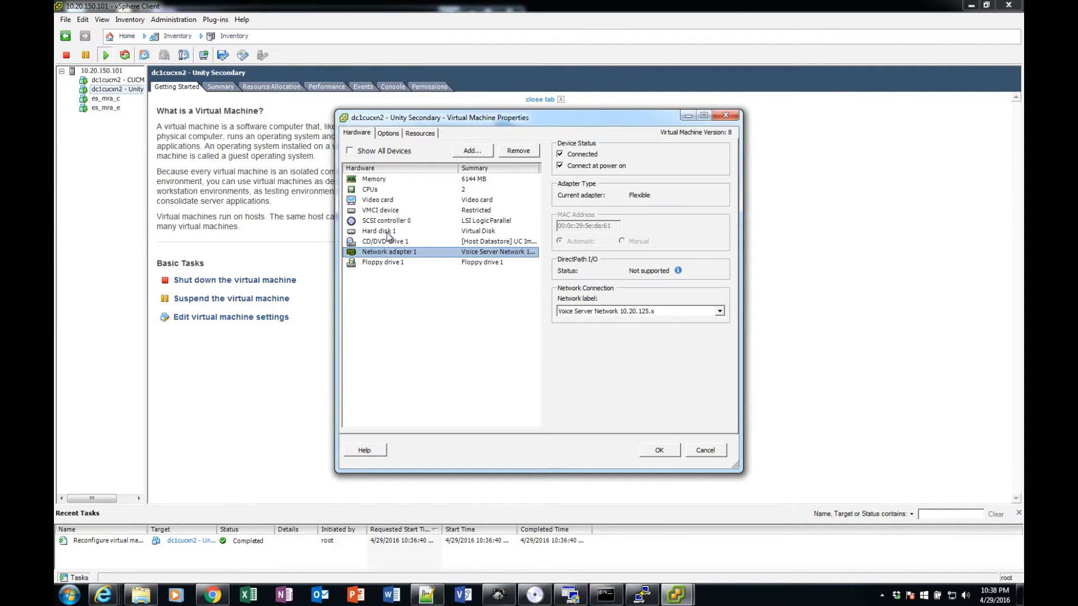
{"action": "mouse_move", "coordinate": [388, 211]}
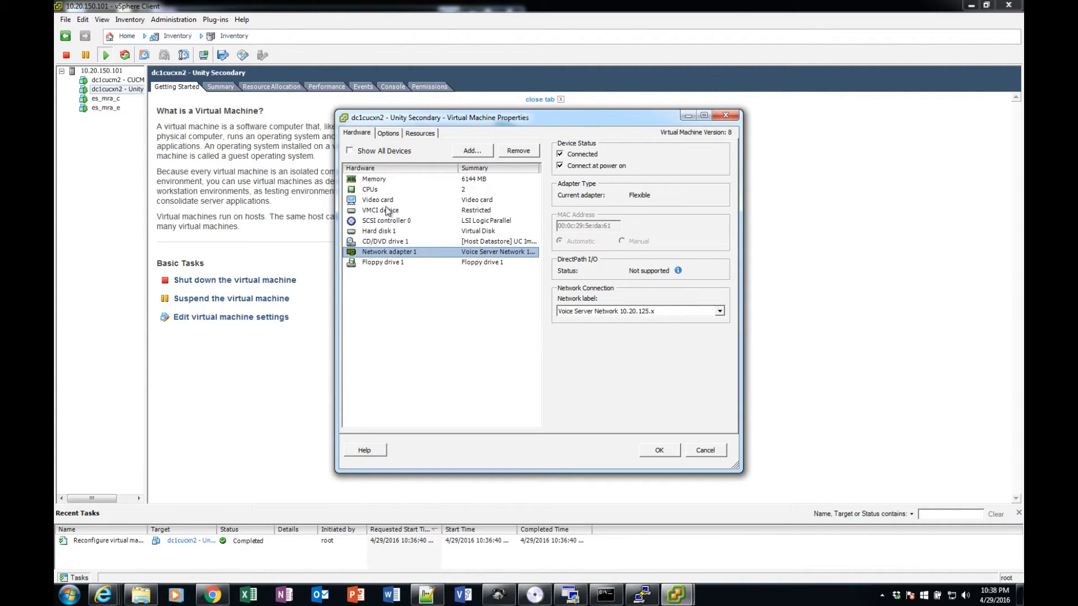
{"action": "left_click", "coordinate": [369, 189]}
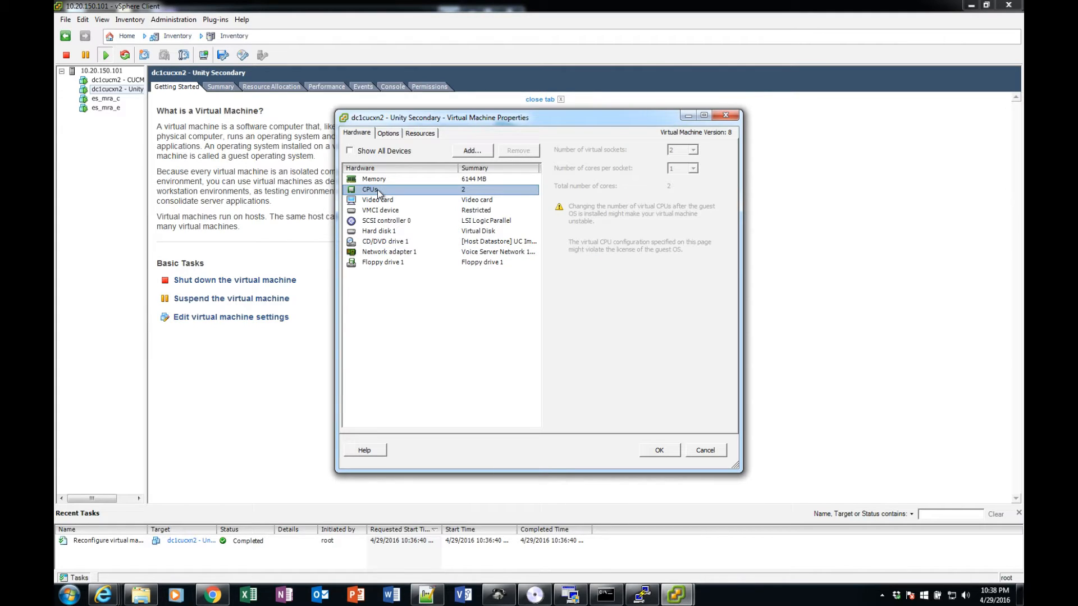
{"action": "mouse_move", "coordinate": [425, 195]}
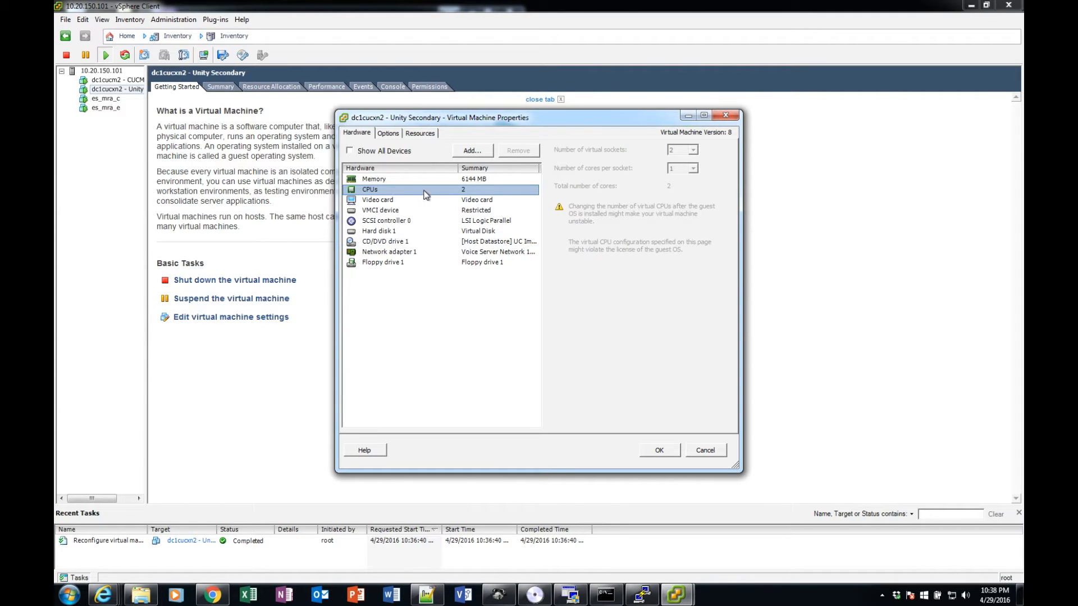
{"action": "mouse_move", "coordinate": [475, 197]}
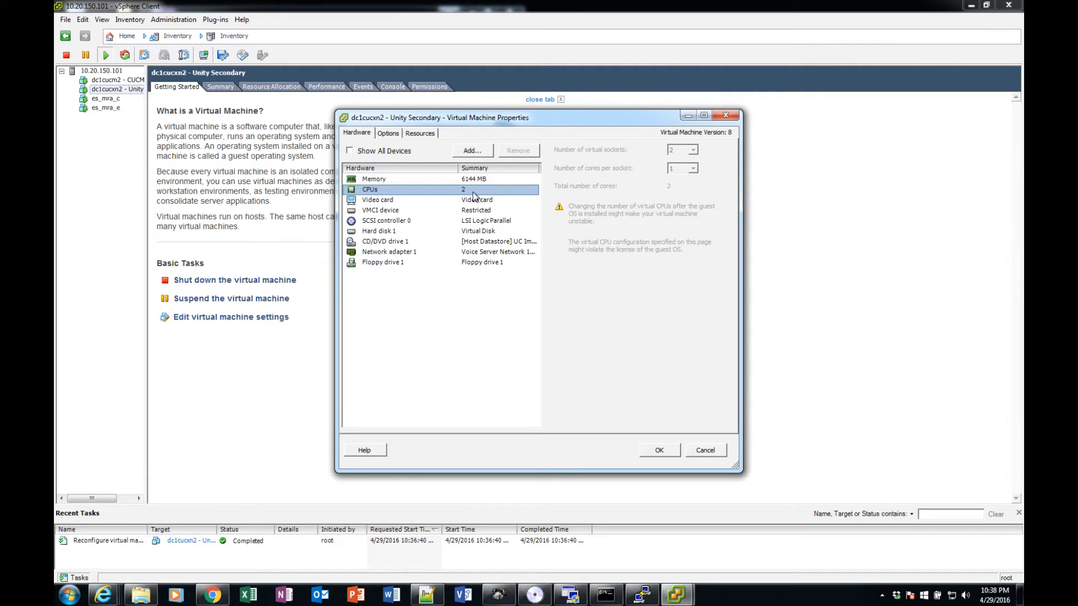
{"action": "mouse_move", "coordinate": [472, 181]}
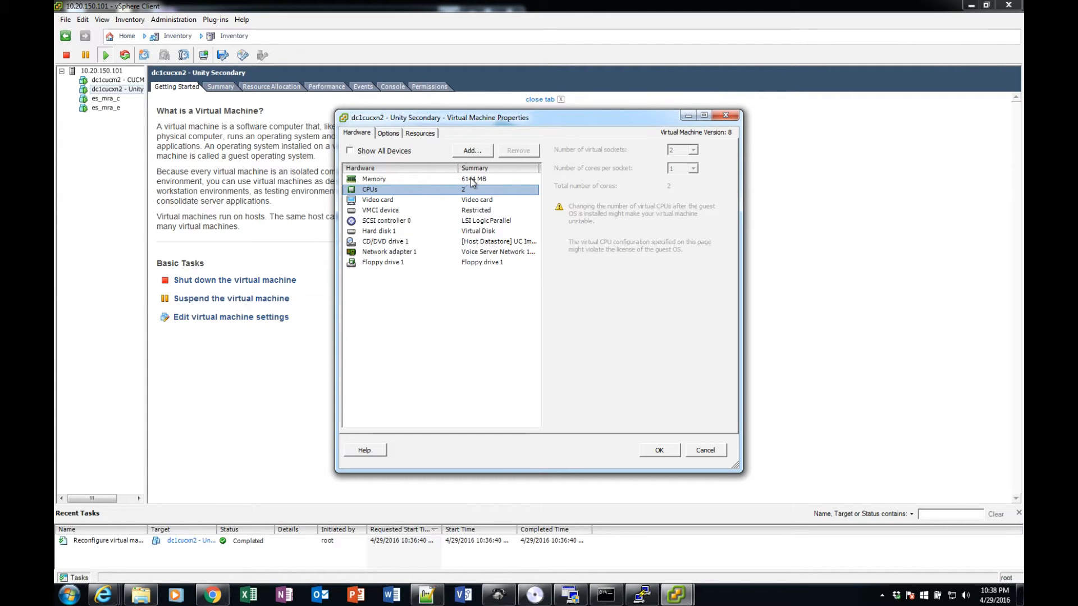
{"action": "mouse_move", "coordinate": [390, 217]}
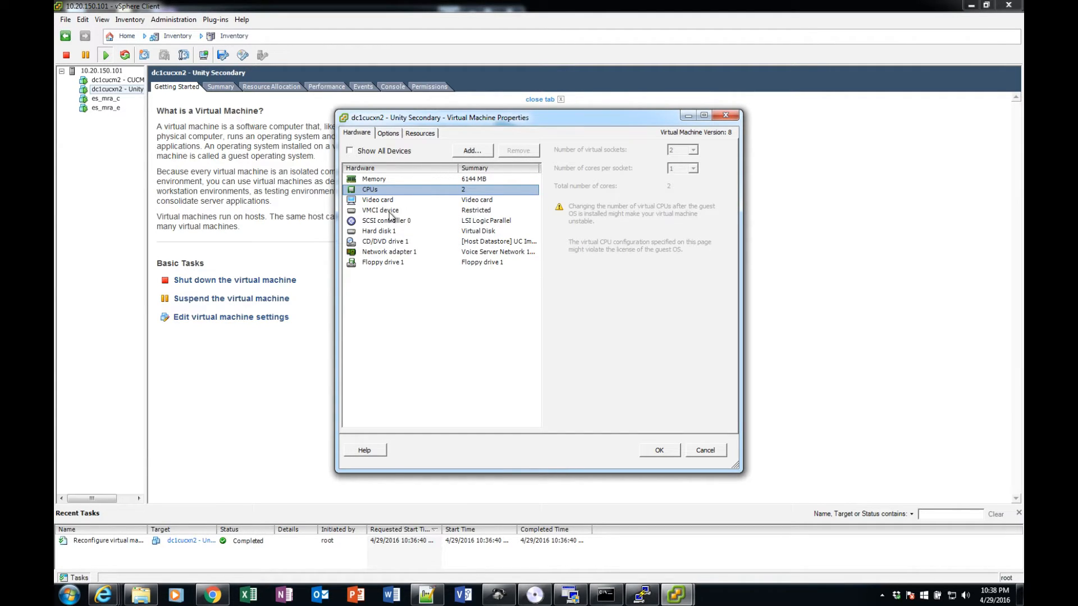
{"action": "mouse_move", "coordinate": [386, 258]}
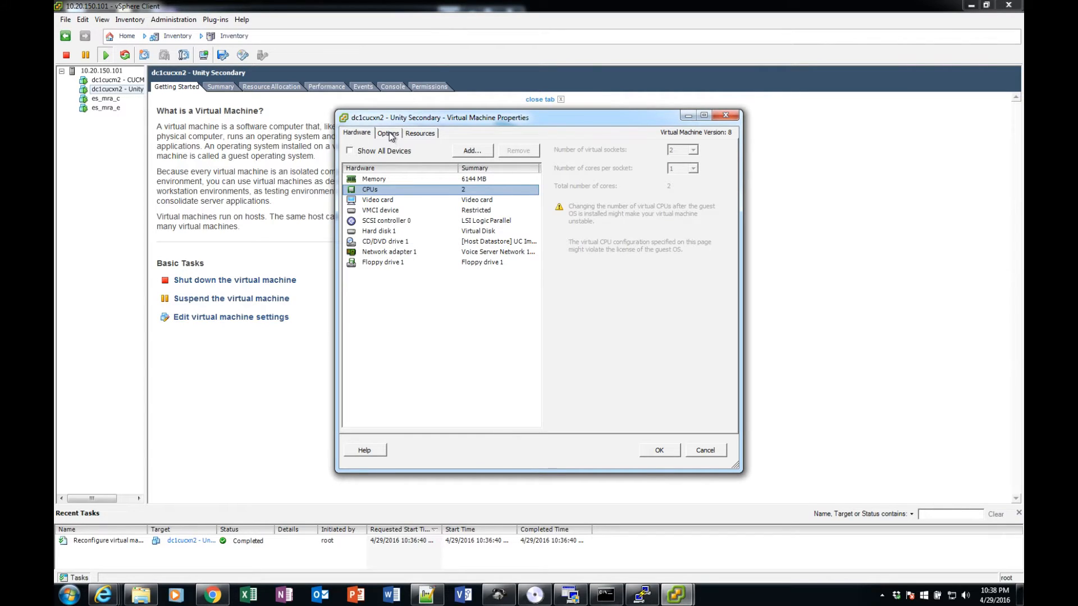
{"action": "left_click", "coordinate": [387, 132]}
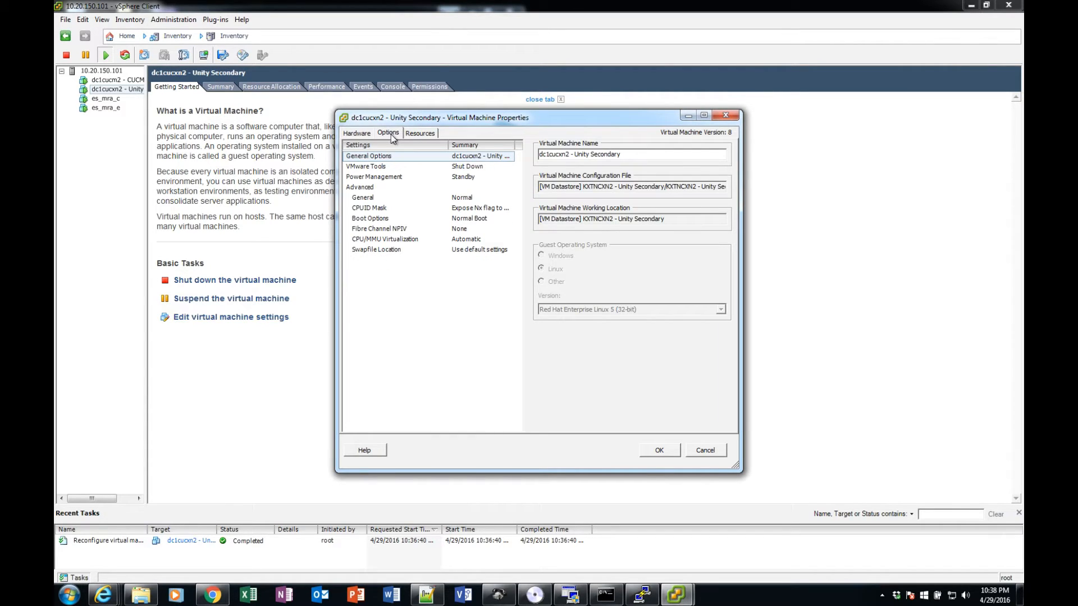
{"action": "mouse_move", "coordinate": [521, 279]}
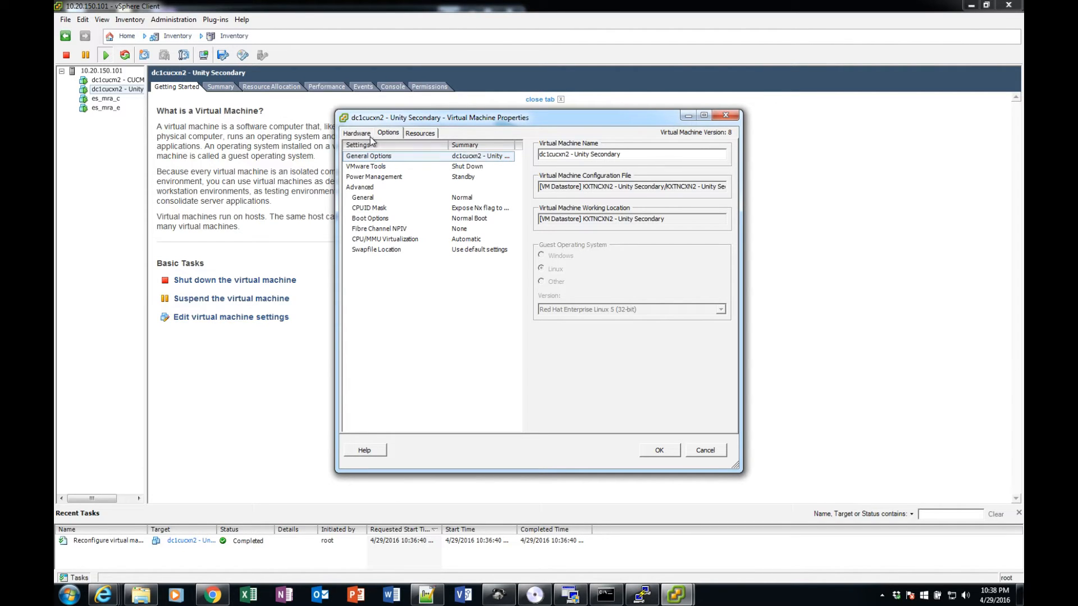
{"action": "left_click", "coordinate": [357, 132]}
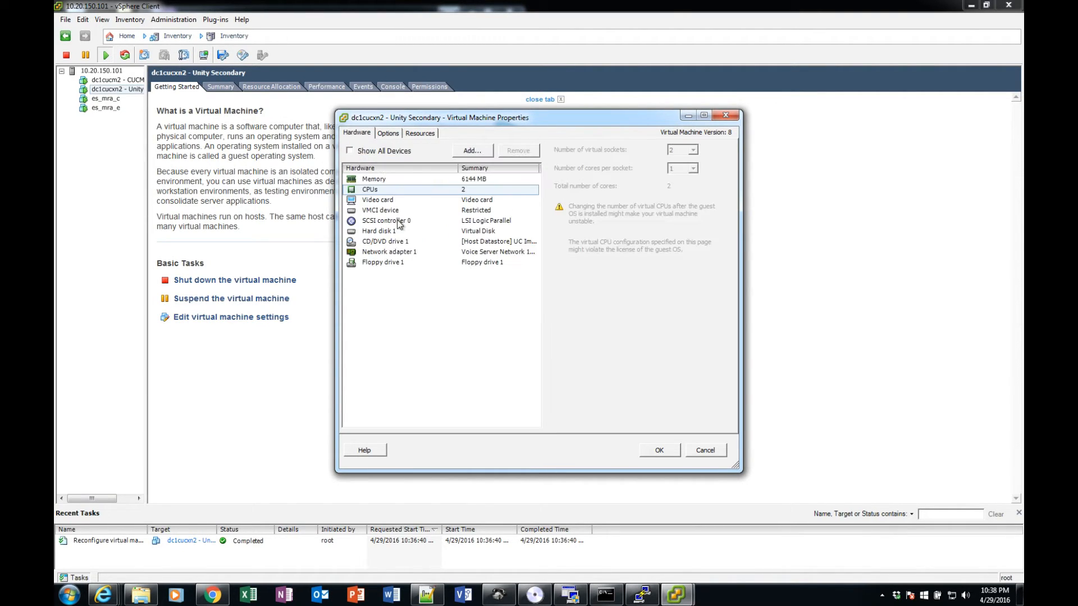
{"action": "mouse_move", "coordinate": [396, 249]}
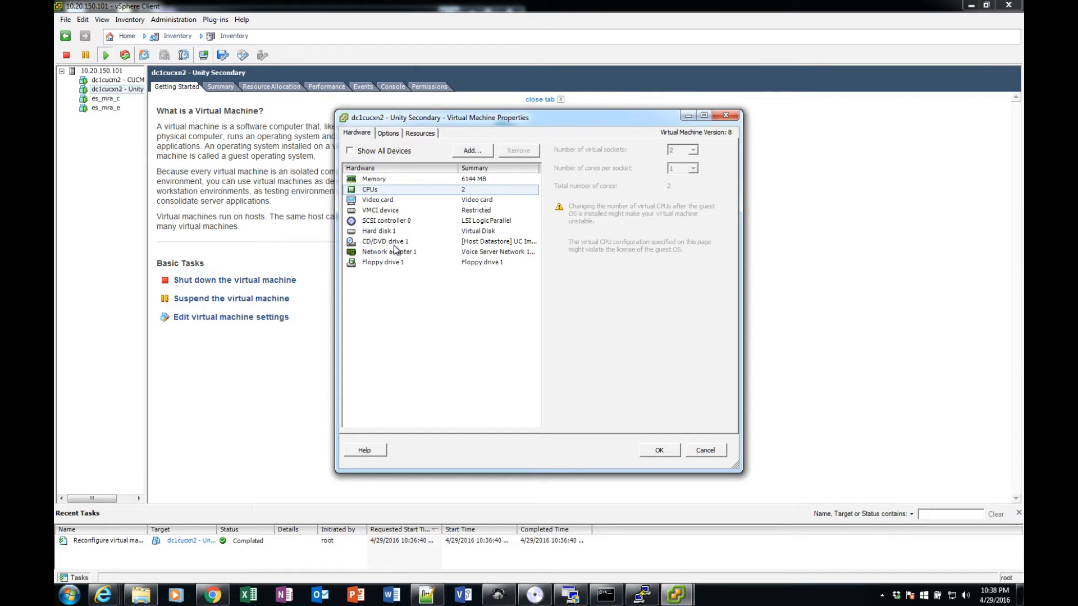
{"action": "mouse_move", "coordinate": [387, 230]}
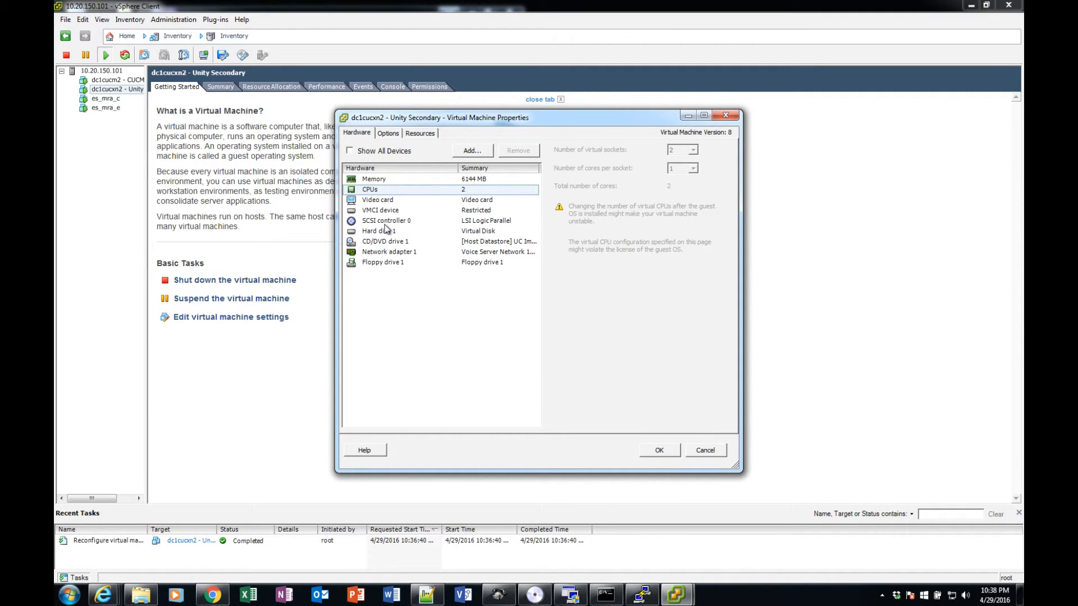
{"action": "mouse_move", "coordinate": [650, 452]}
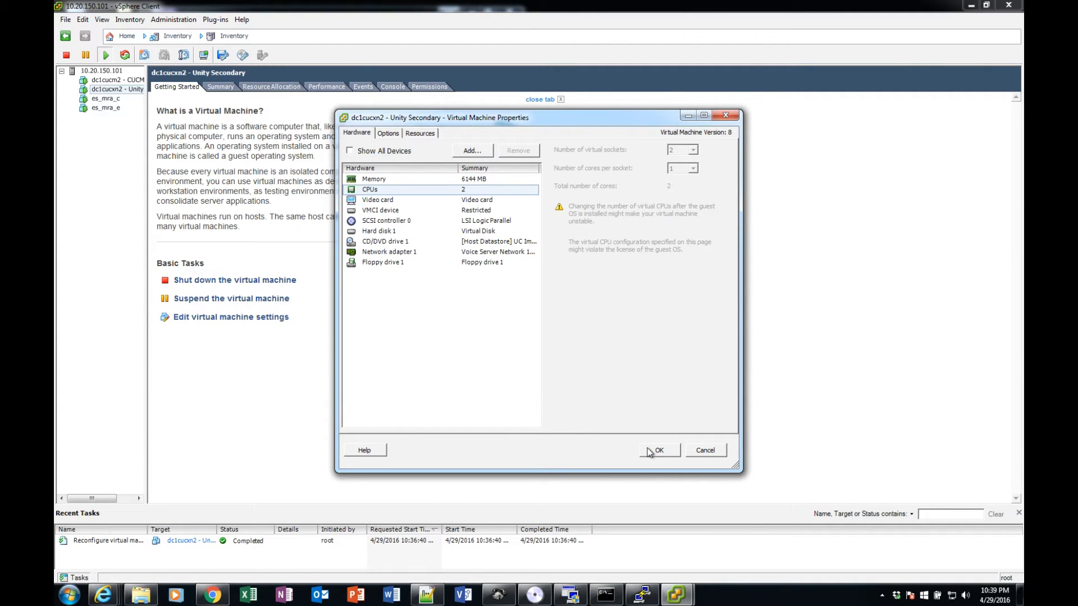
{"action": "left_click", "coordinate": [658, 450]}
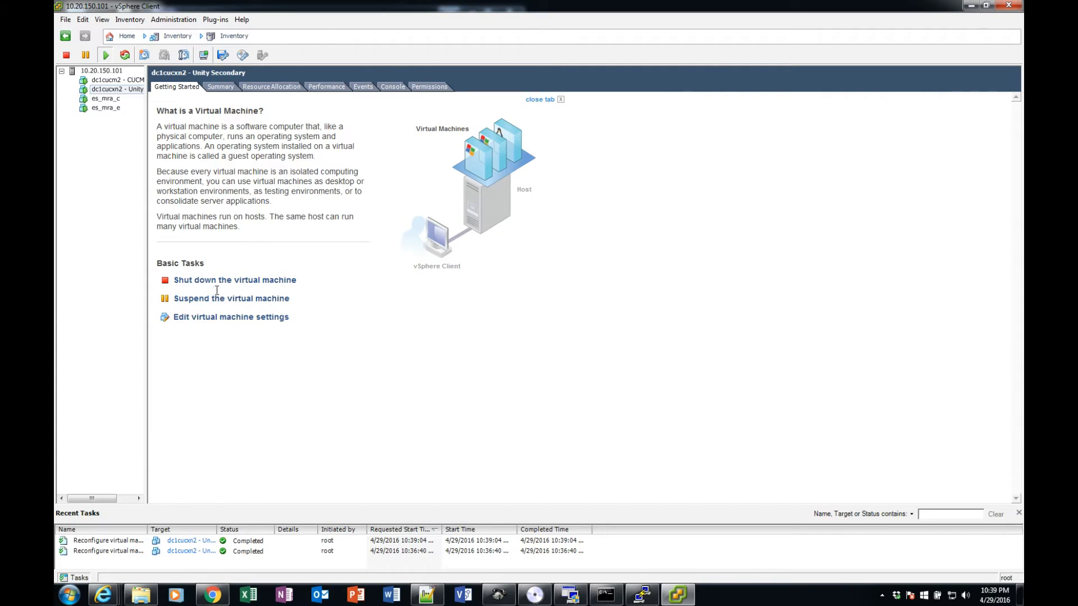
- Request a guest OS shutdown of Unity Secondary and confirm with Yes
{"action": "left_click", "coordinate": [235, 279]}
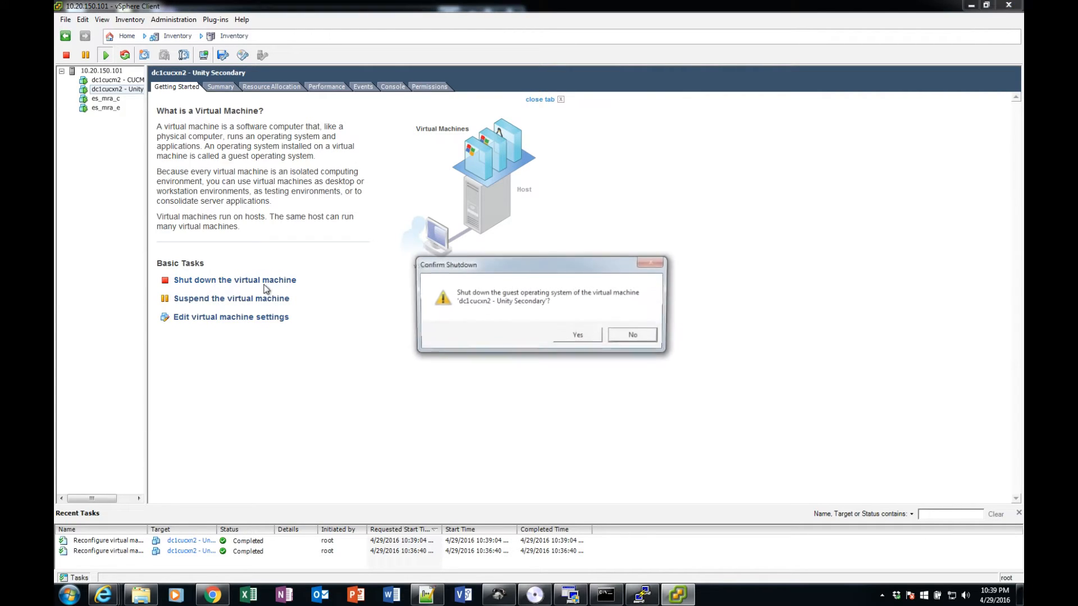
{"action": "left_click", "coordinate": [576, 335]}
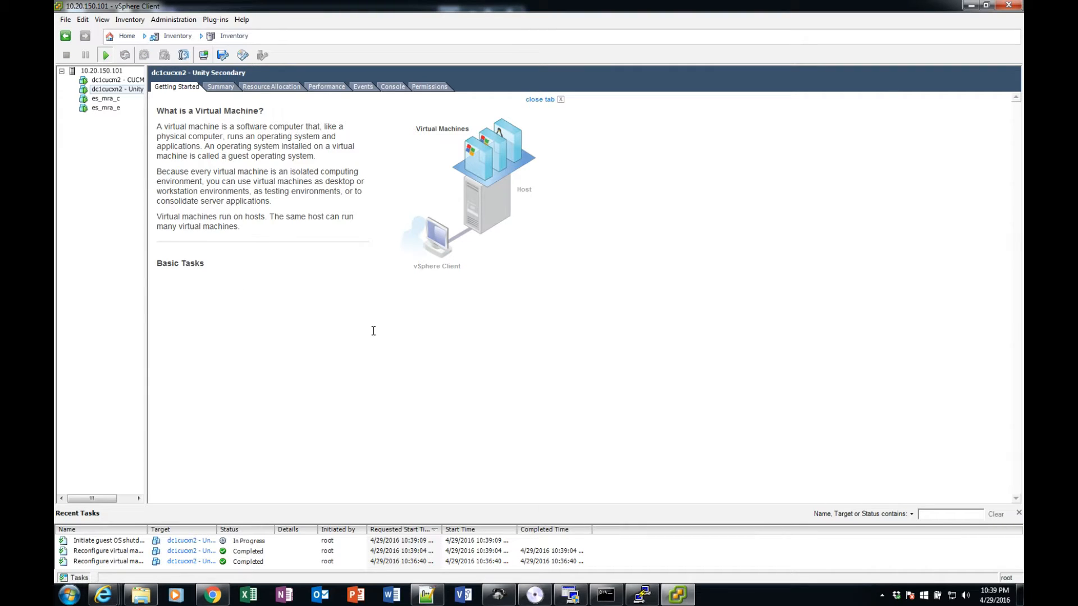
{"action": "mouse_move", "coordinate": [347, 411]}
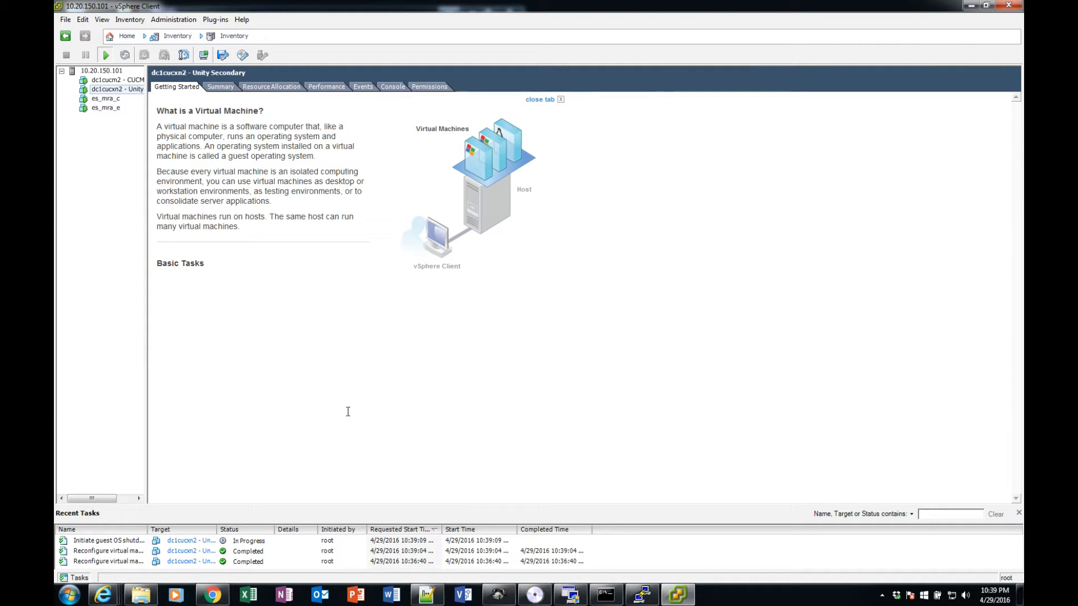
{"action": "mouse_move", "coordinate": [276, 403]}
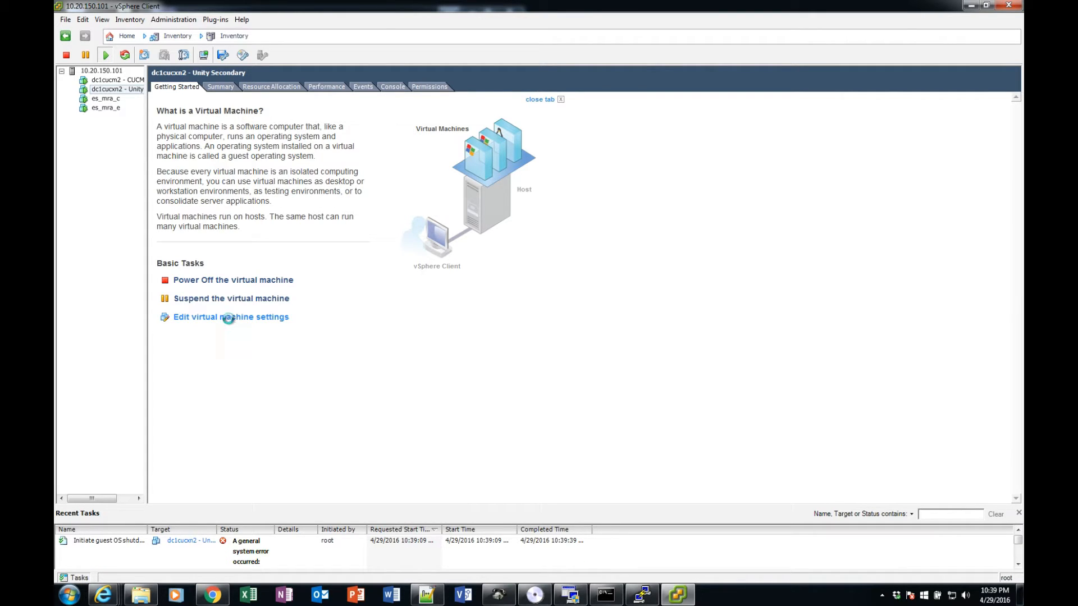
- Review CPU, memory, hard disk, Options and VMware Tools settings in VM properties
{"action": "left_click", "coordinate": [230, 317]}
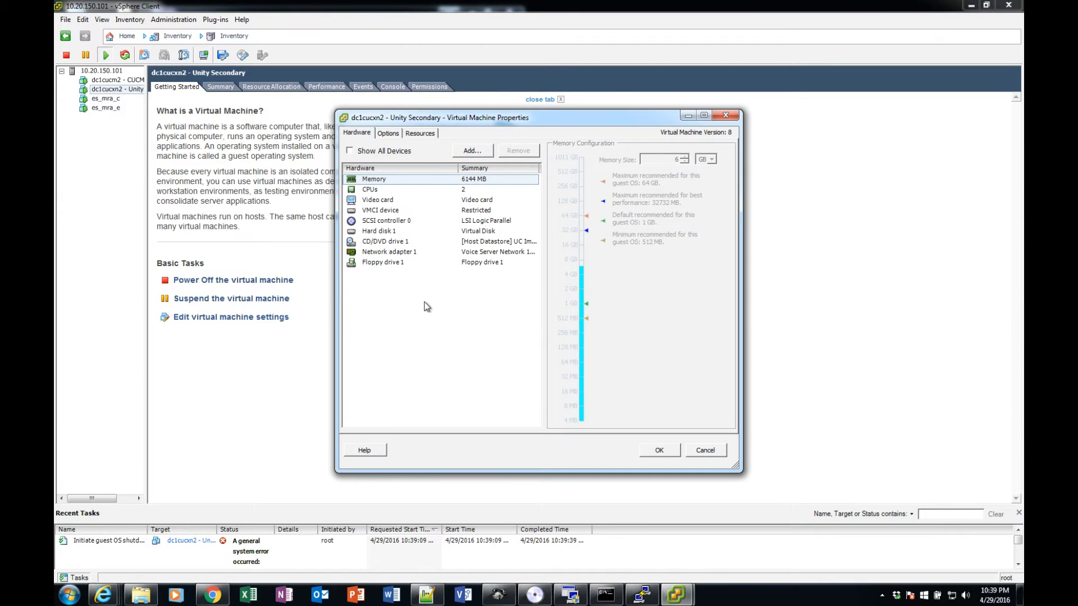
{"action": "mouse_move", "coordinate": [390, 196]}
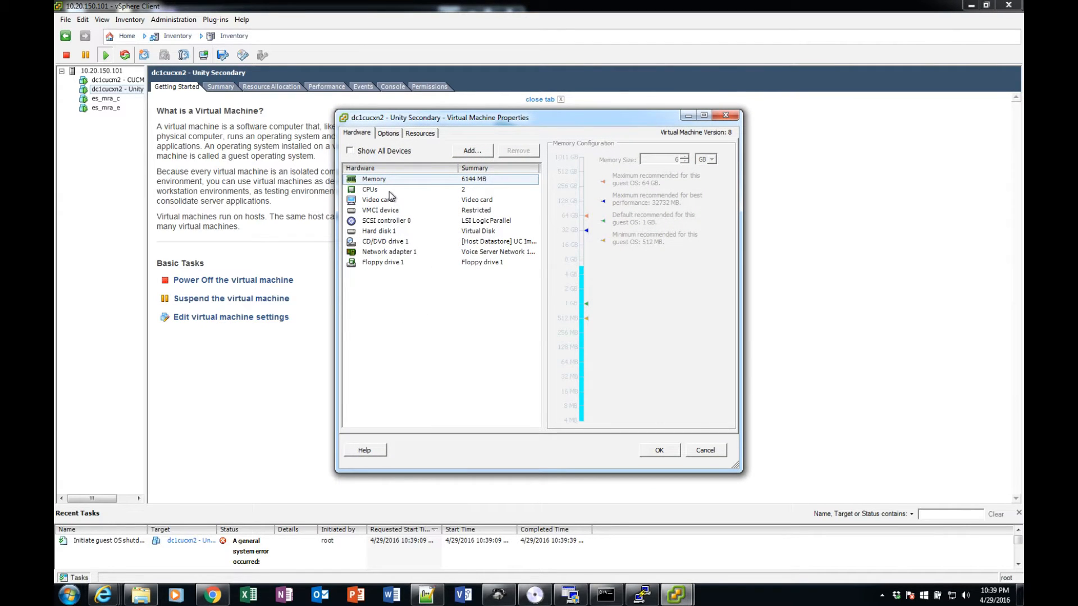
{"action": "left_click", "coordinate": [370, 189]}
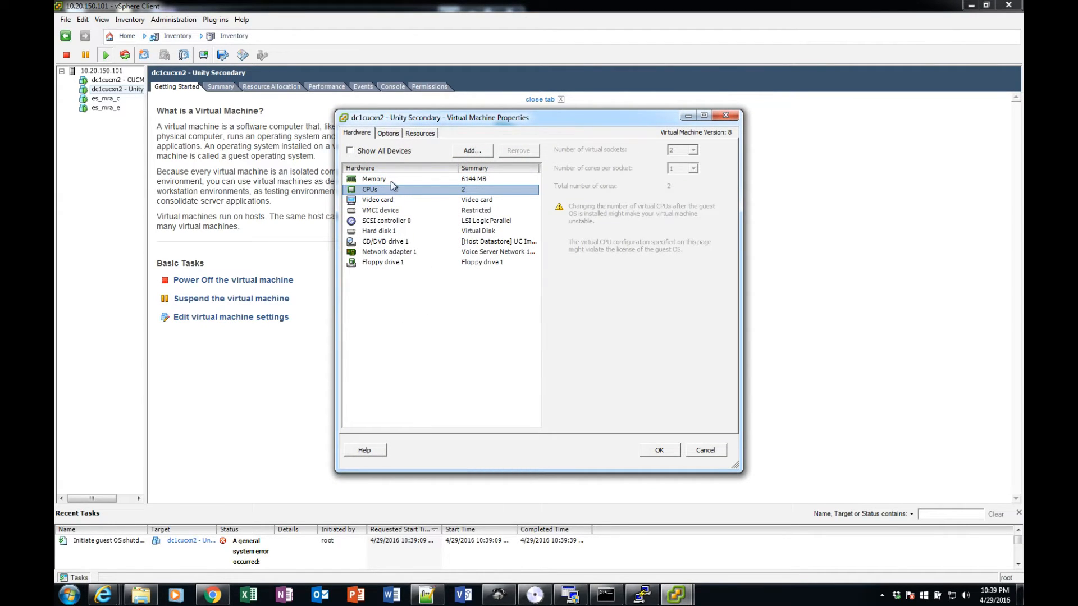
{"action": "left_click", "coordinate": [373, 179]}
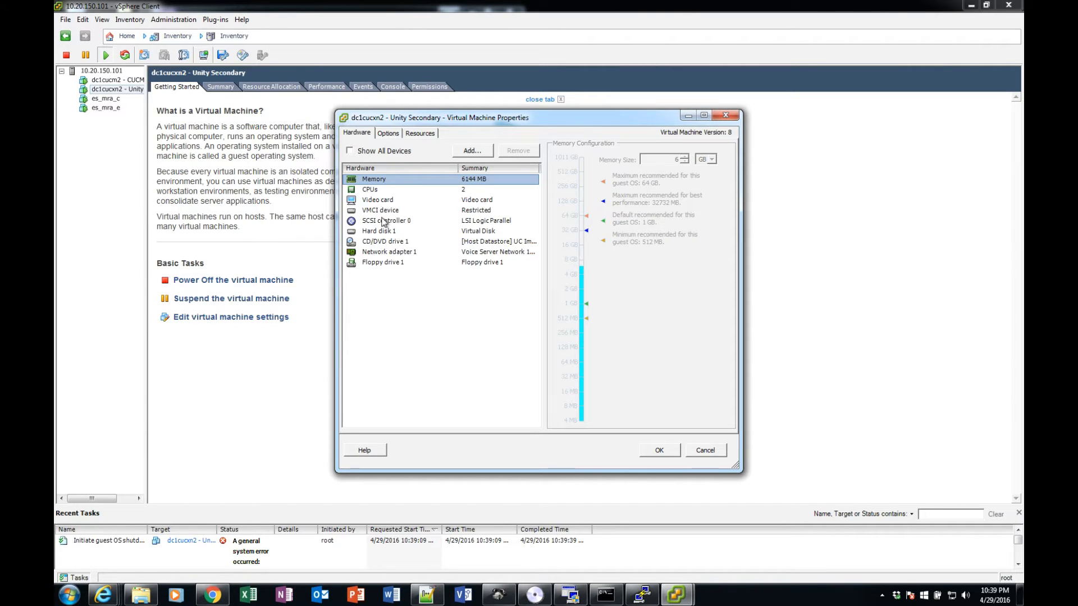
{"action": "mouse_move", "coordinate": [390, 236]}
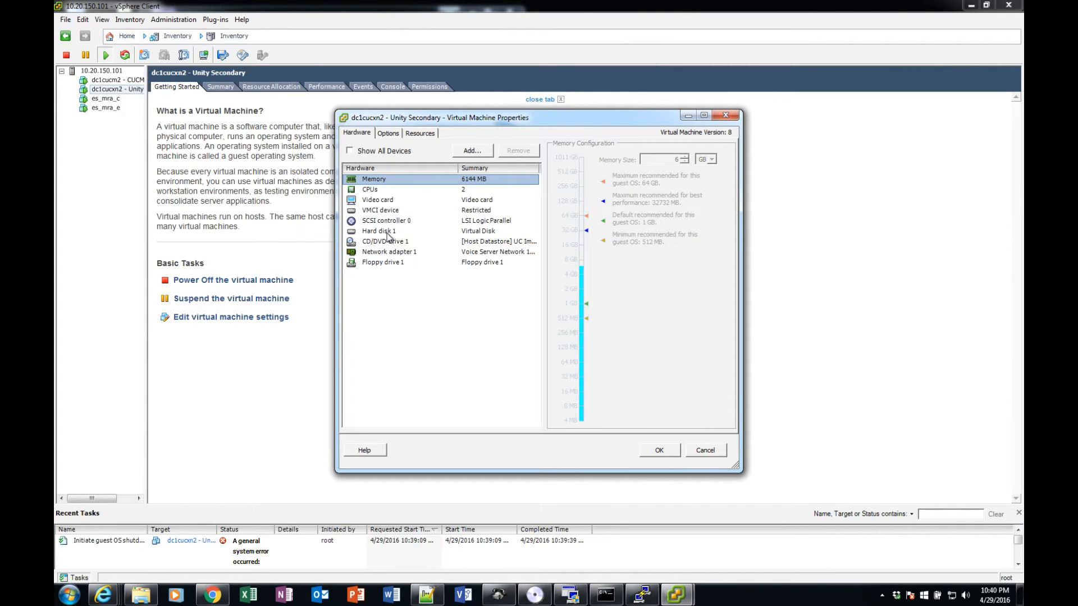
{"action": "left_click", "coordinate": [379, 231]}
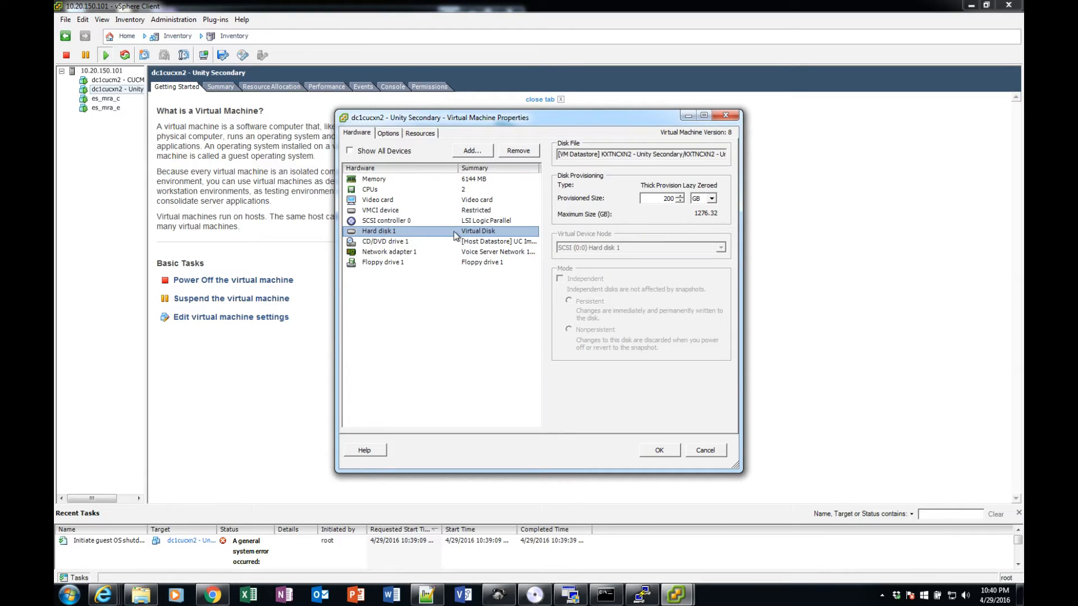
{"action": "mouse_move", "coordinate": [424, 268]}
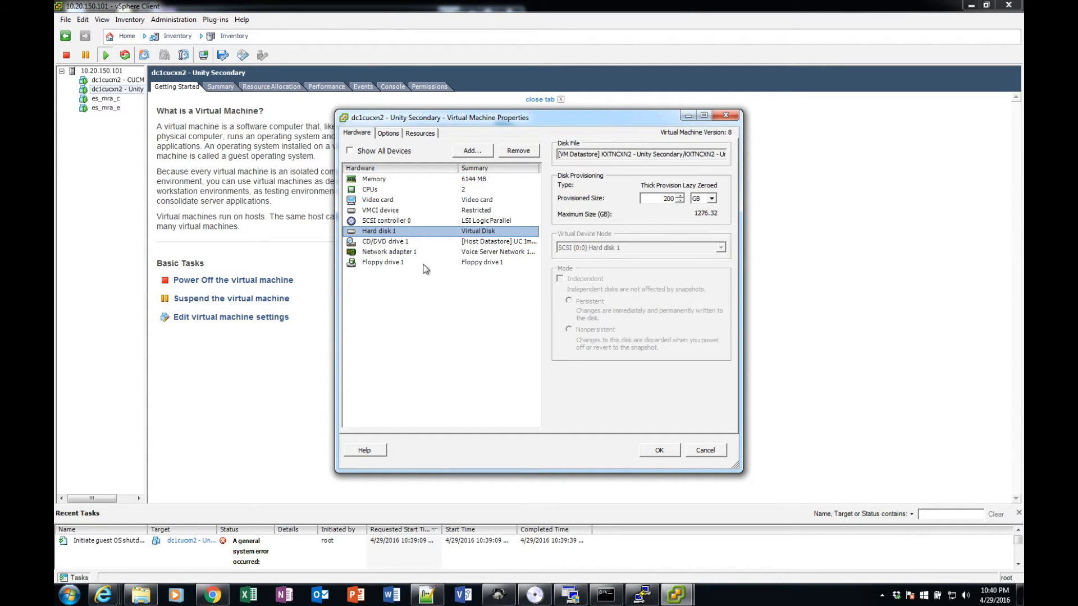
{"action": "mouse_move", "coordinate": [394, 254]}
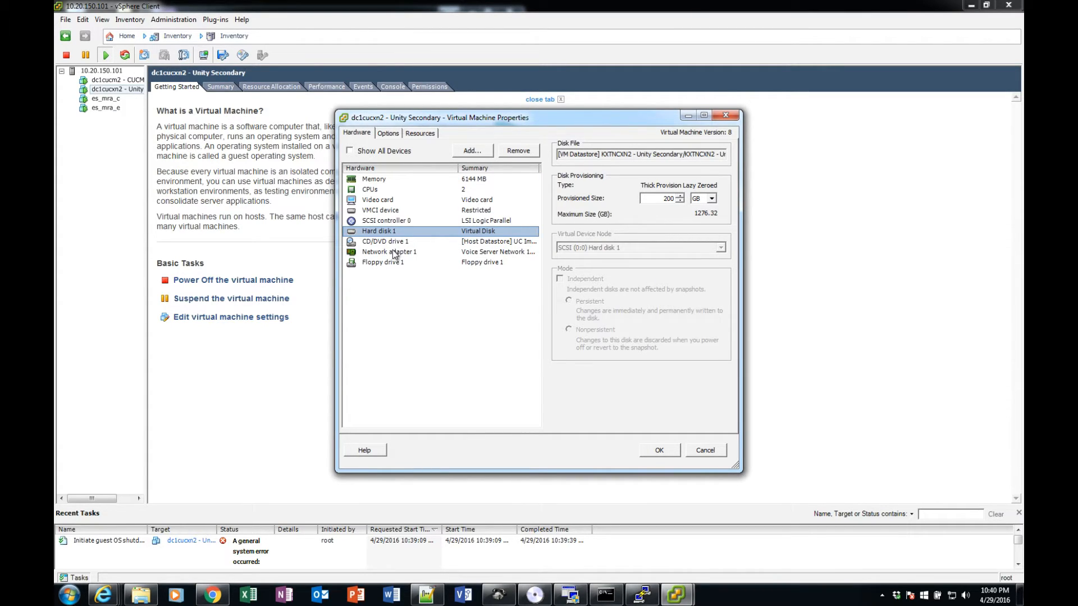
{"action": "left_click", "coordinate": [387, 133]}
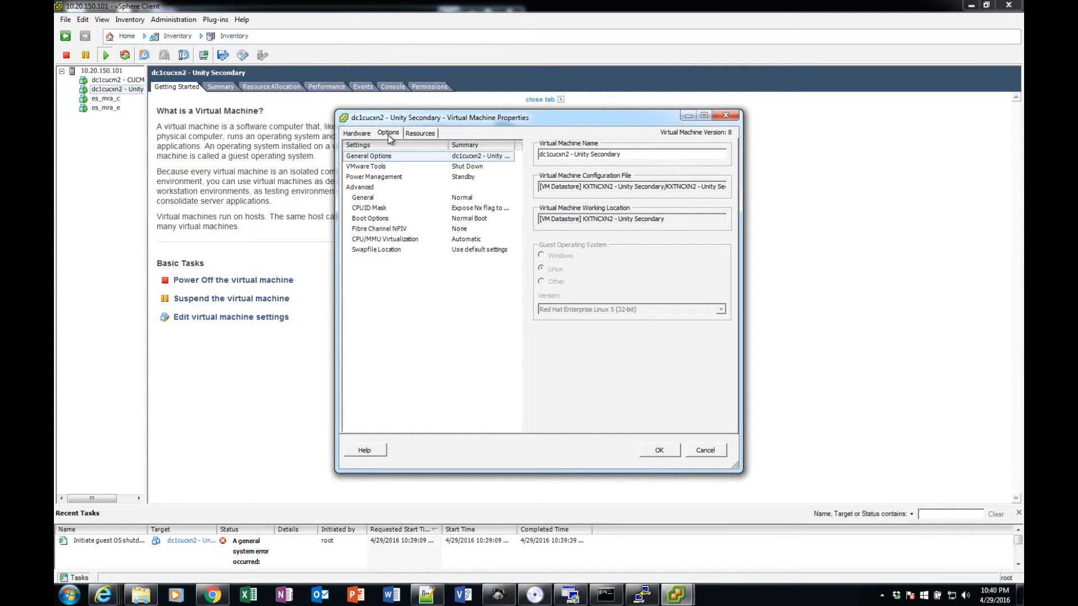
{"action": "mouse_move", "coordinate": [385, 170]}
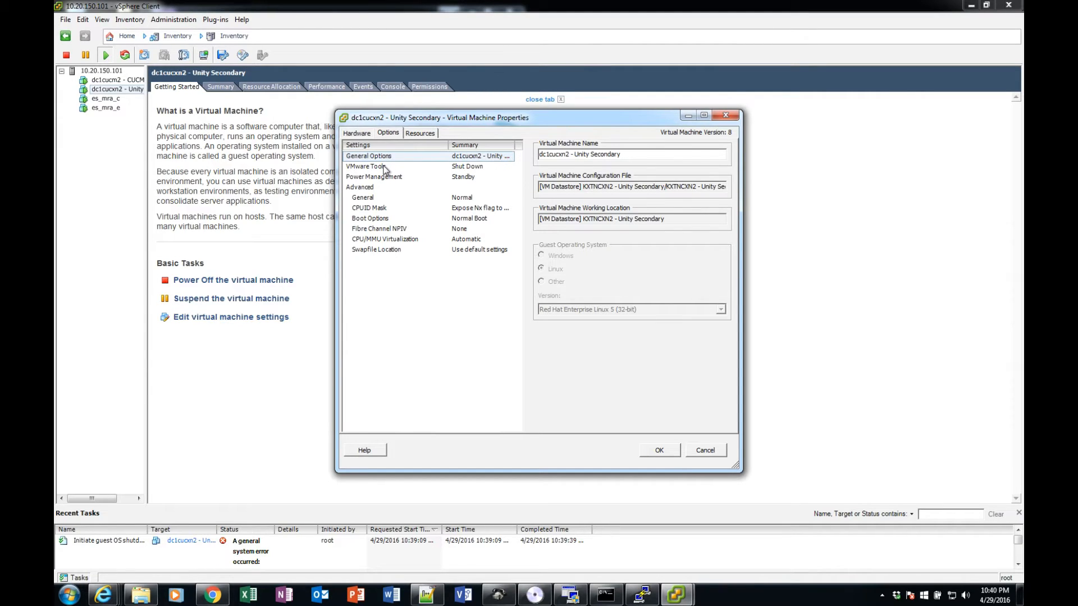
{"action": "left_click", "coordinate": [366, 166]}
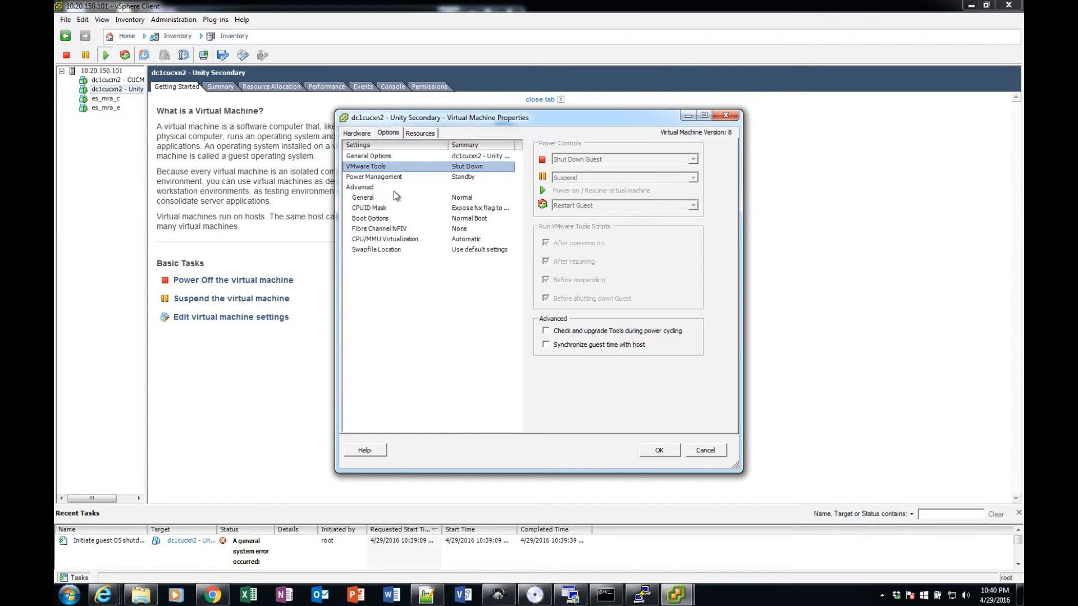
{"action": "mouse_move", "coordinate": [622, 433]}
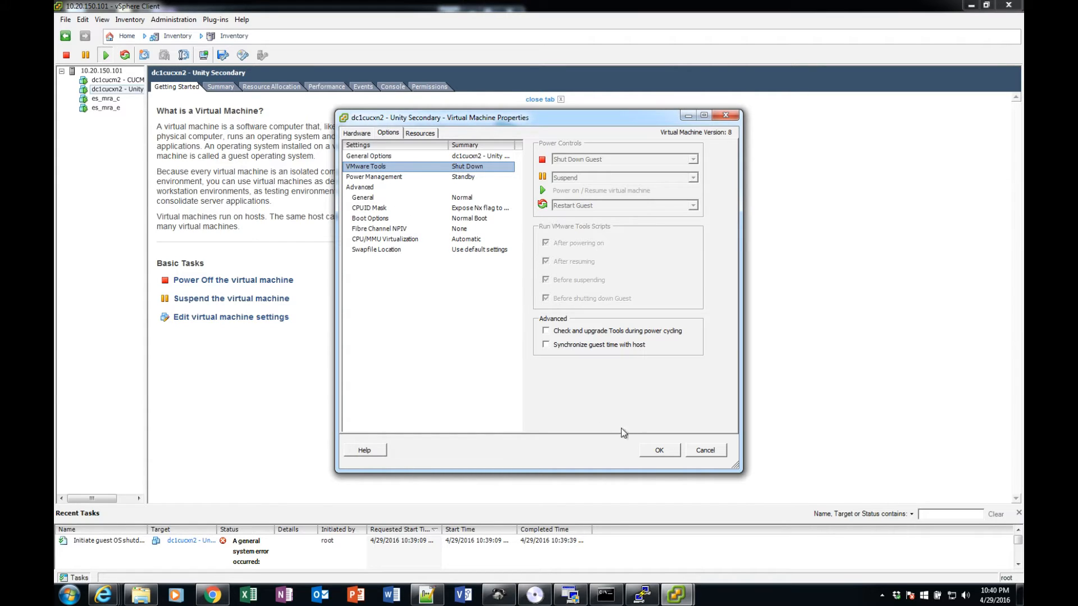
{"action": "mouse_move", "coordinate": [696, 458]}
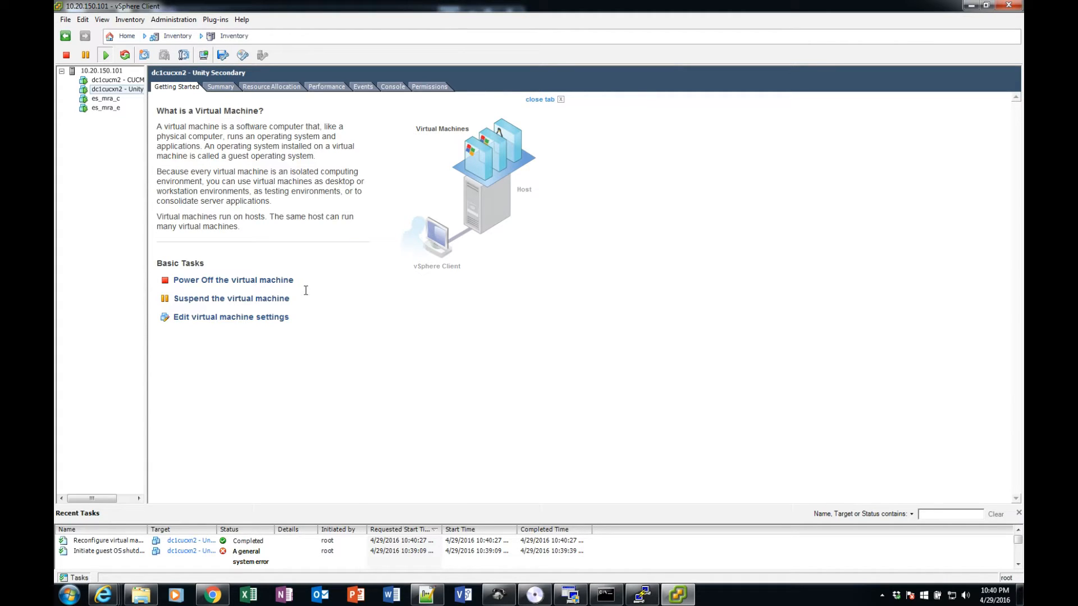
- Set guest OS version to Red Hat Enterprise Linux 6 (64-bit), then check Network adapter 1
{"action": "left_click", "coordinate": [233, 279]}
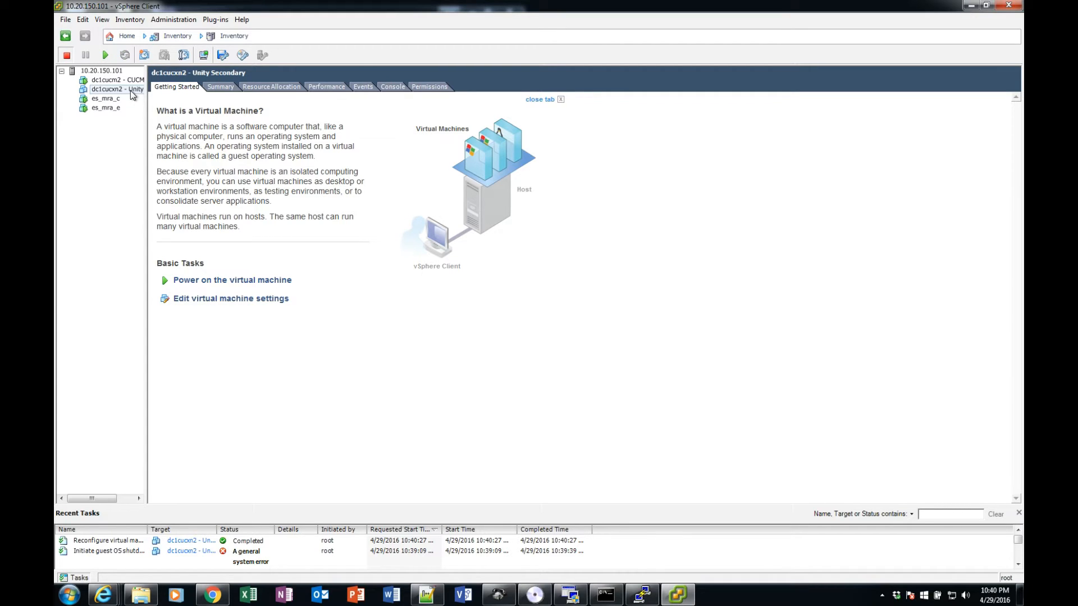
{"action": "mouse_move", "coordinate": [221, 293]}
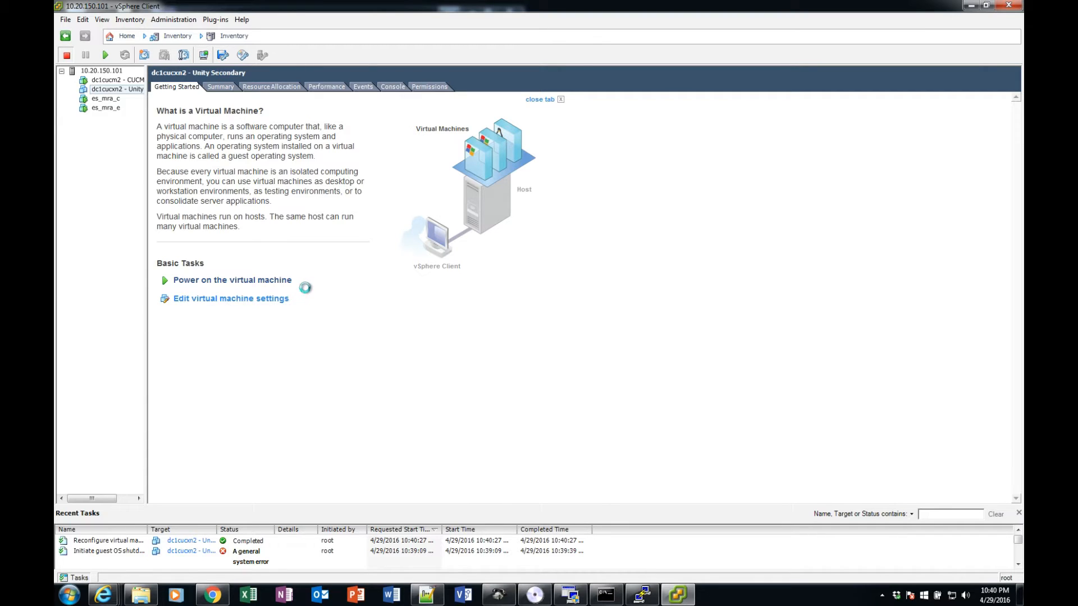
{"action": "left_click", "coordinate": [231, 298]}
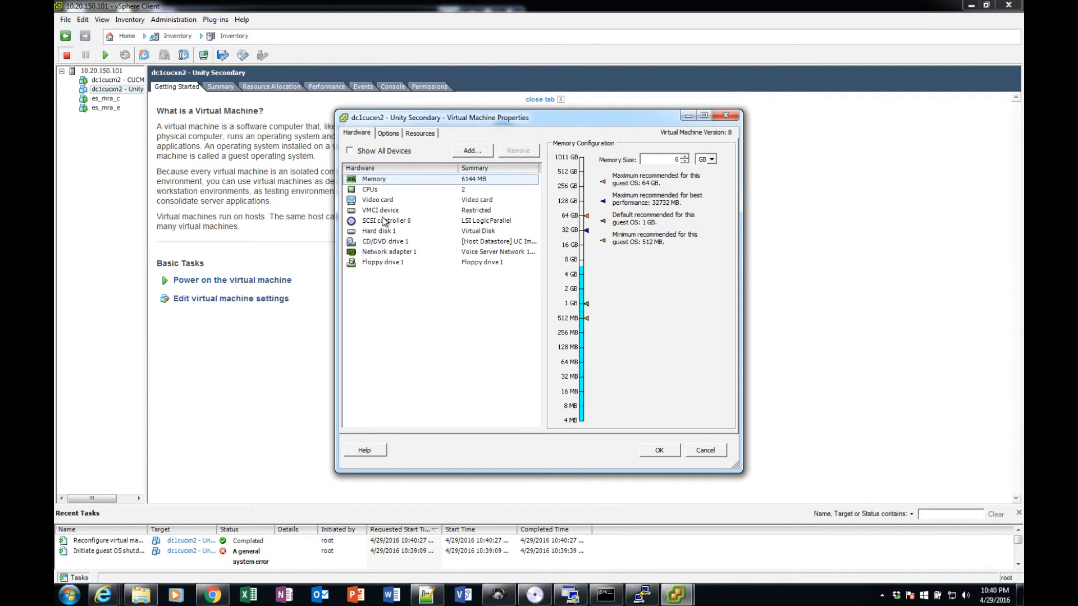
{"action": "left_click", "coordinate": [387, 133]}
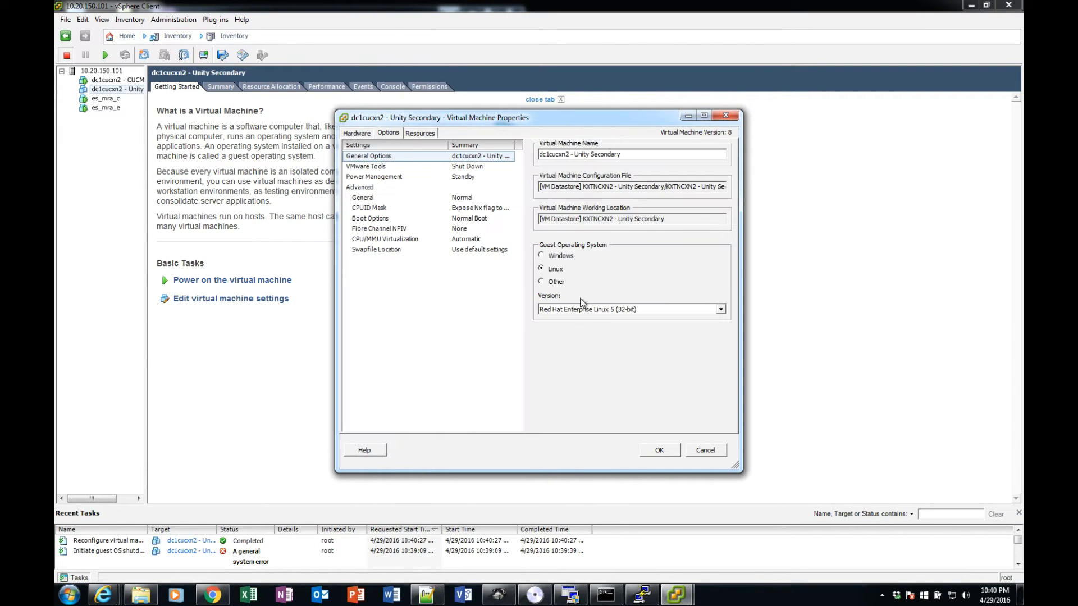
{"action": "left_click", "coordinate": [719, 310]}
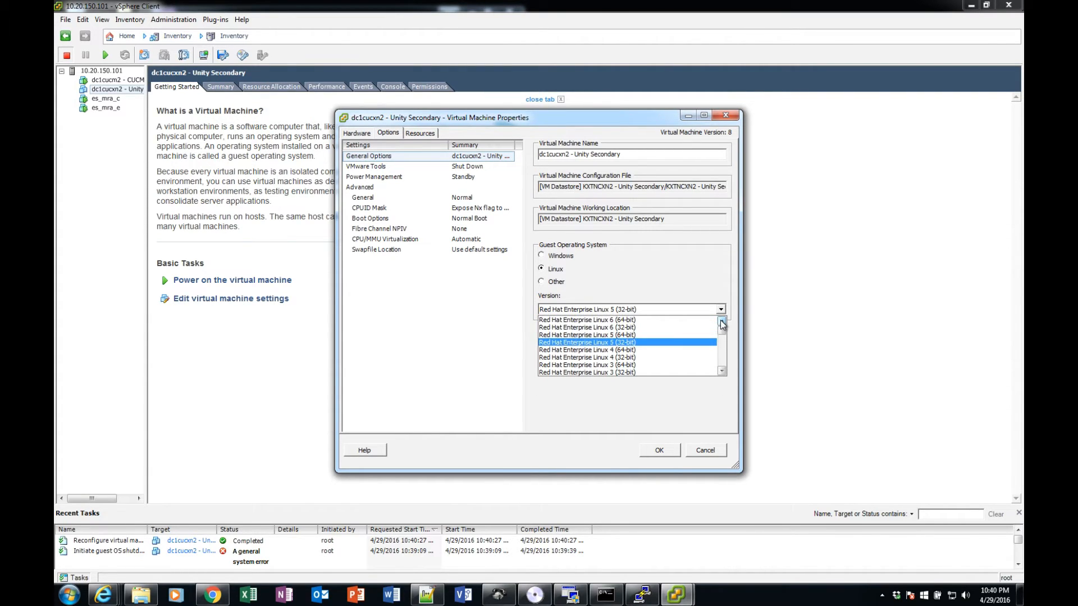
{"action": "left_click", "coordinate": [586, 319]}
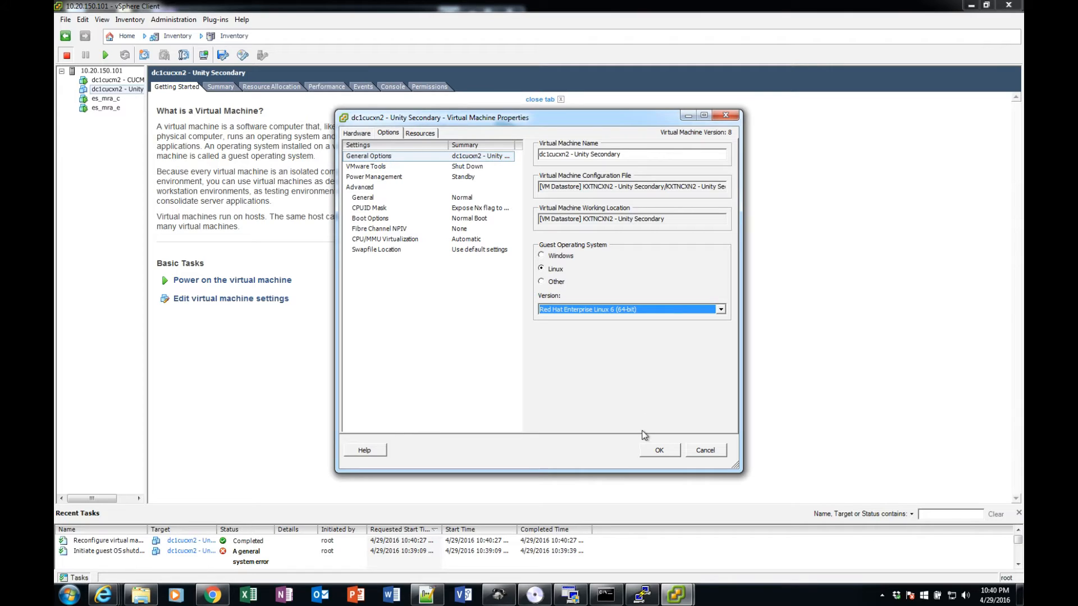
{"action": "mouse_move", "coordinate": [374, 179]}
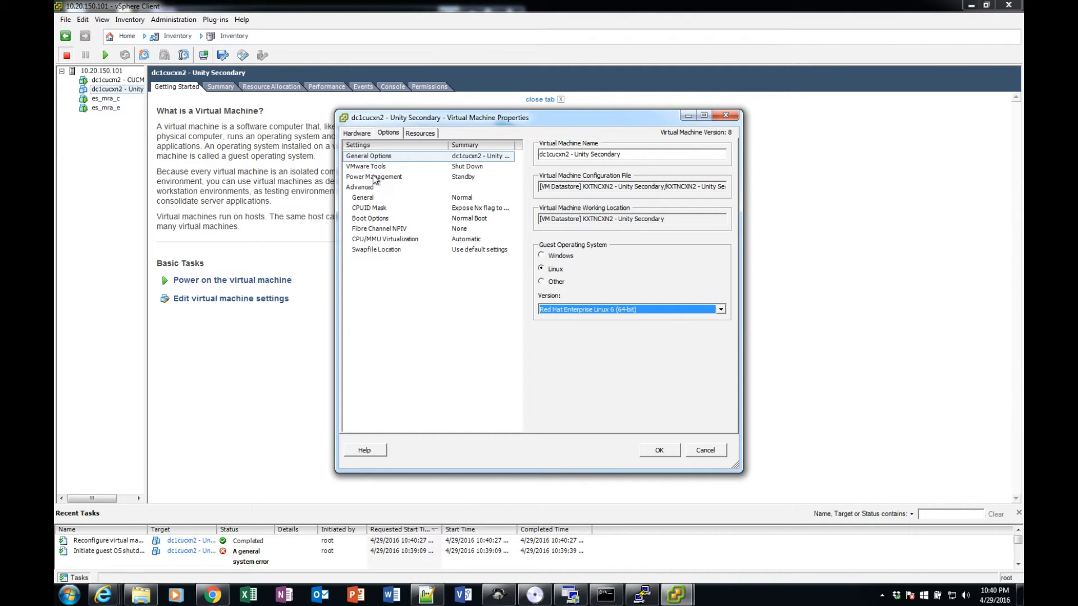
{"action": "left_click", "coordinate": [356, 132]}
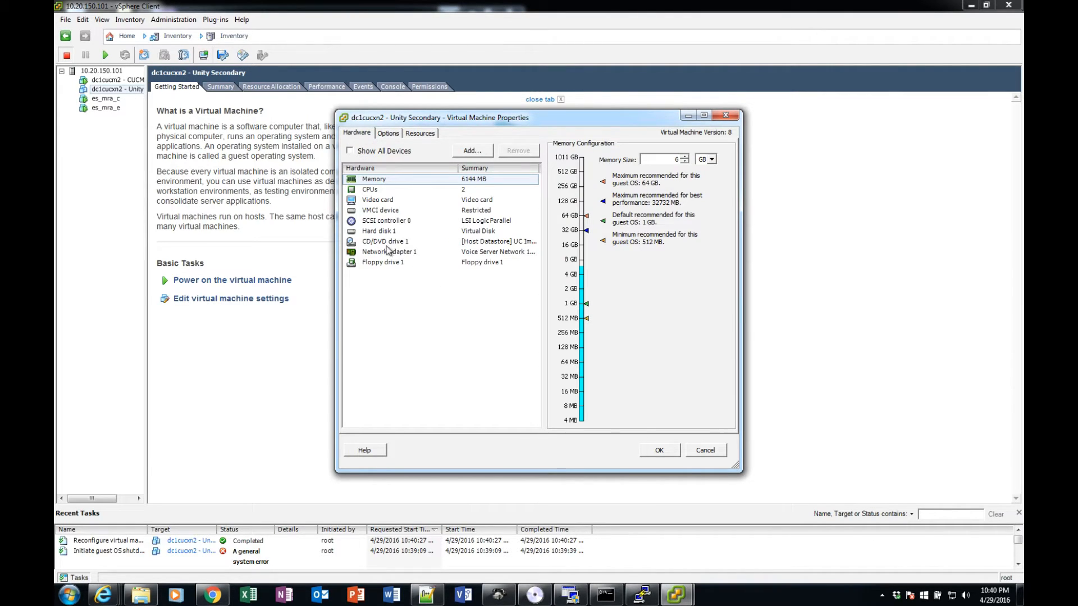
{"action": "left_click", "coordinate": [388, 251]}
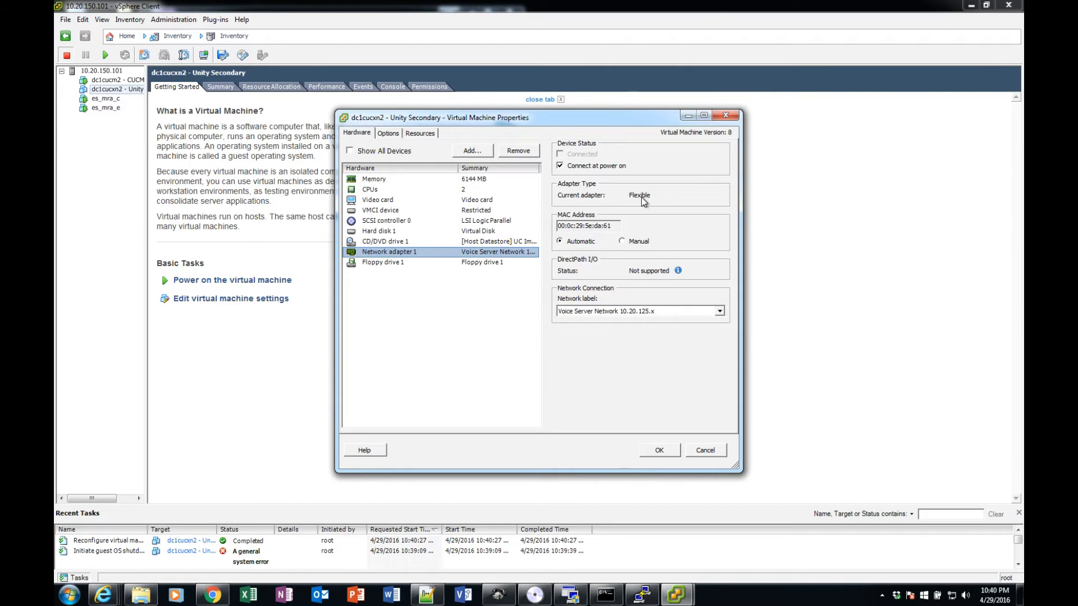
{"action": "mouse_move", "coordinate": [654, 199]}
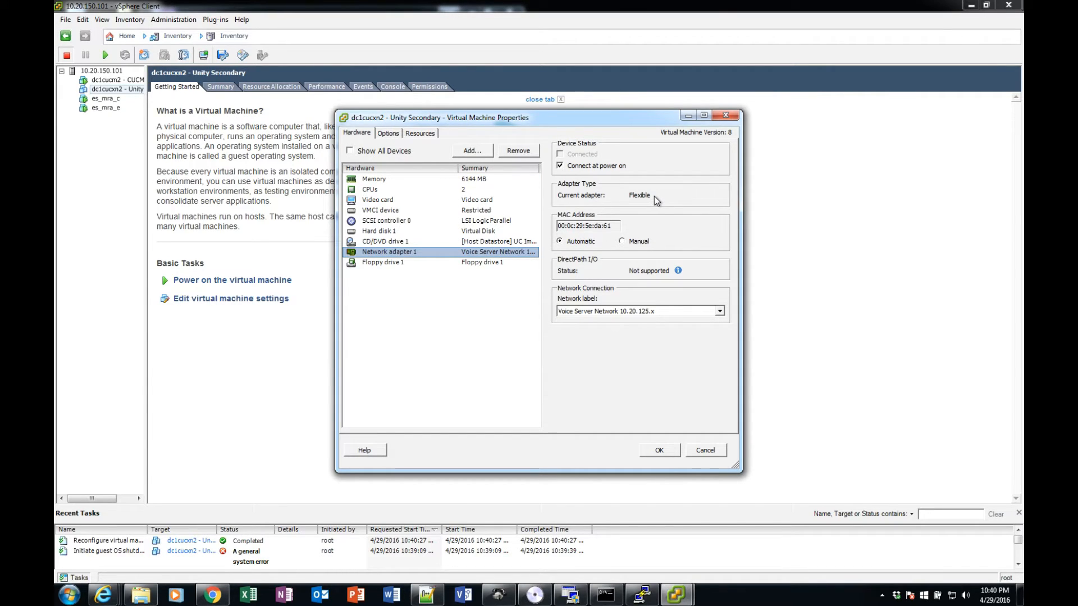
{"action": "mouse_move", "coordinate": [538, 401]}
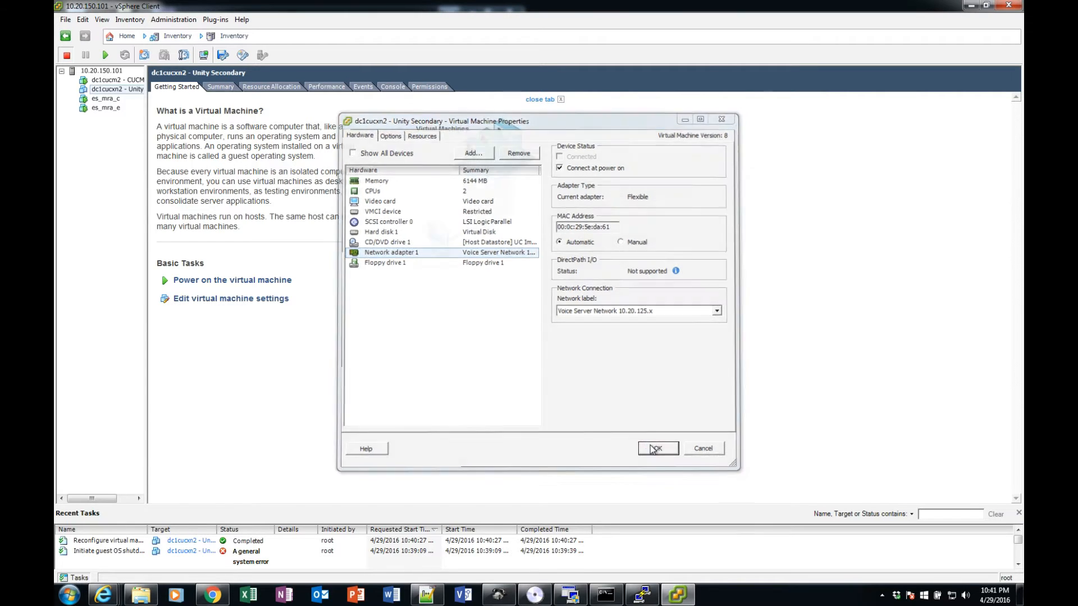
- Save settings, then browse VM Datastore to the KXTNCXN2 - Unity Secondary folder
{"action": "left_click", "coordinate": [657, 448]}
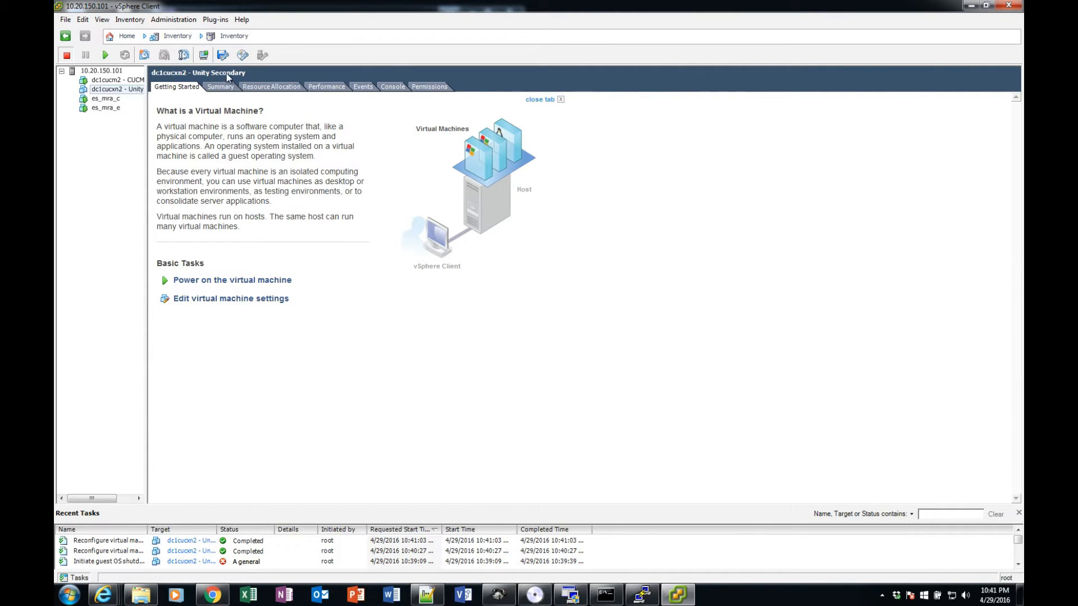
{"action": "left_click", "coordinate": [220, 85]}
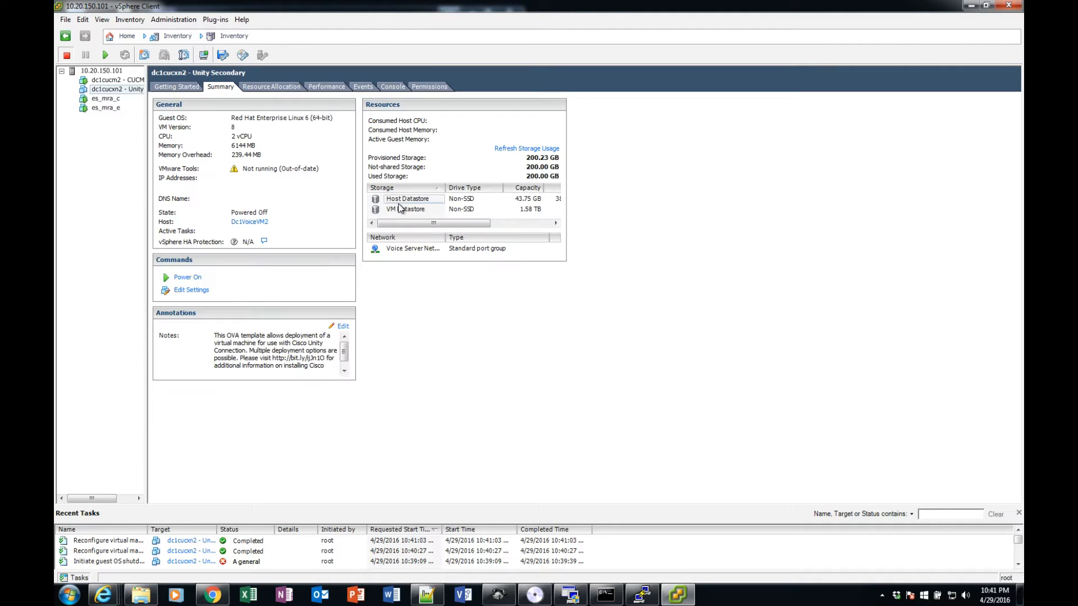
{"action": "right_click", "coordinate": [404, 209]}
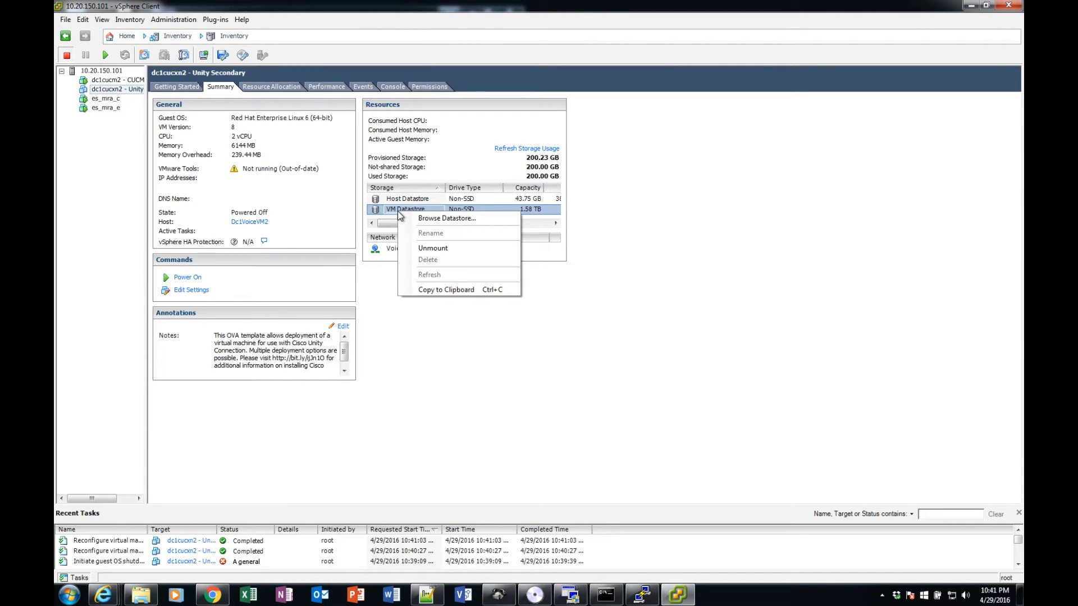
{"action": "left_click", "coordinate": [447, 217]}
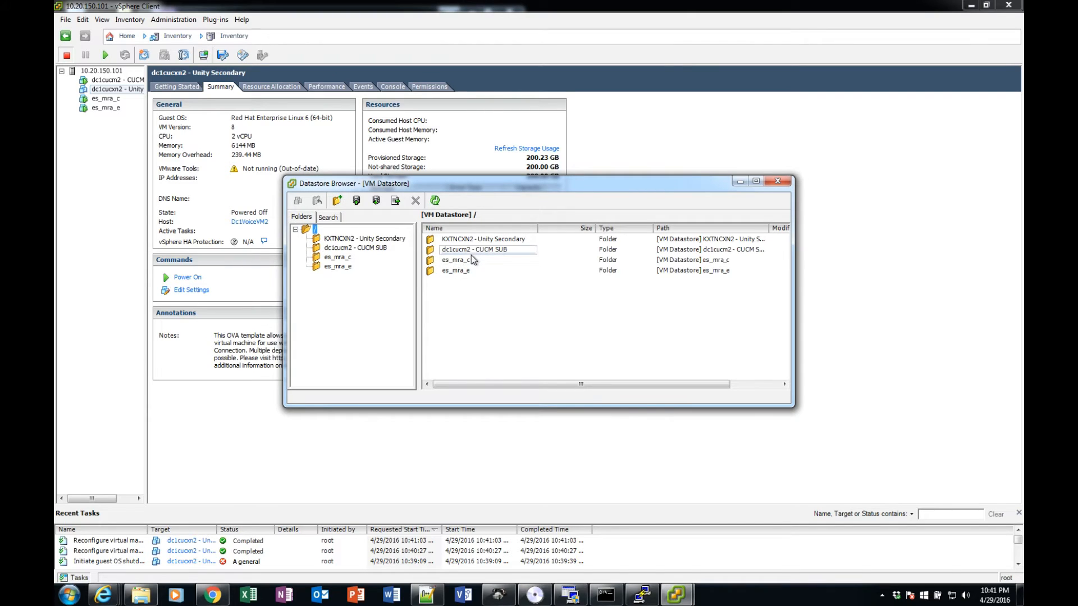
{"action": "left_click", "coordinate": [434, 199]}
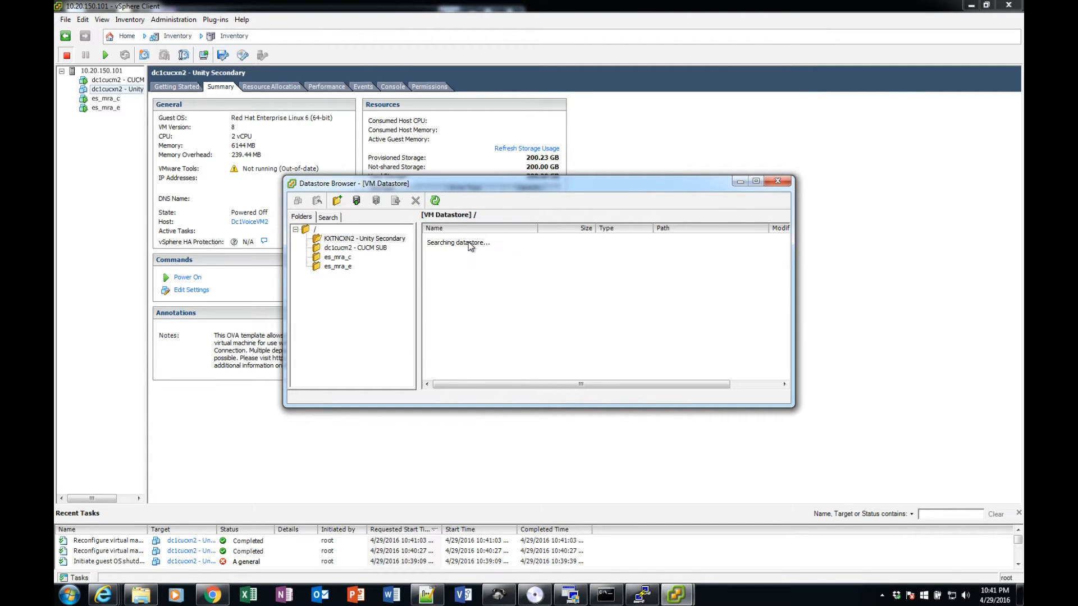
{"action": "left_click", "coordinate": [364, 239]}
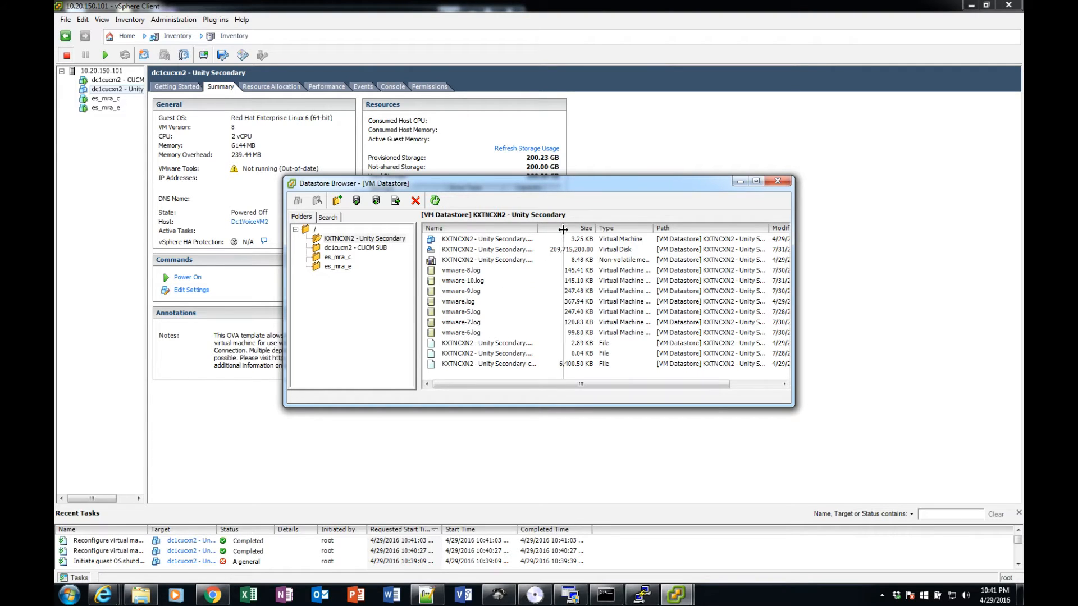
- Download the Unity Secondary .vmx file to the Desktop, replacing the existing file
{"action": "left_click", "coordinate": [488, 238]}
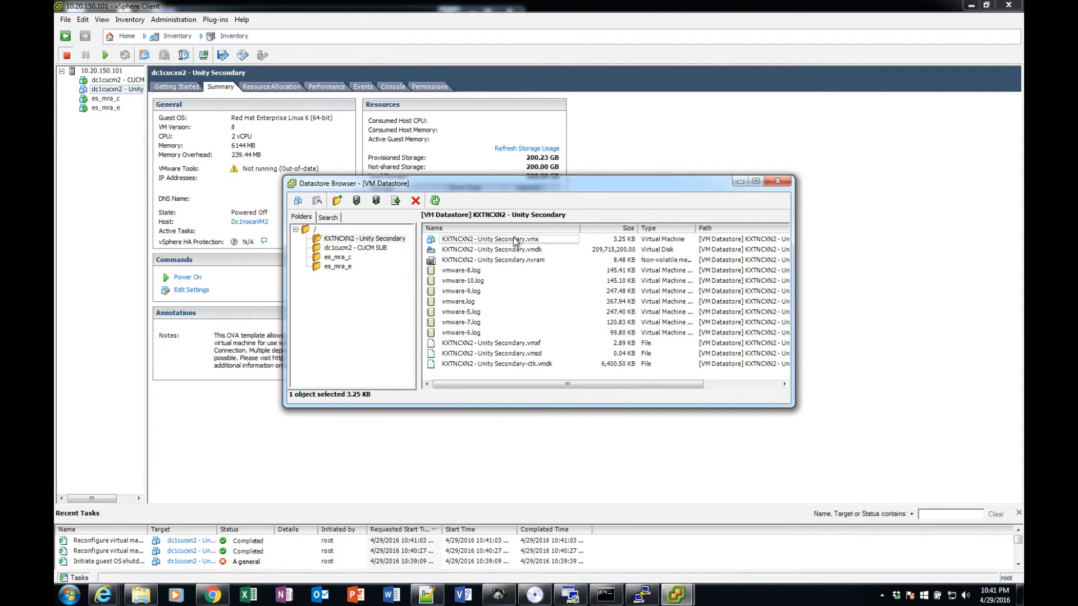
{"action": "left_click", "coordinate": [490, 238]}
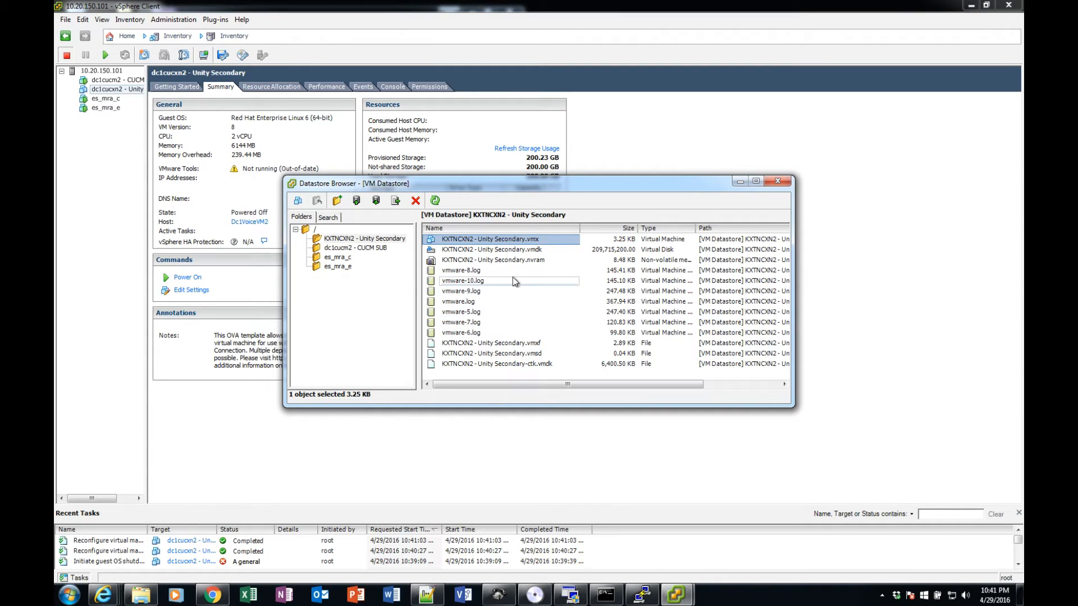
{"action": "right_click", "coordinate": [489, 239]}
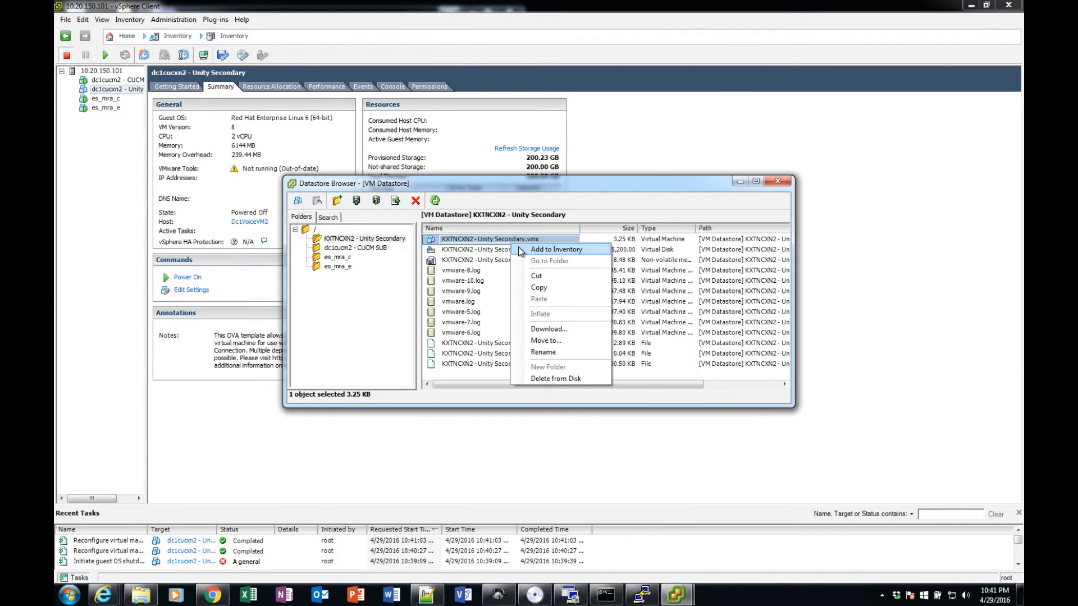
{"action": "left_click", "coordinate": [557, 249]}
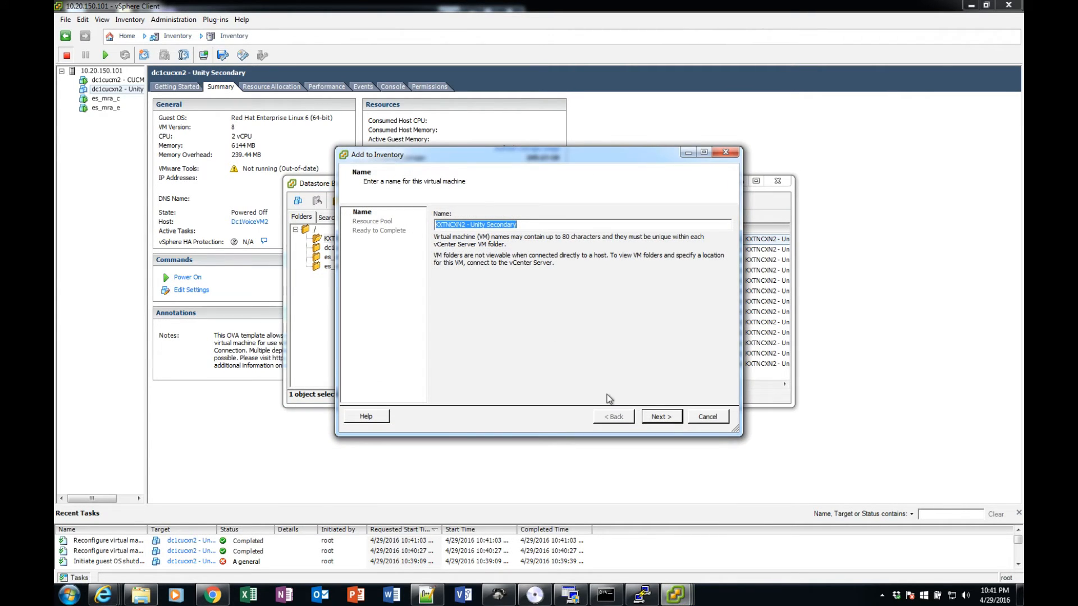
{"action": "left_click", "coordinate": [706, 416]}
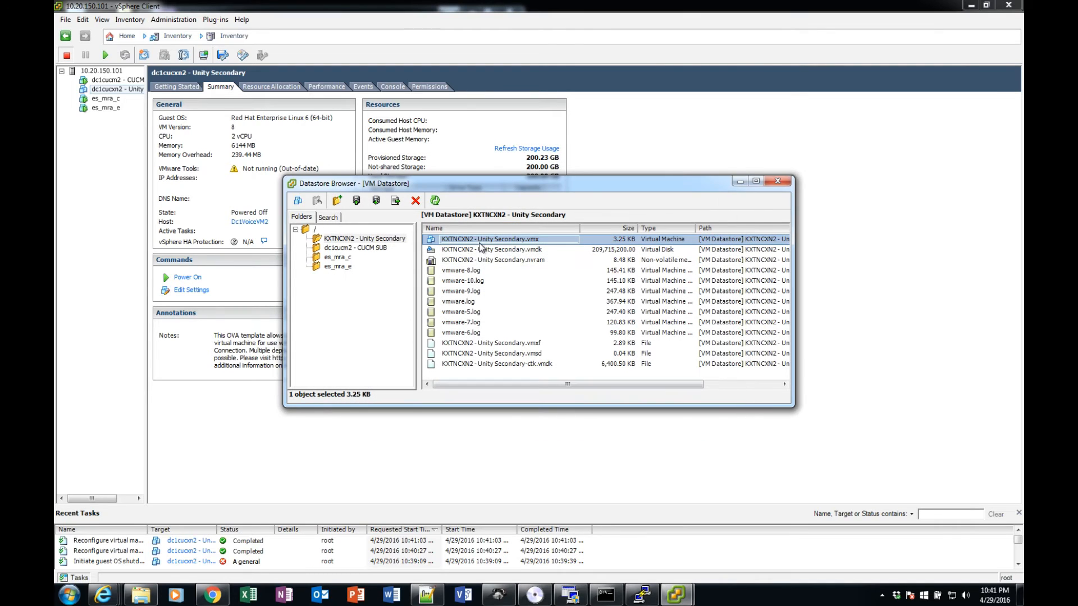
{"action": "right_click", "coordinate": [489, 238]}
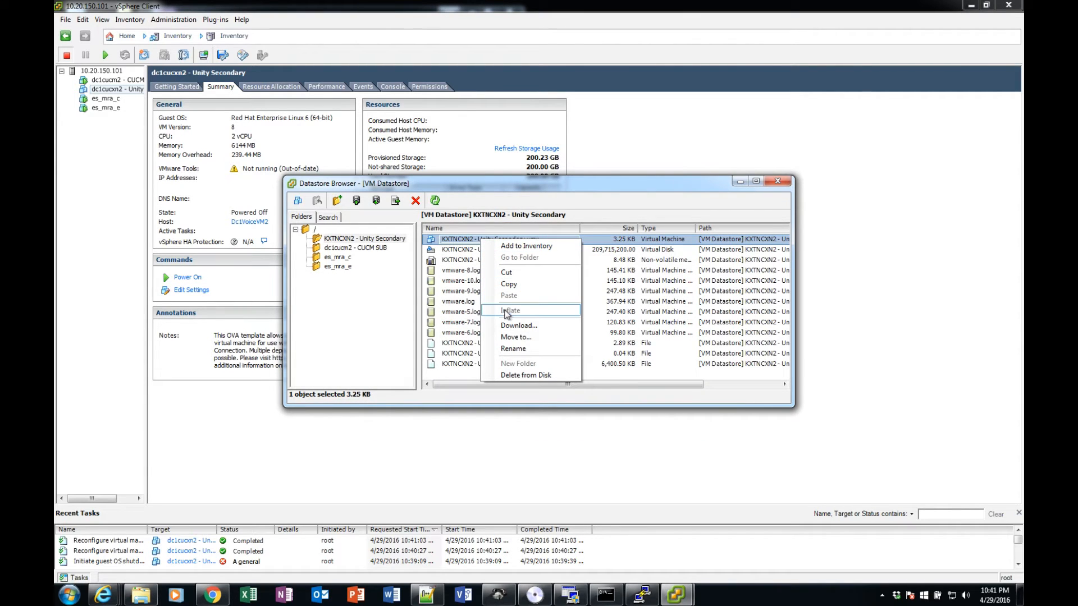
{"action": "left_click", "coordinate": [518, 325]}
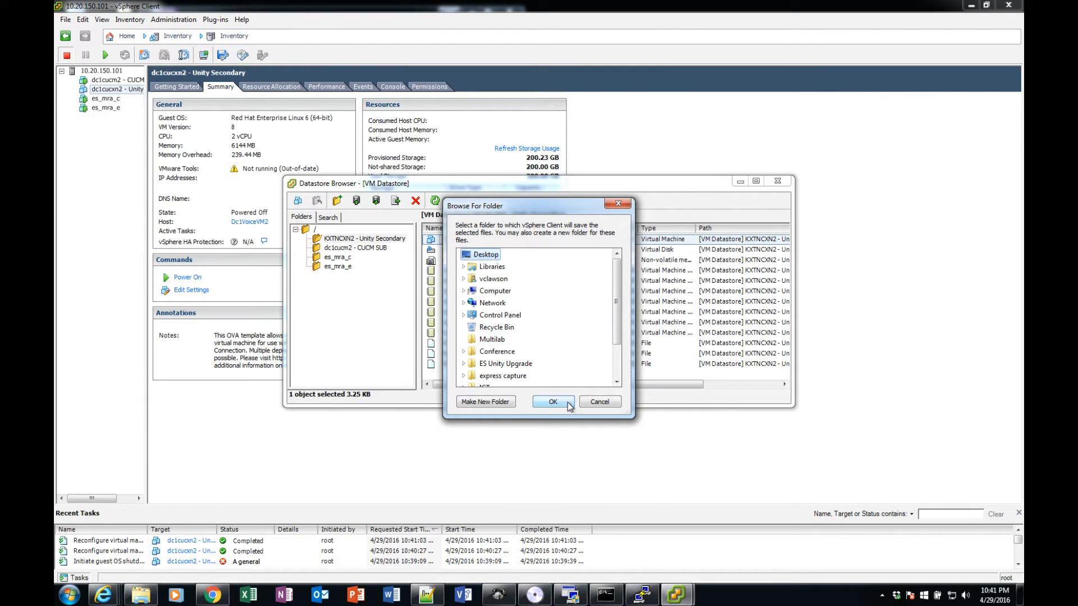
{"action": "left_click", "coordinate": [552, 401]}
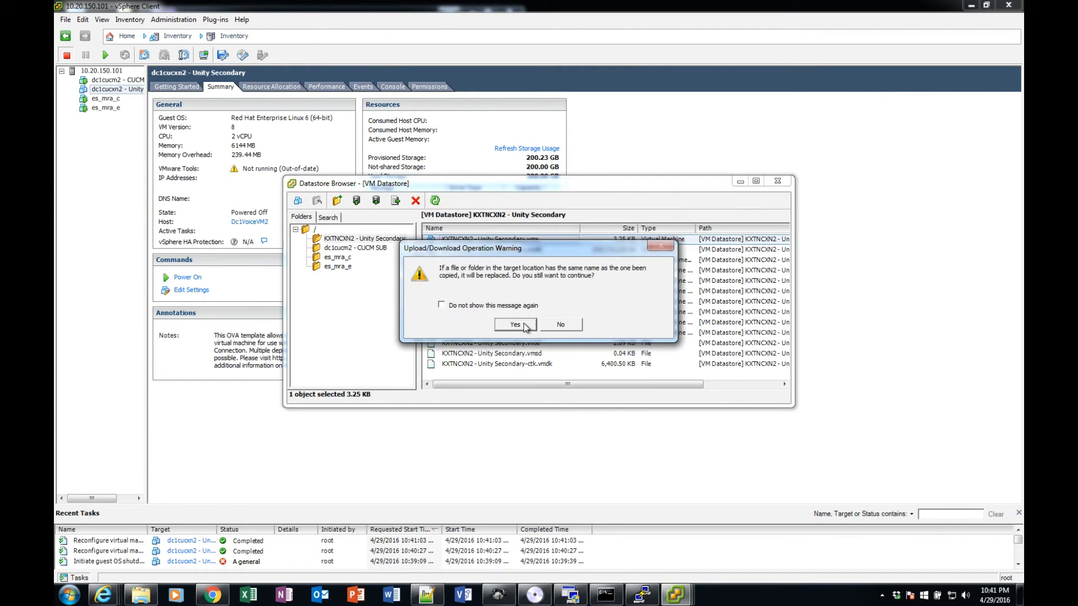
{"action": "left_click", "coordinate": [514, 324]}
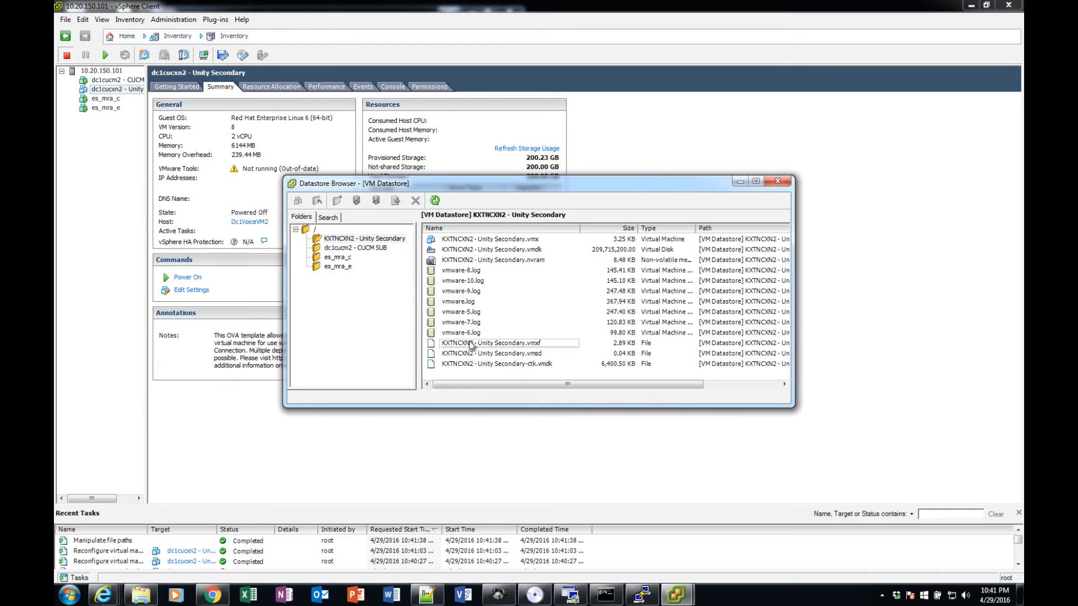
{"action": "mouse_move", "coordinate": [422, 585]}
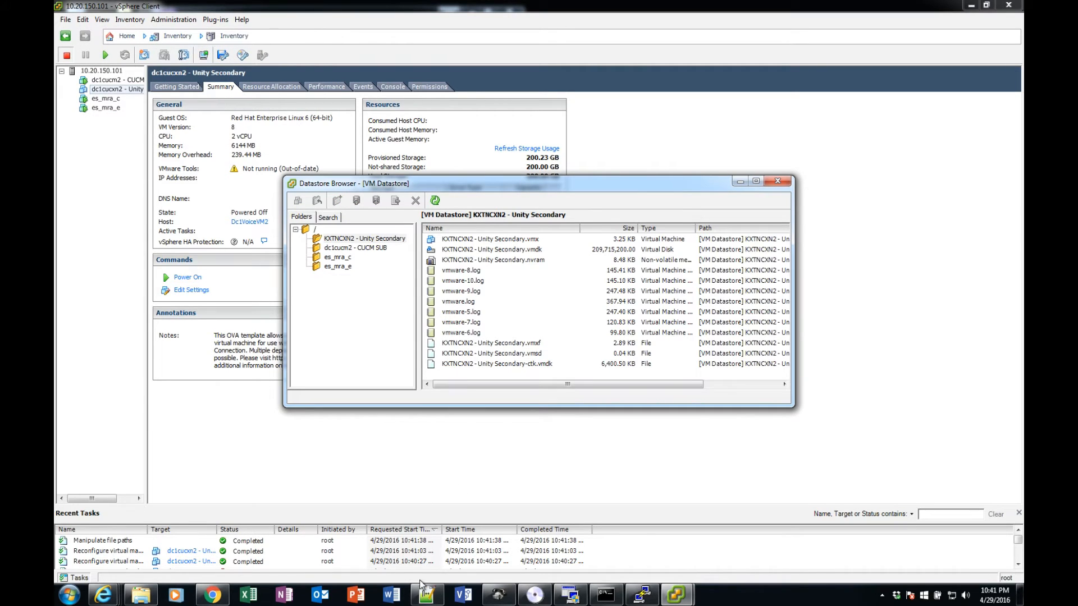
{"action": "mouse_move", "coordinate": [426, 595]}
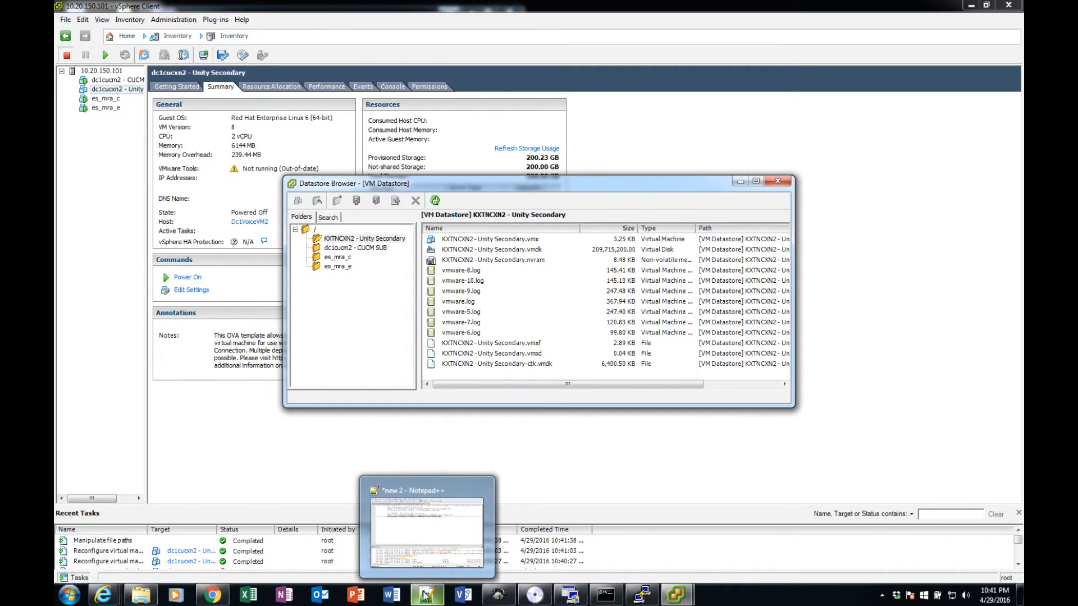
- Replace KXTNCXN1 with KXTNCXN2 in the copy, findstr and echo lines of the notes
{"action": "left_click", "coordinate": [426, 523]}
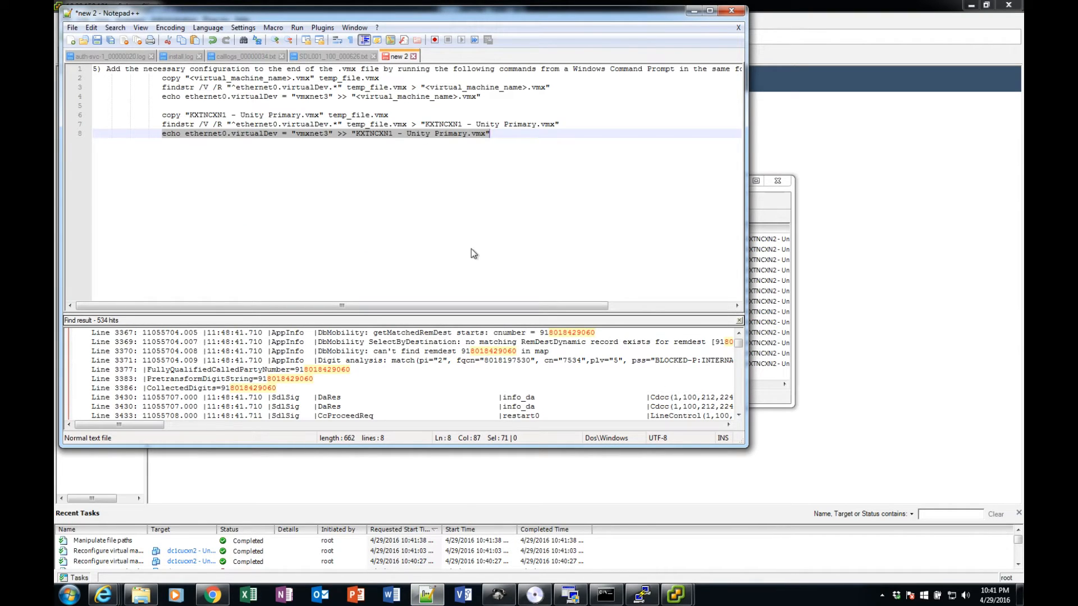
{"action": "mouse_move", "coordinate": [266, 124]}
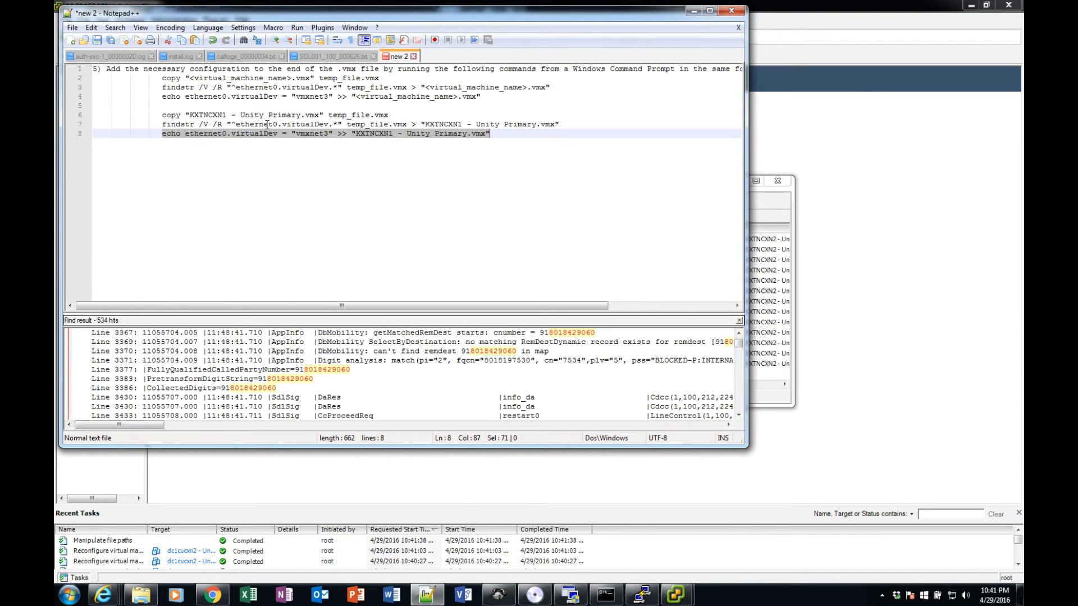
{"action": "left_click", "coordinate": [221, 115]}
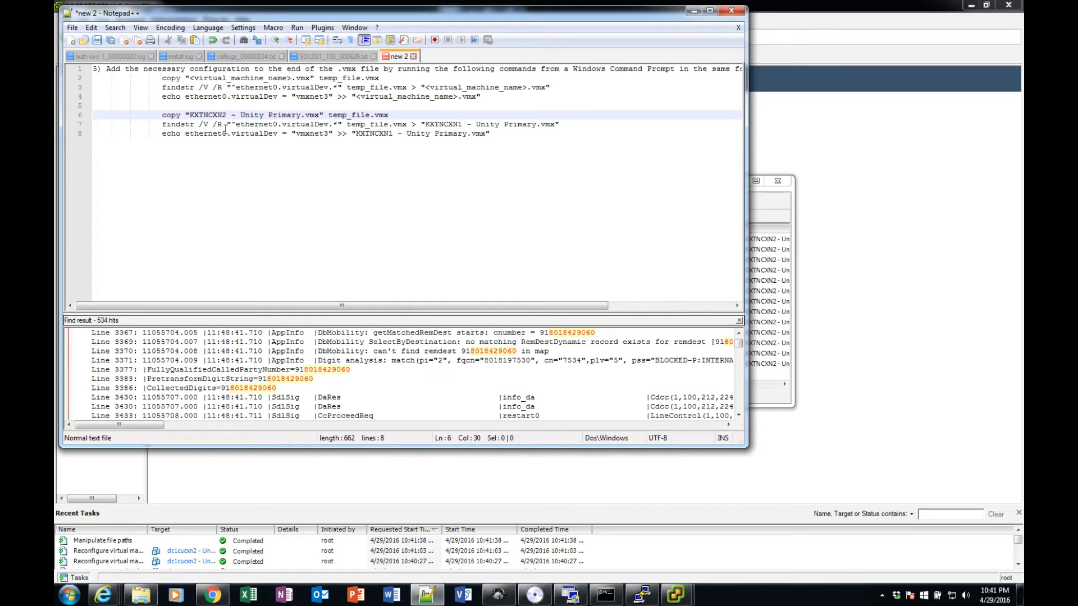
{"action": "left_click", "coordinate": [462, 124]}
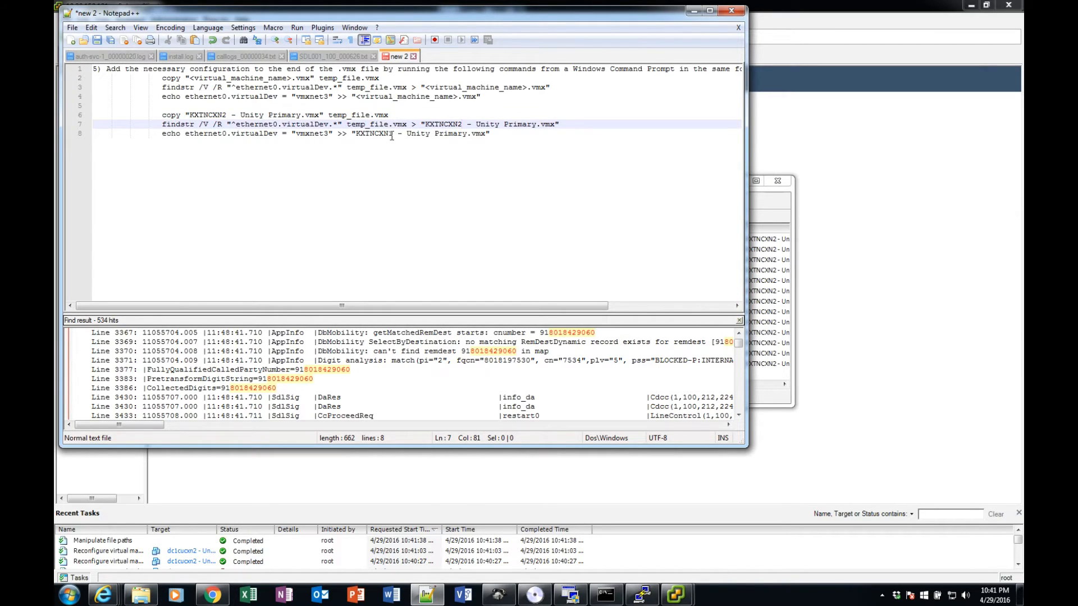
{"action": "left_click", "coordinate": [392, 134]}
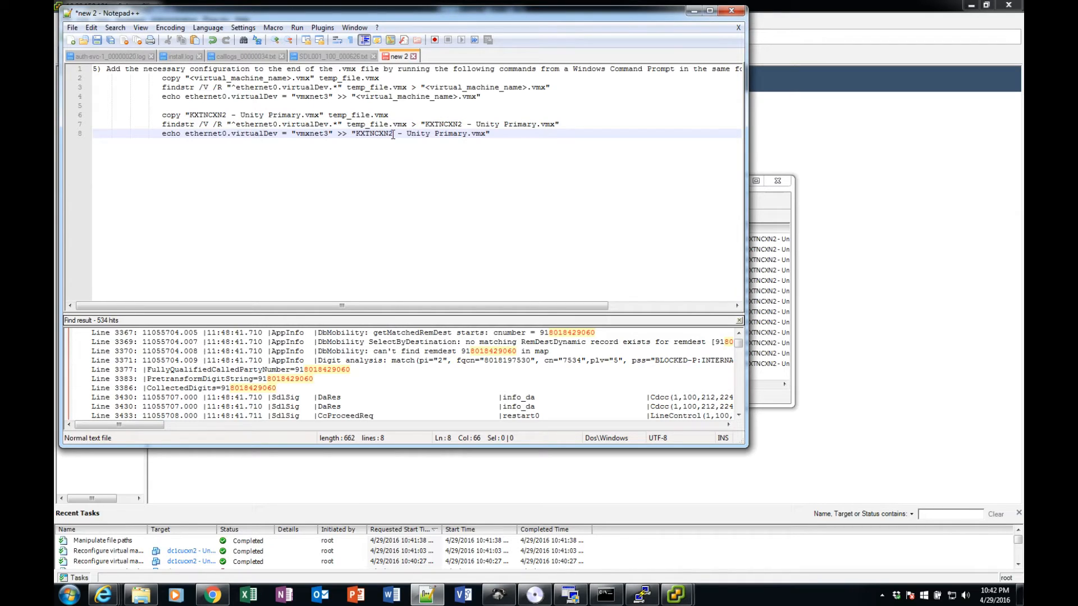
{"action": "mouse_move", "coordinate": [459, 184]}
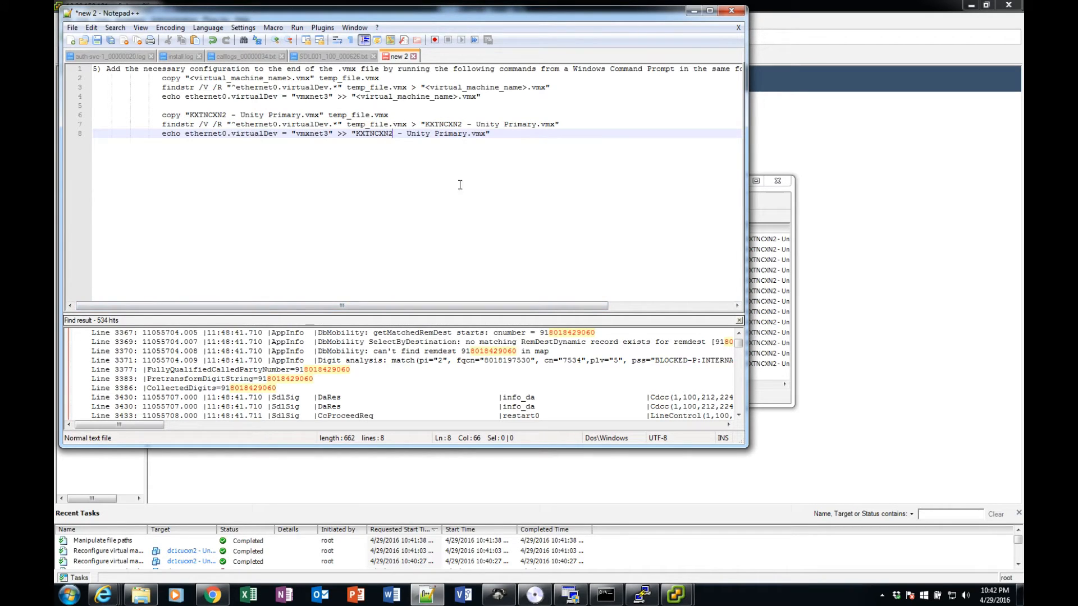
{"action": "mouse_move", "coordinate": [773, 241]}
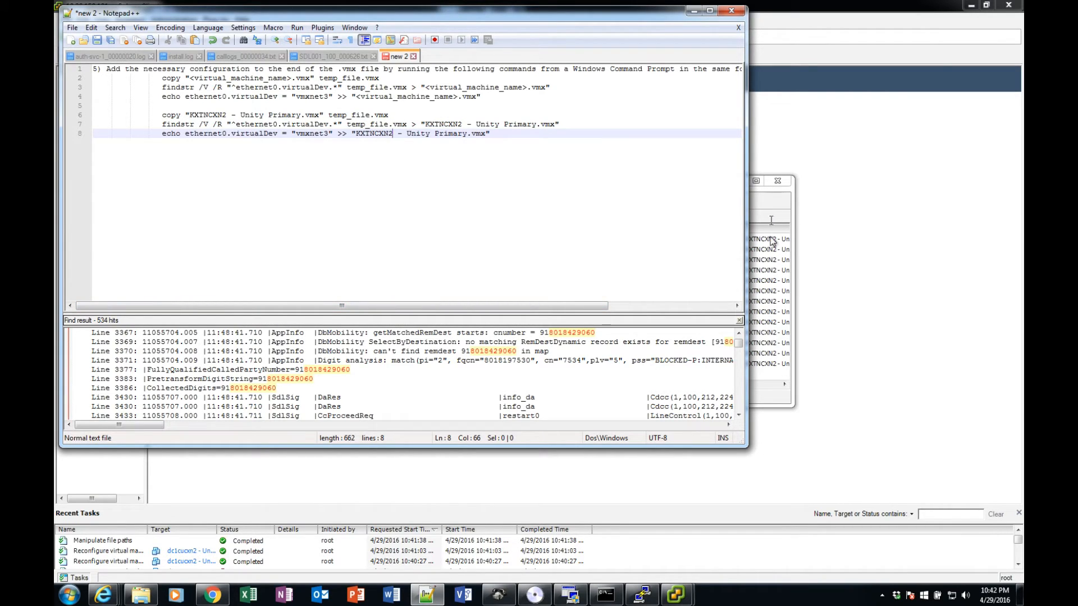
{"action": "left_click", "coordinate": [141, 594]}
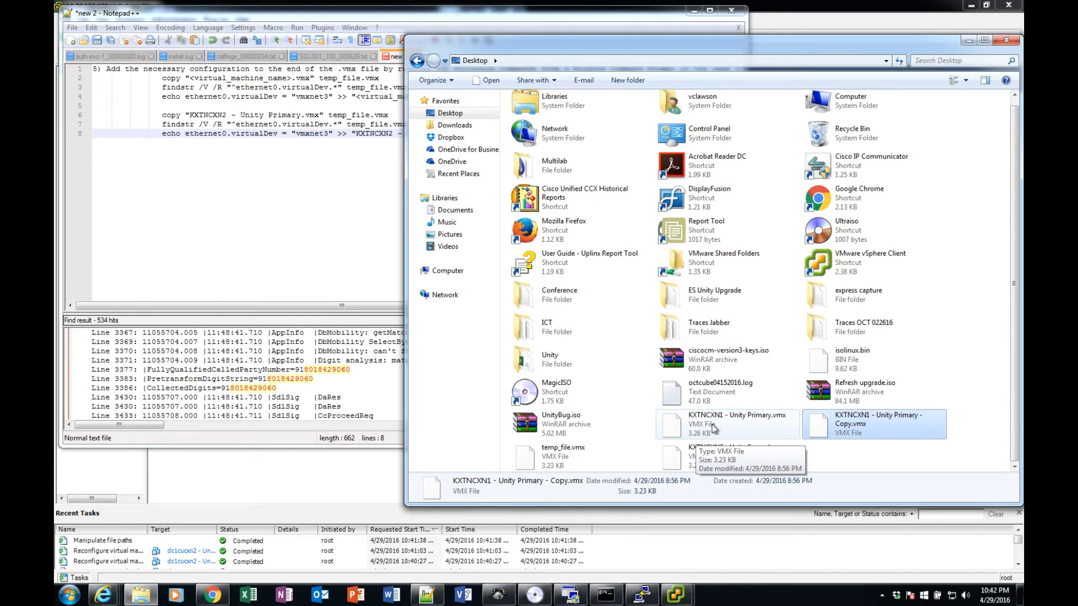
- Paste a 'KXTNCXN2 - Unity Secondary - Copy.vmx' duplicate into the Desktop folder
{"action": "right_click", "coordinate": [732, 426]}
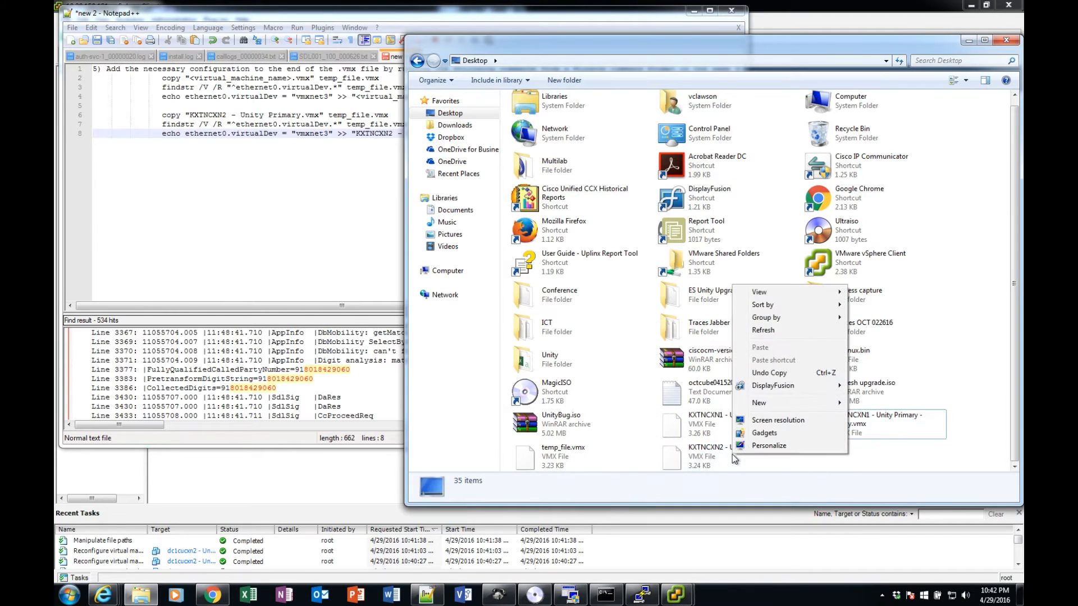
{"action": "mouse_move", "coordinate": [772, 385]}
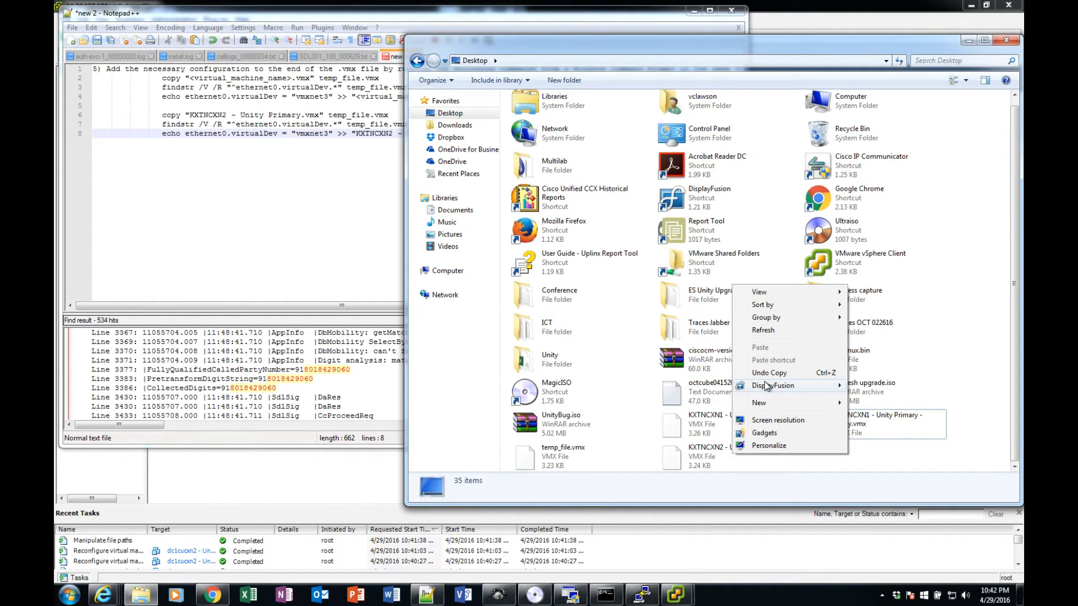
{"action": "mouse_move", "coordinate": [717, 462]}
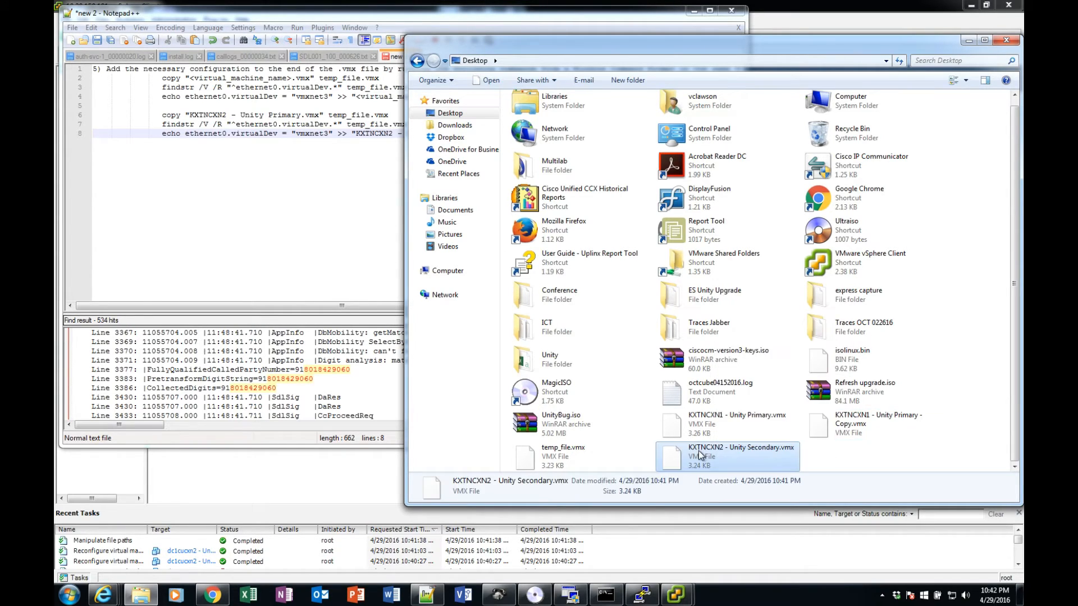
{"action": "right_click", "coordinate": [741, 455]}
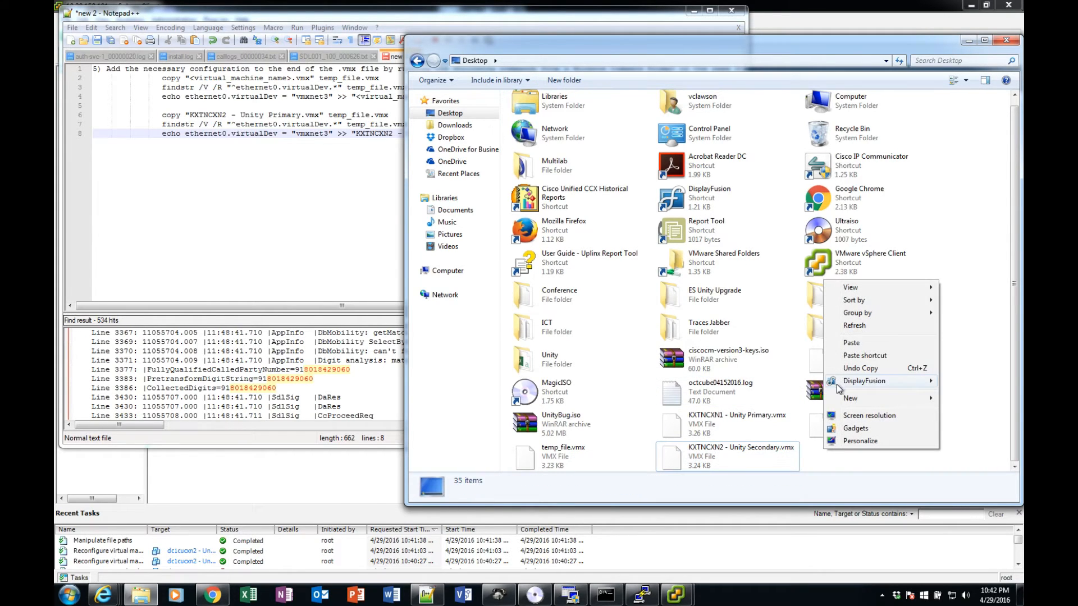
{"action": "left_click", "coordinate": [850, 343]}
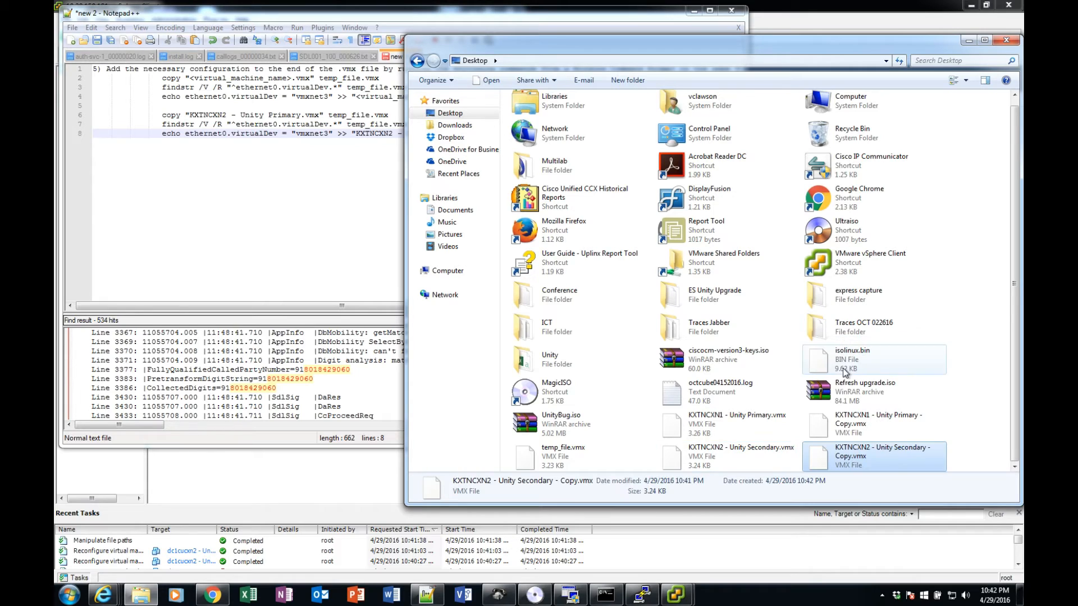
{"action": "left_click", "coordinate": [740, 452]}
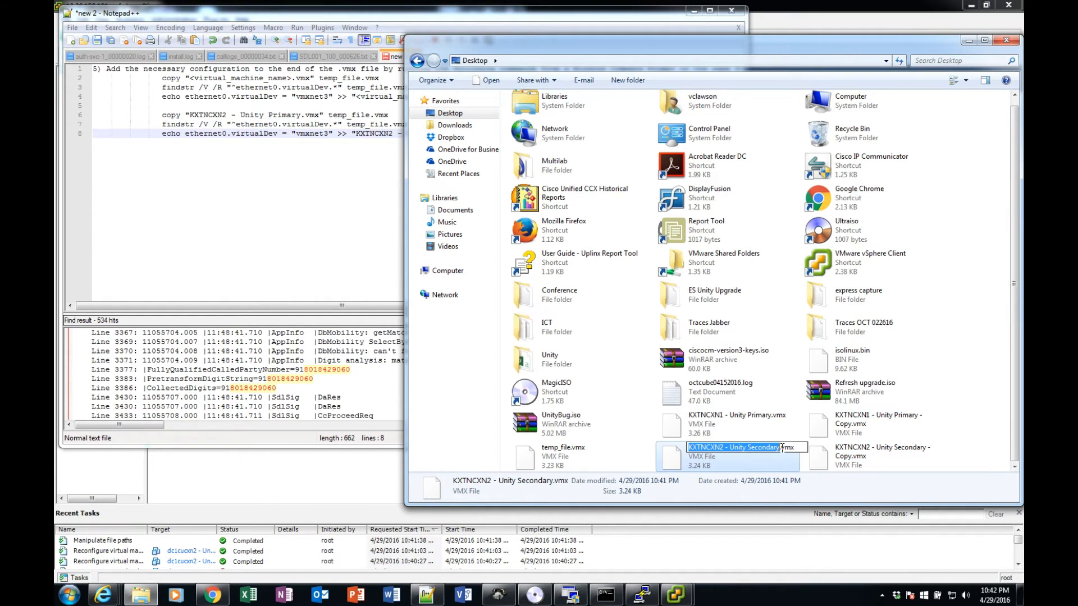
{"action": "right_click", "coordinate": [746, 447]}
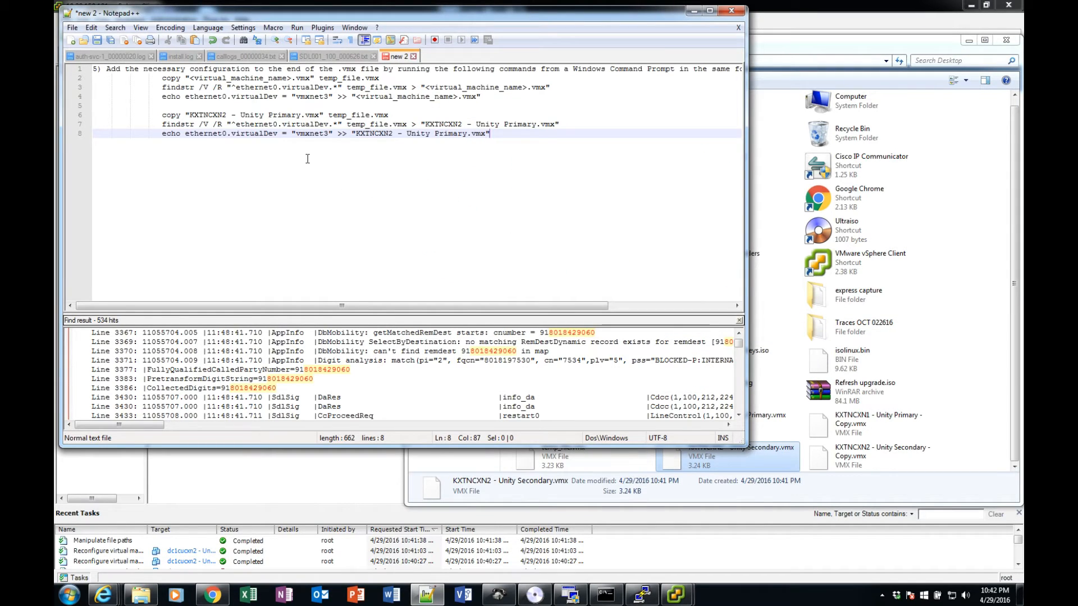
- Overwrite 'Primary' with 'Secondary' in the notes' copy, findstr and echo commands
{"action": "left_click", "coordinate": [193, 115]}
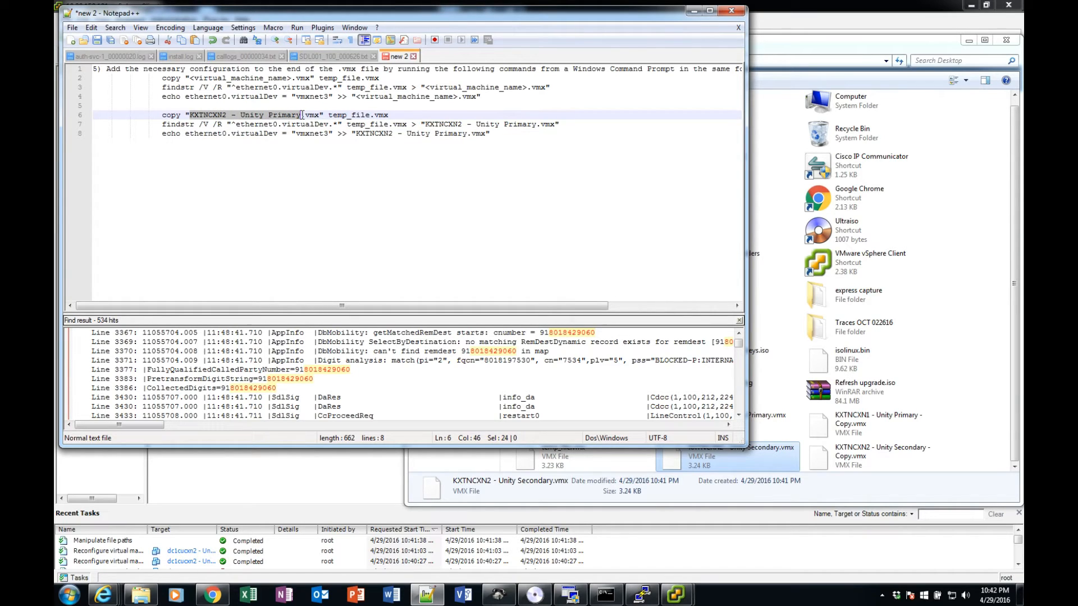
{"action": "type", "text": "Secondary"}
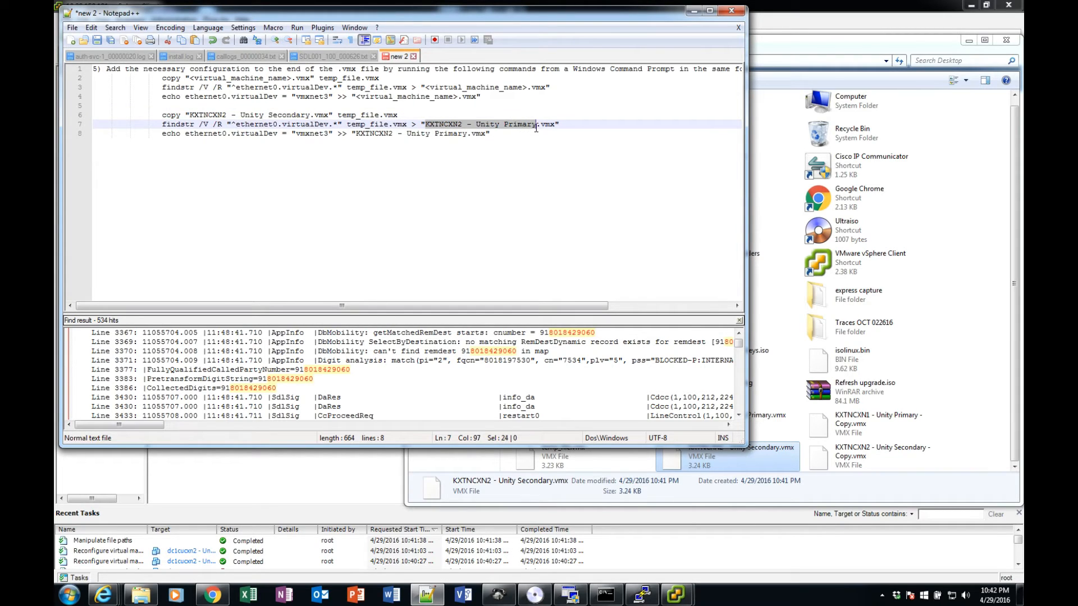
{"action": "type", "text": "Secondary"}
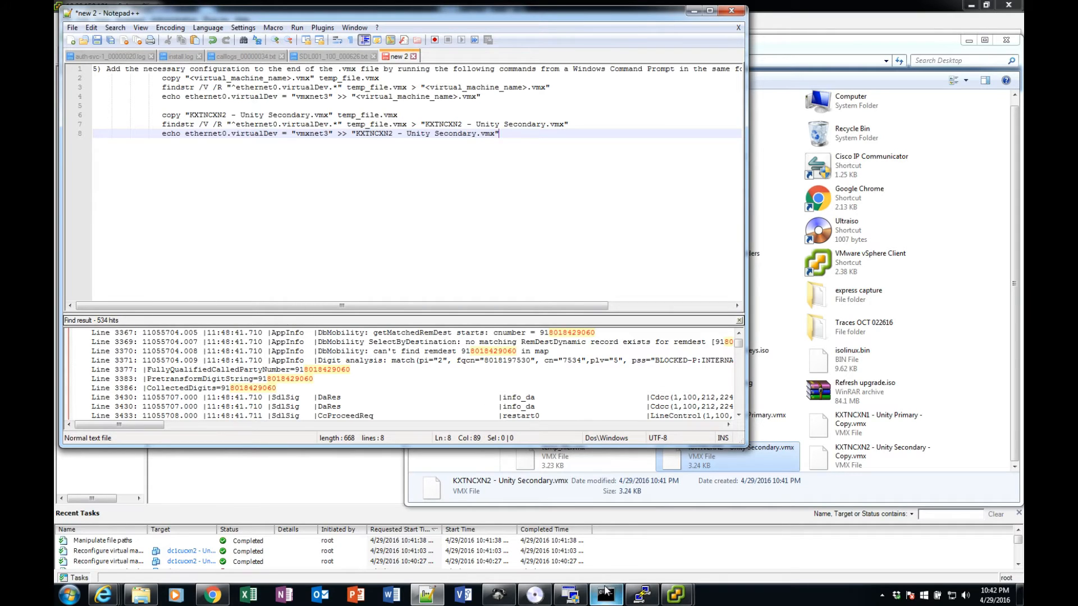
{"action": "left_click", "coordinate": [603, 594]}
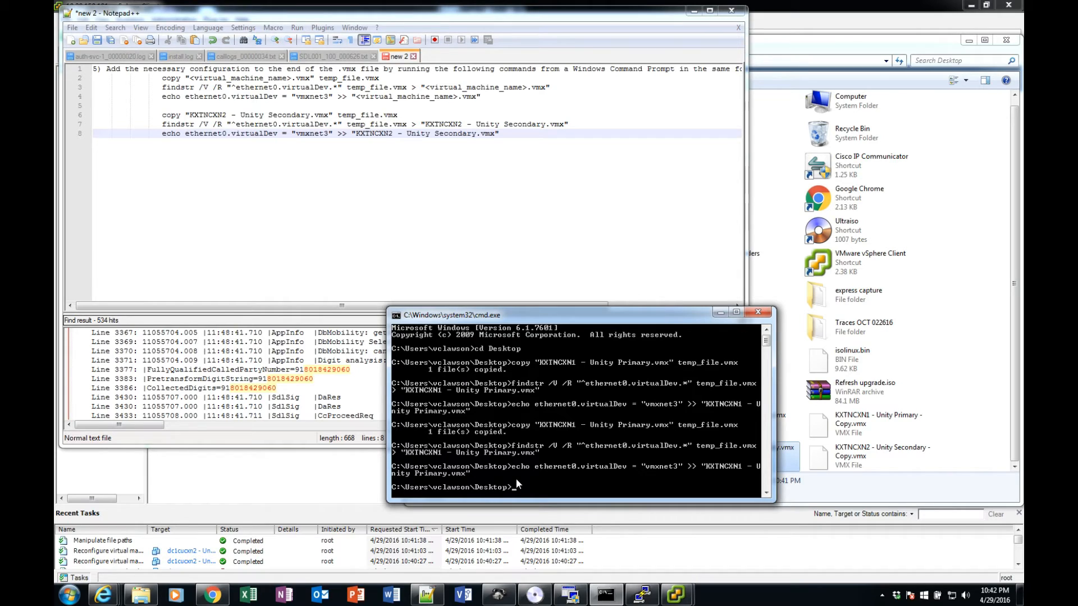
{"action": "mouse_move", "coordinate": [489, 447]}
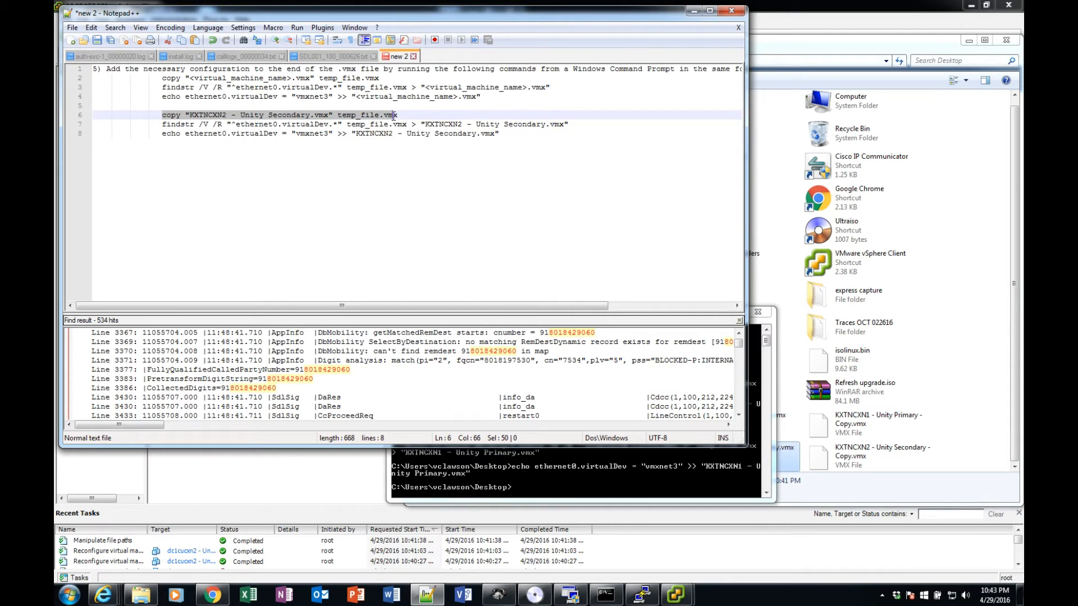
- Run the copy to temp_file.vmx and findstr /V commands stripping ethernet0.virtualDev
{"action": "right_click", "coordinate": [394, 114]}
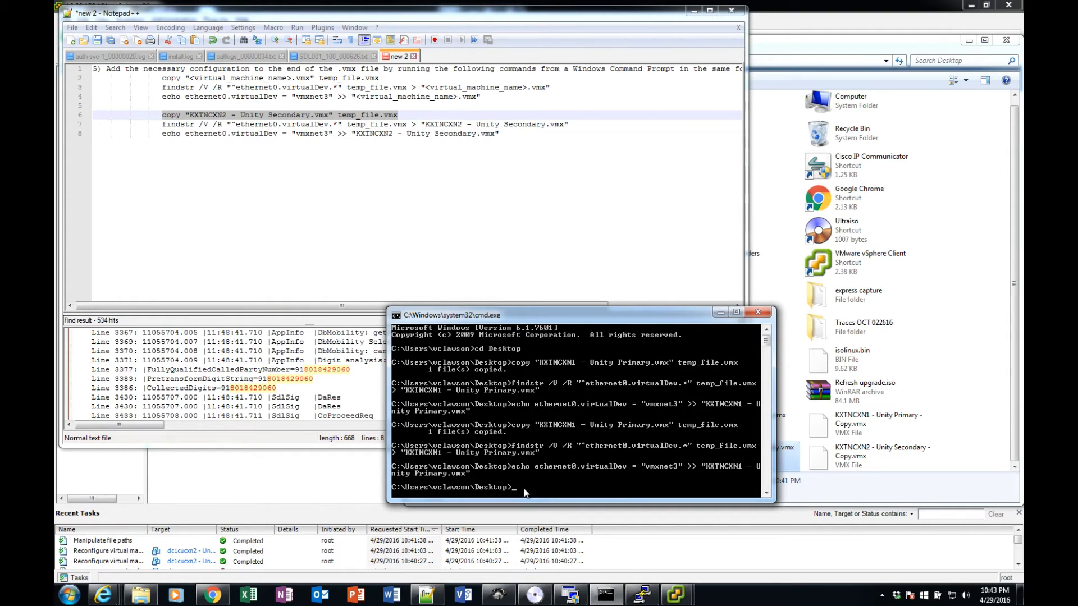
{"action": "right_click", "coordinate": [523, 491]}
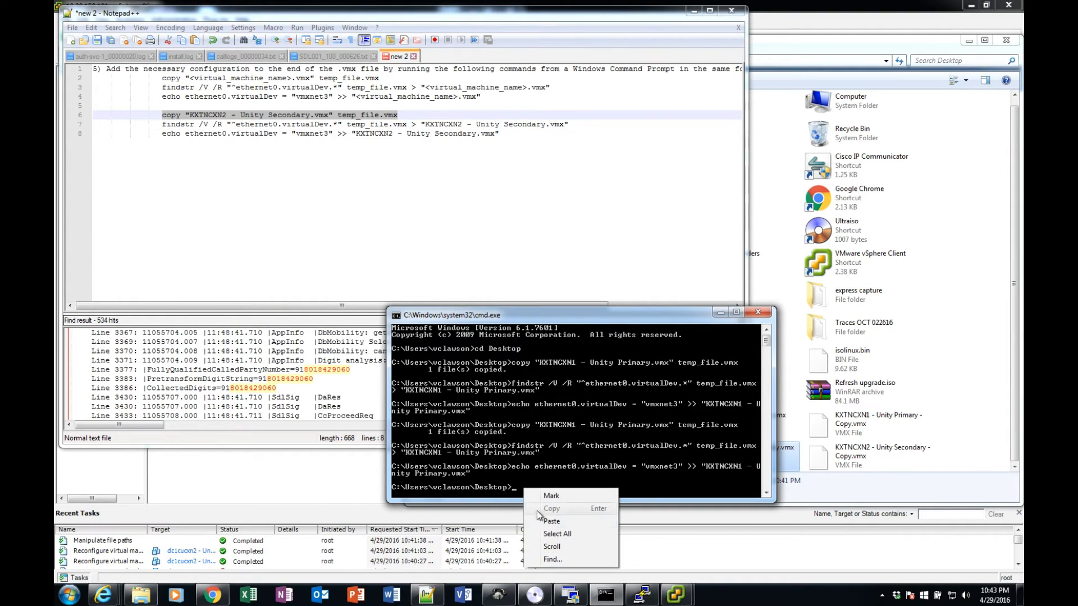
{"action": "left_click", "coordinate": [550, 520]}
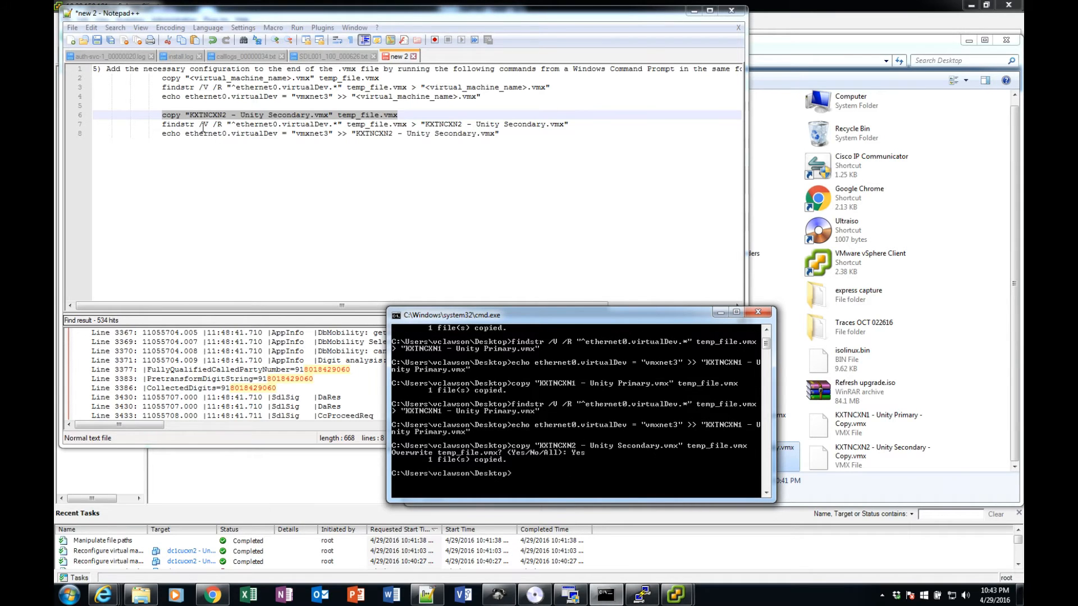
{"action": "left_click", "coordinate": [162, 125]}
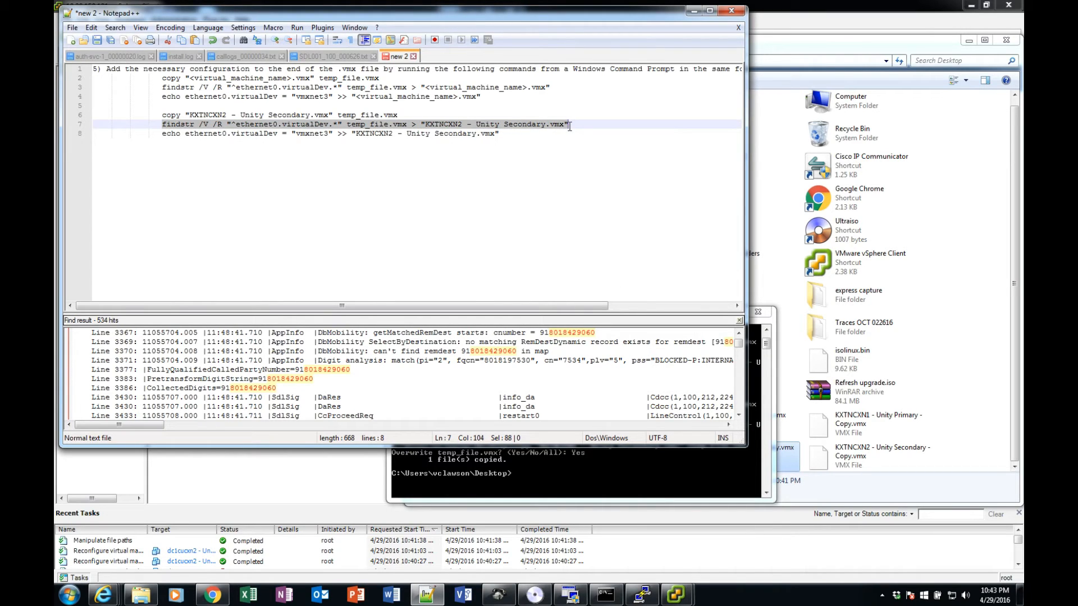
{"action": "mouse_move", "coordinate": [560, 443]}
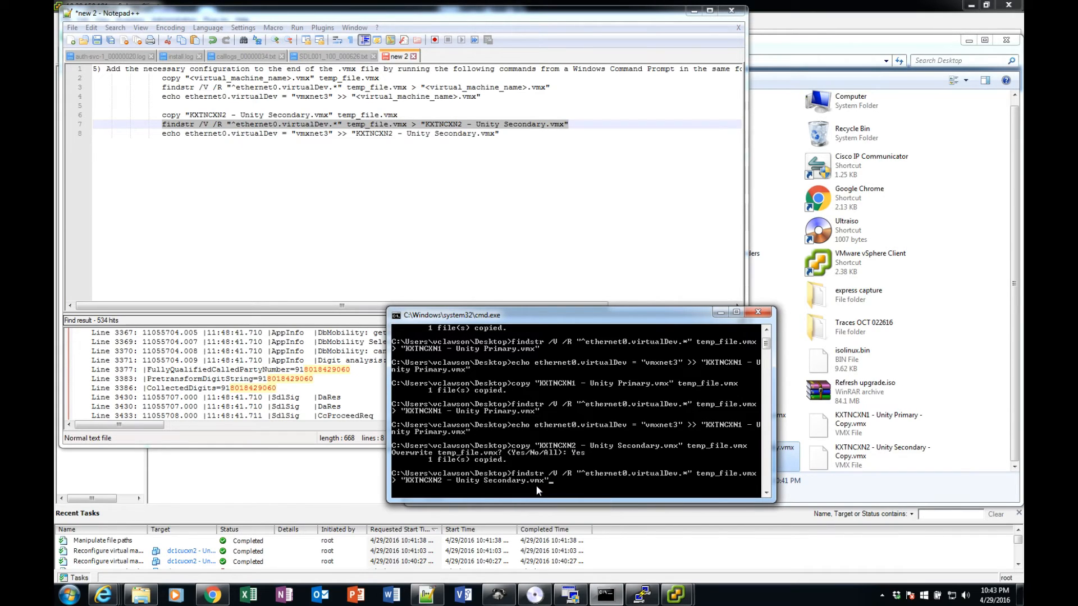
{"action": "key", "text": "Return"}
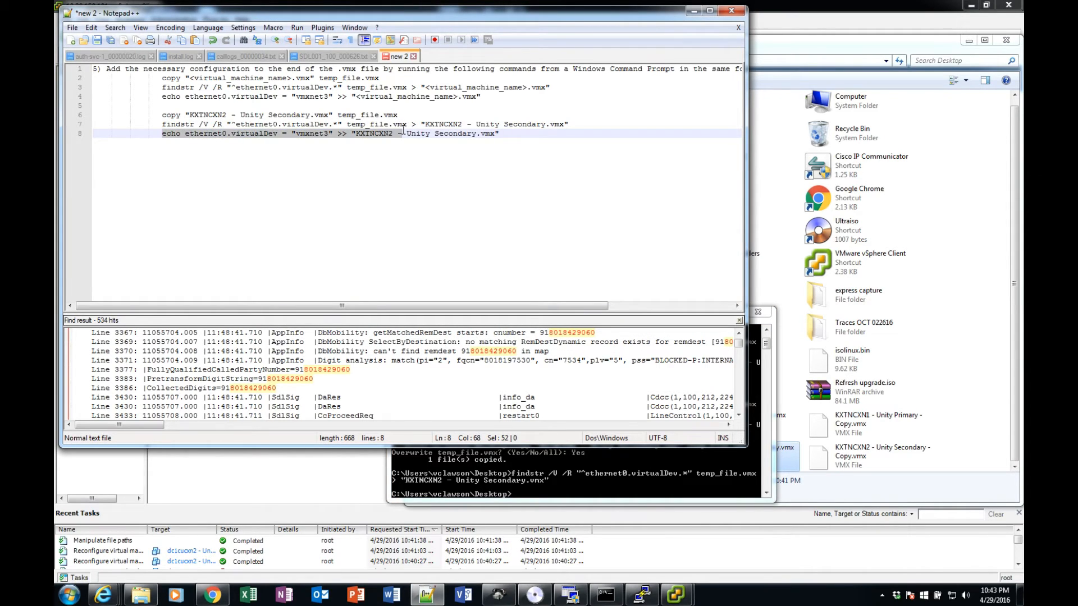
- Append the vmxnet3 adapter line to KXTNCXN2 - Unity Secondary.vmx with echo
{"action": "right_click", "coordinate": [488, 134]}
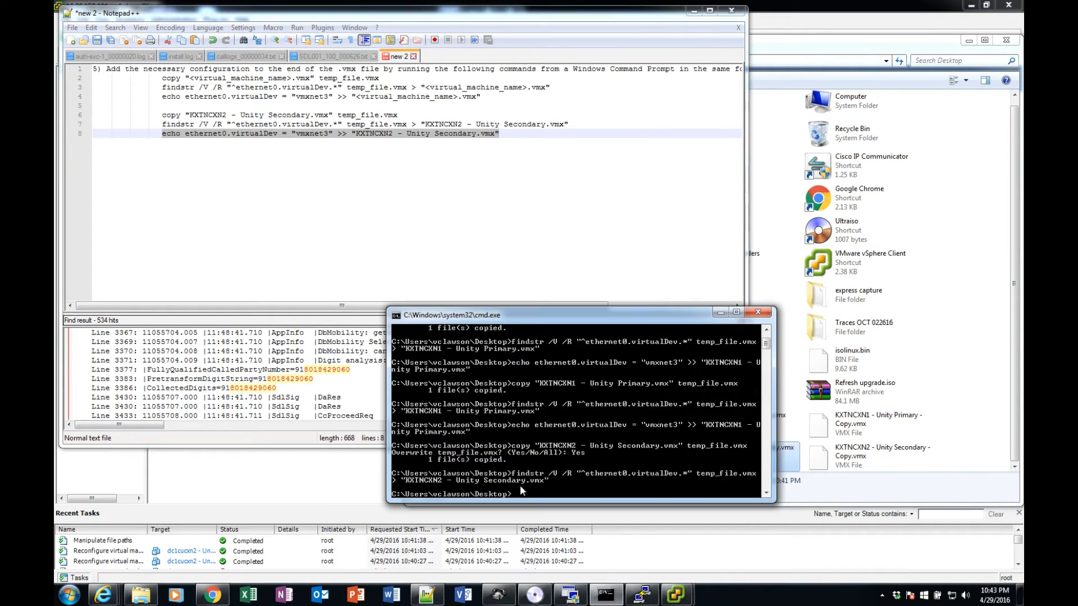
{"action": "right_click", "coordinate": [520, 491]}
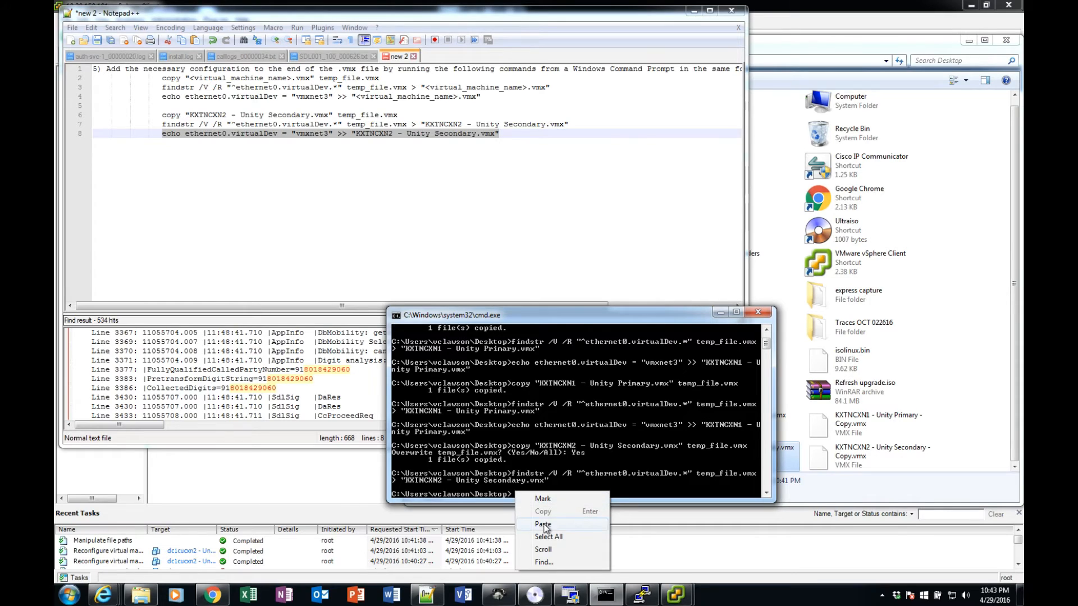
{"action": "left_click", "coordinate": [542, 524]}
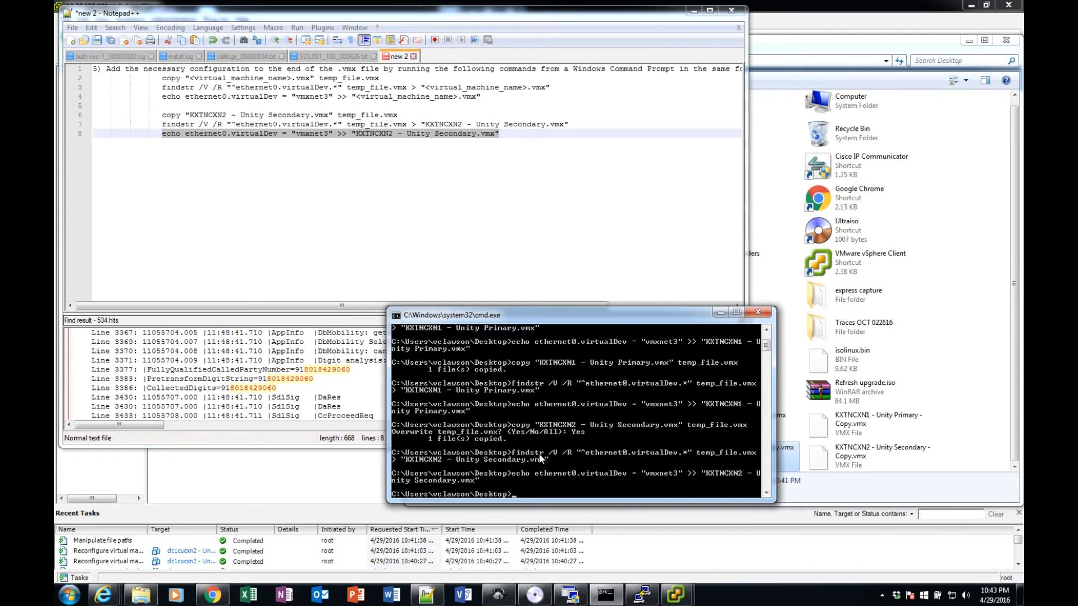
{"action": "mouse_move", "coordinate": [486, 383]}
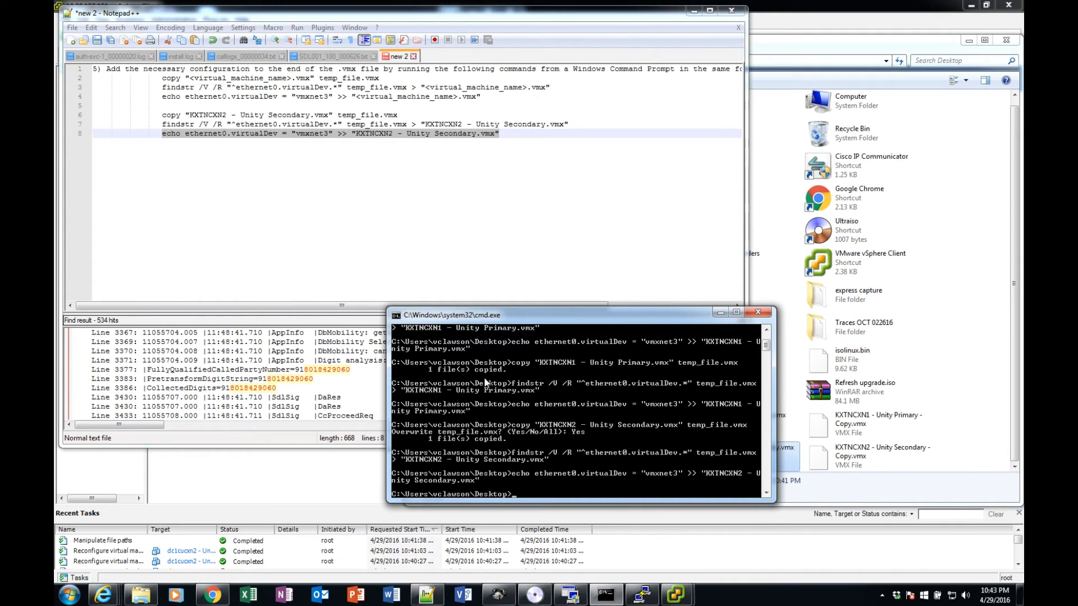
{"action": "mouse_move", "coordinate": [677, 594]}
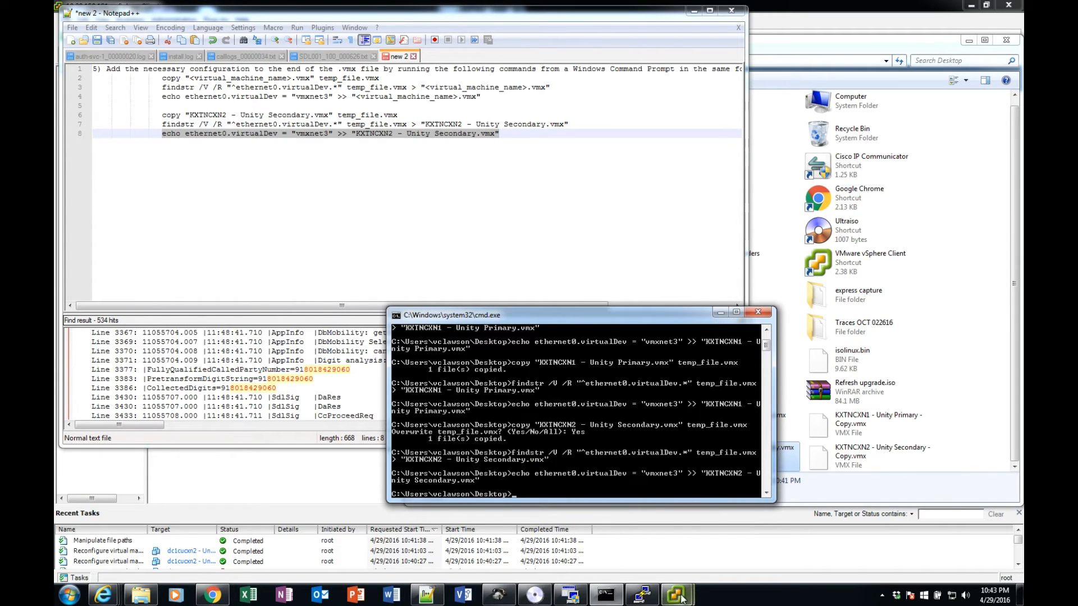
{"action": "left_click", "coordinate": [677, 594]}
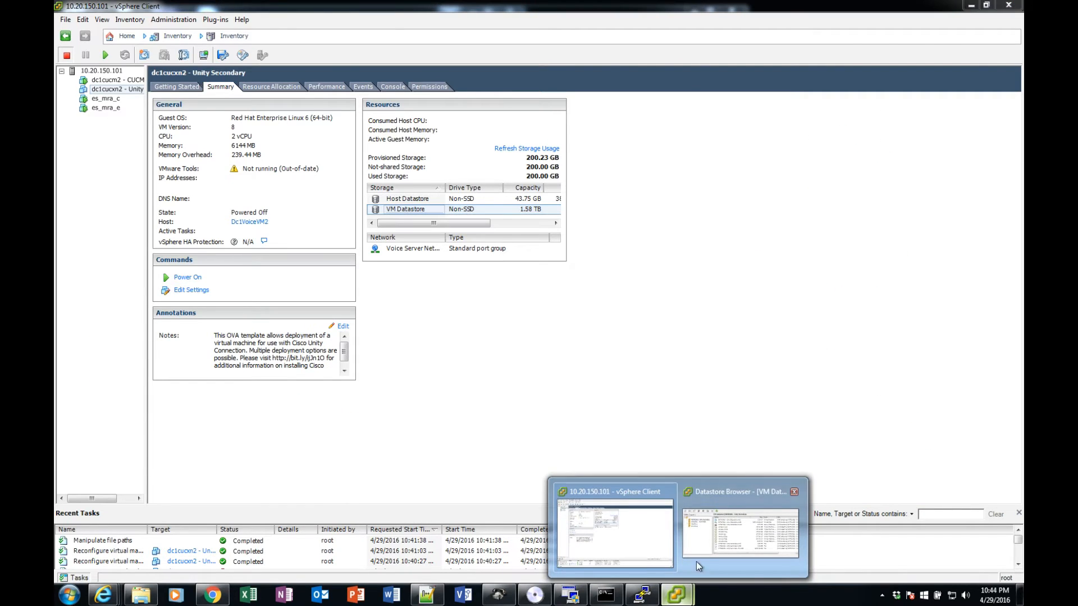
- Remove dc1cucxn2 - Unity Secondary from the inventory, confirming with Yes
{"action": "left_click", "coordinate": [739, 533]}
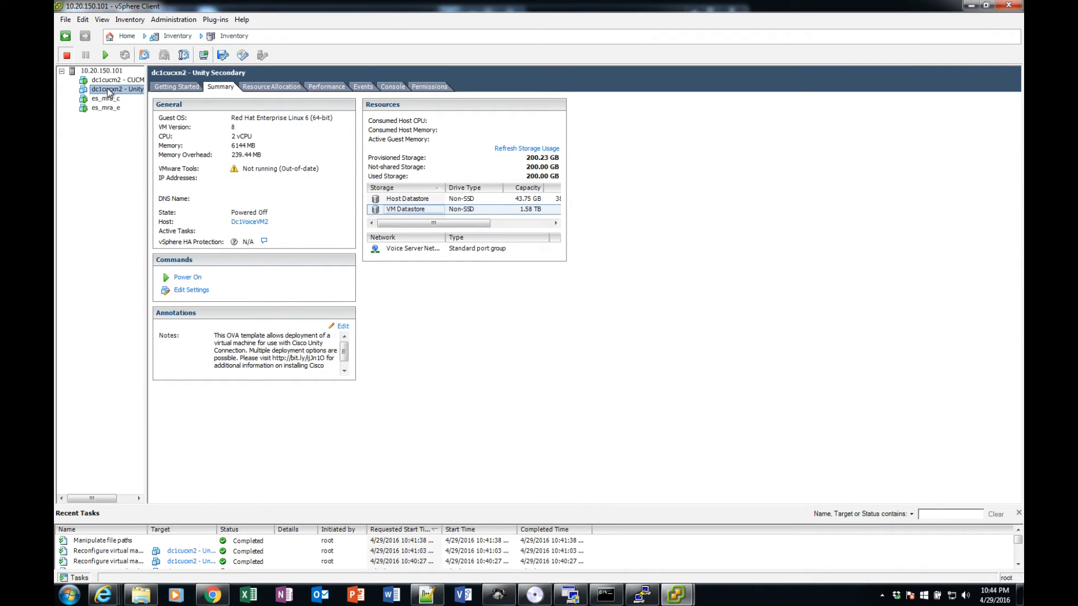
{"action": "right_click", "coordinate": [116, 89]}
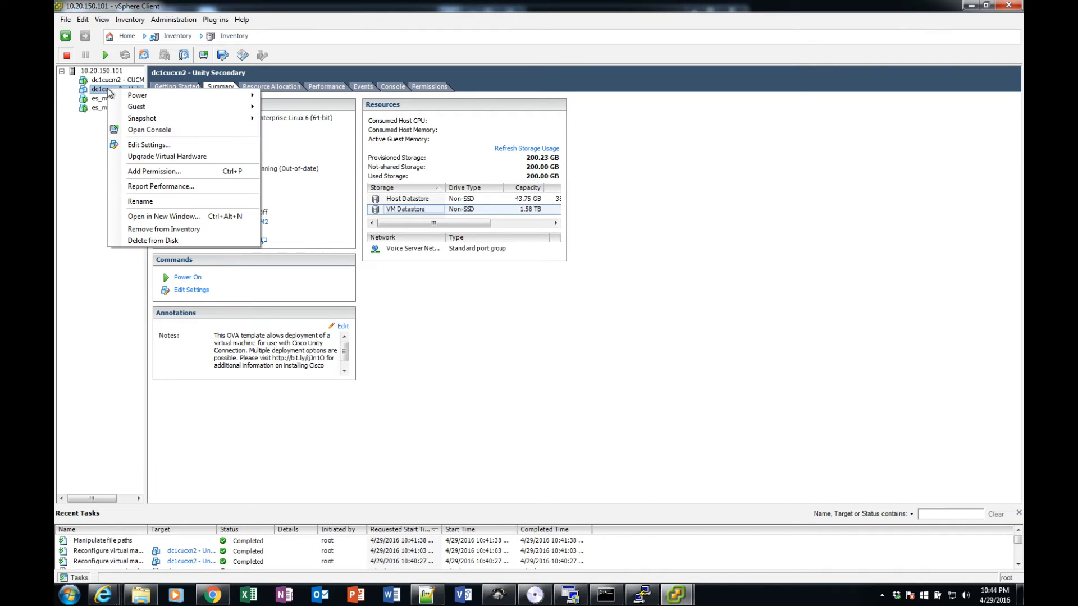
{"action": "mouse_move", "coordinate": [164, 229]}
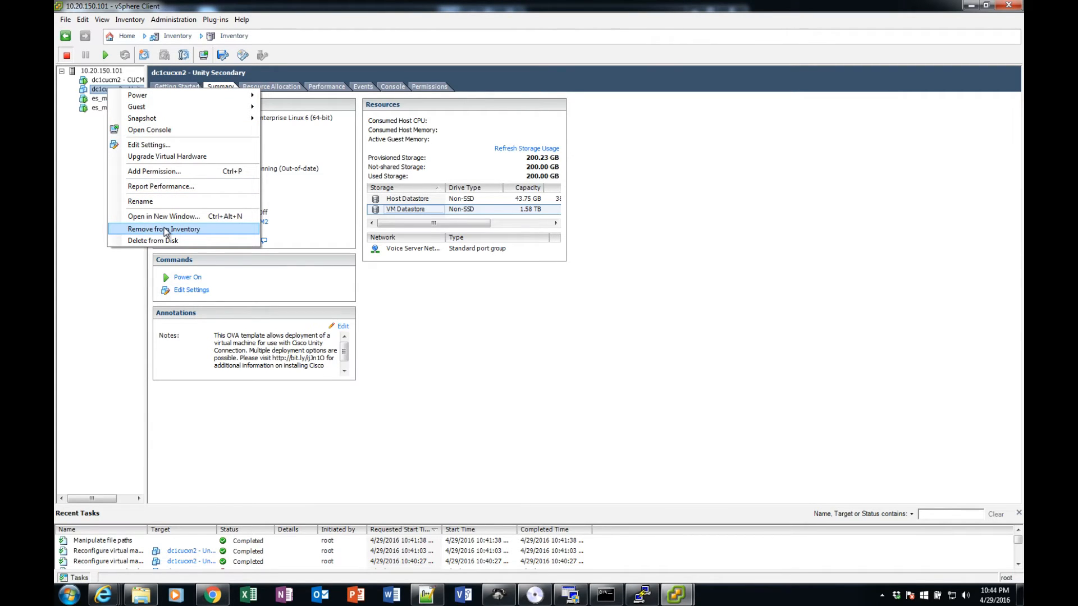
{"action": "left_click", "coordinate": [163, 229]}
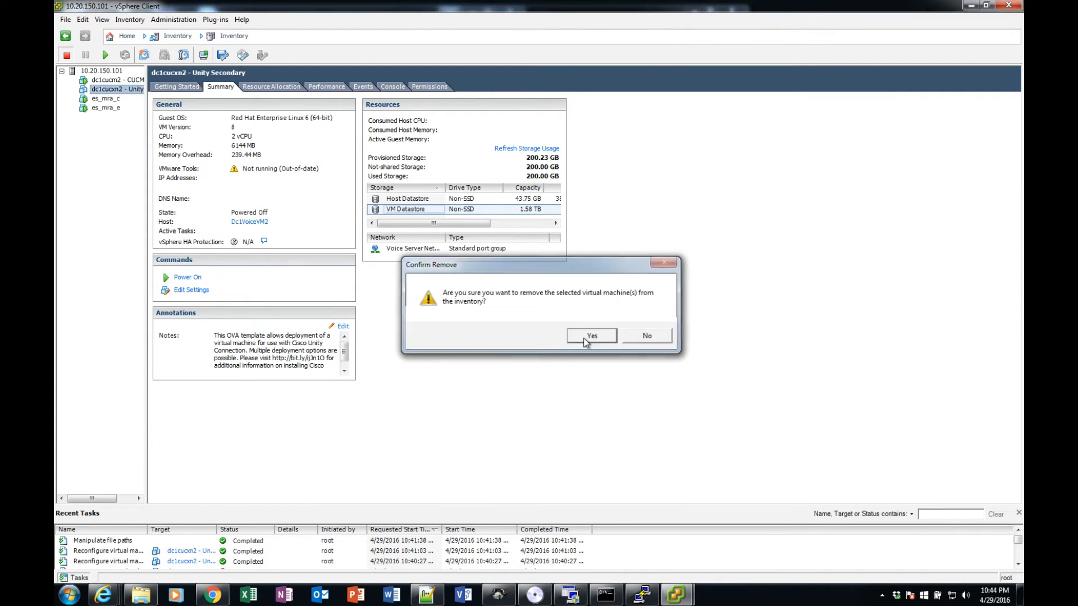
{"action": "left_click", "coordinate": [590, 335]}
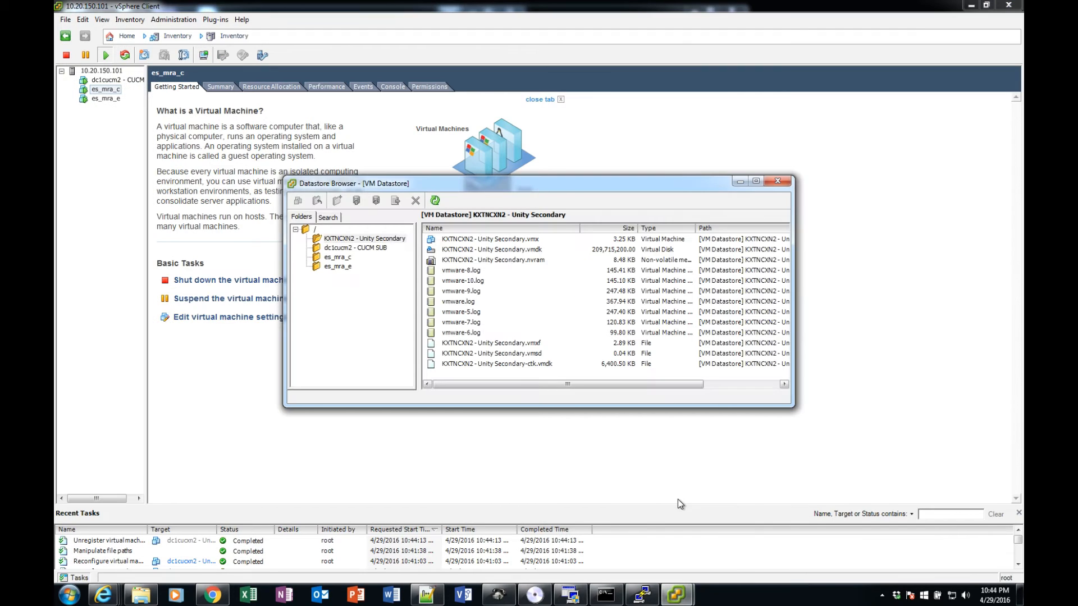
- Upload the edited KXTNCXN2 - Unity Secondary.vmx from the Desktop, overwriting the datastore copy
{"action": "left_click", "coordinate": [458, 301]}
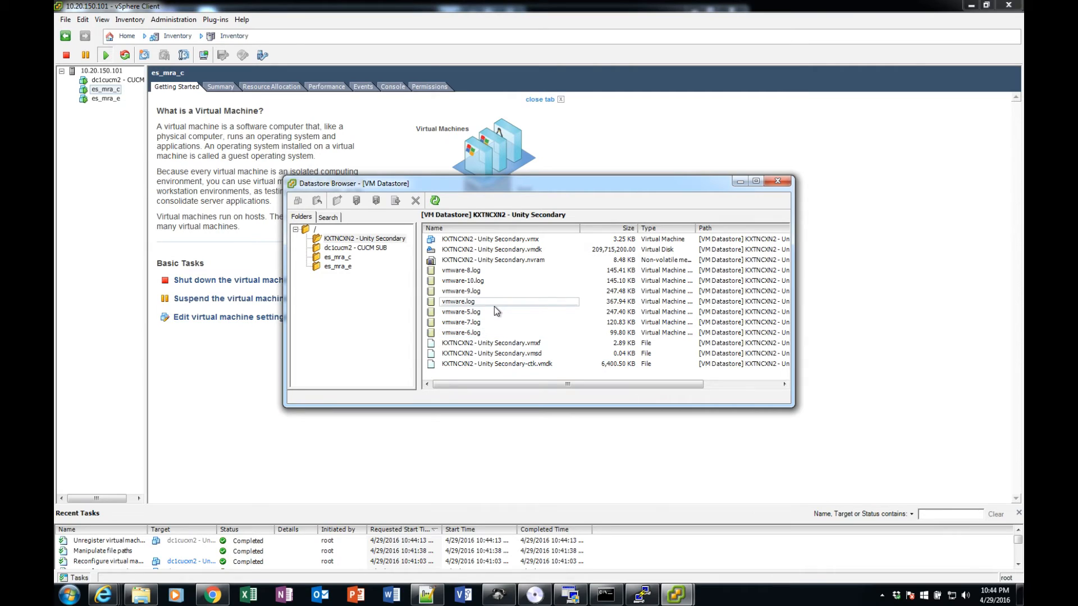
{"action": "mouse_move", "coordinate": [496, 273]}
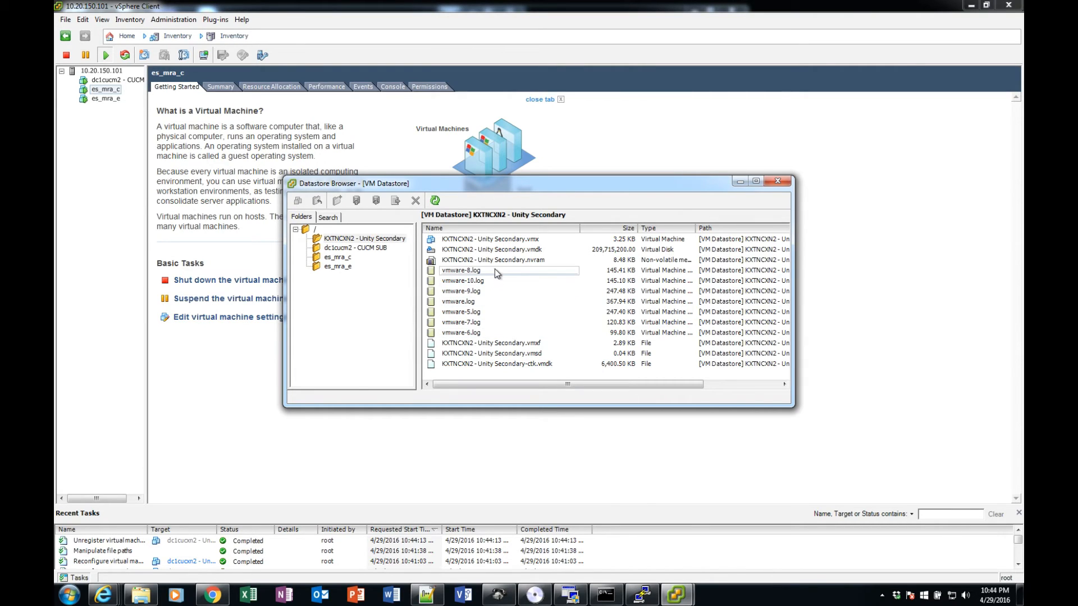
{"action": "left_click", "coordinate": [364, 238]}
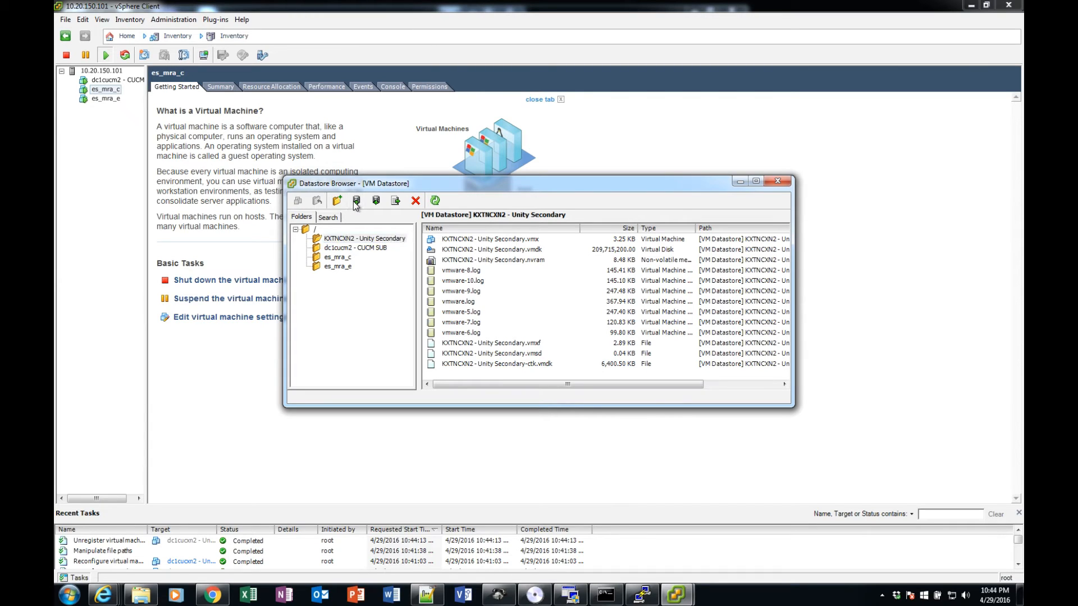
{"action": "left_click", "coordinate": [356, 200]}
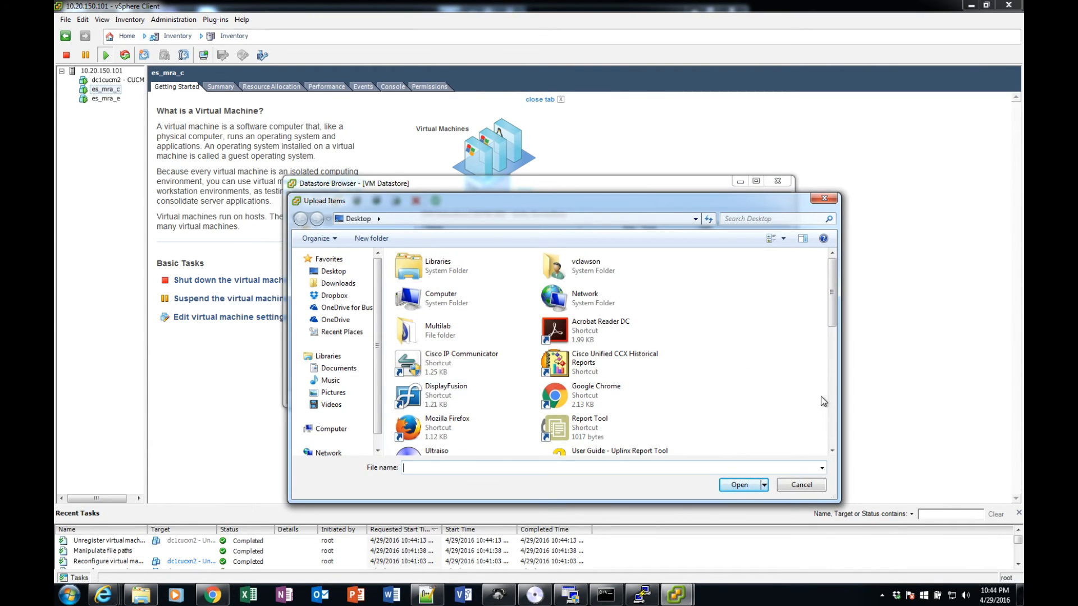
{"action": "scroll", "scroll_direction": "down", "scroll_amount": 3}
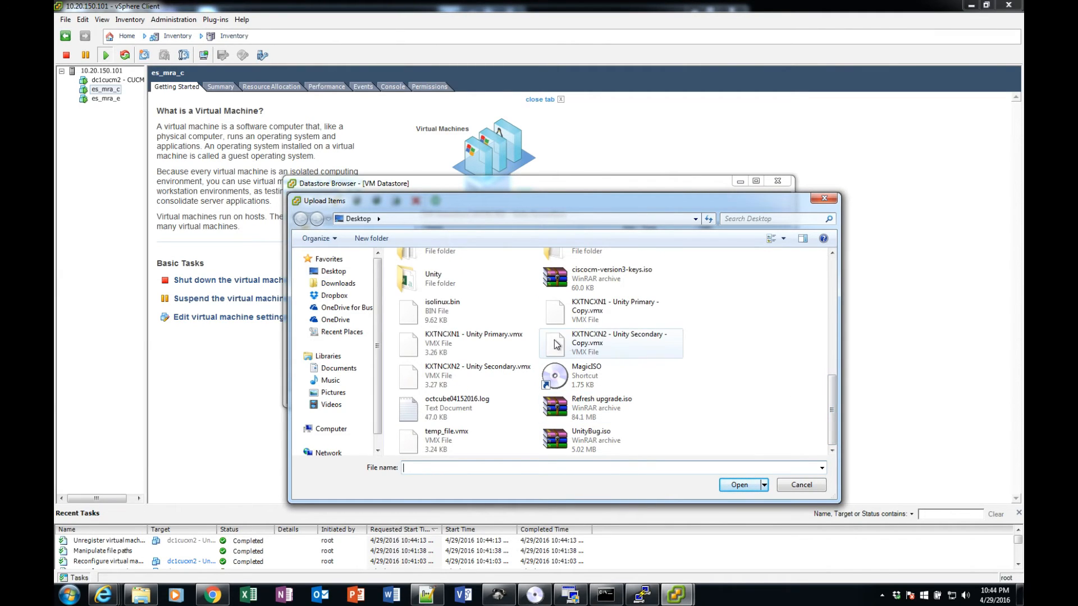
{"action": "mouse_move", "coordinate": [467, 343]}
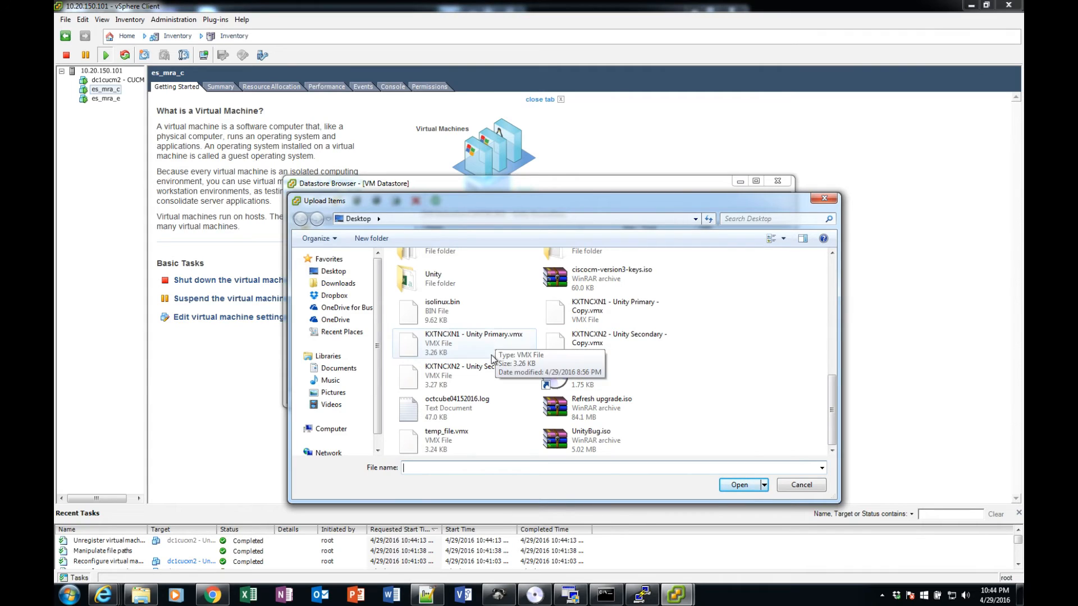
{"action": "left_click", "coordinate": [478, 371]}
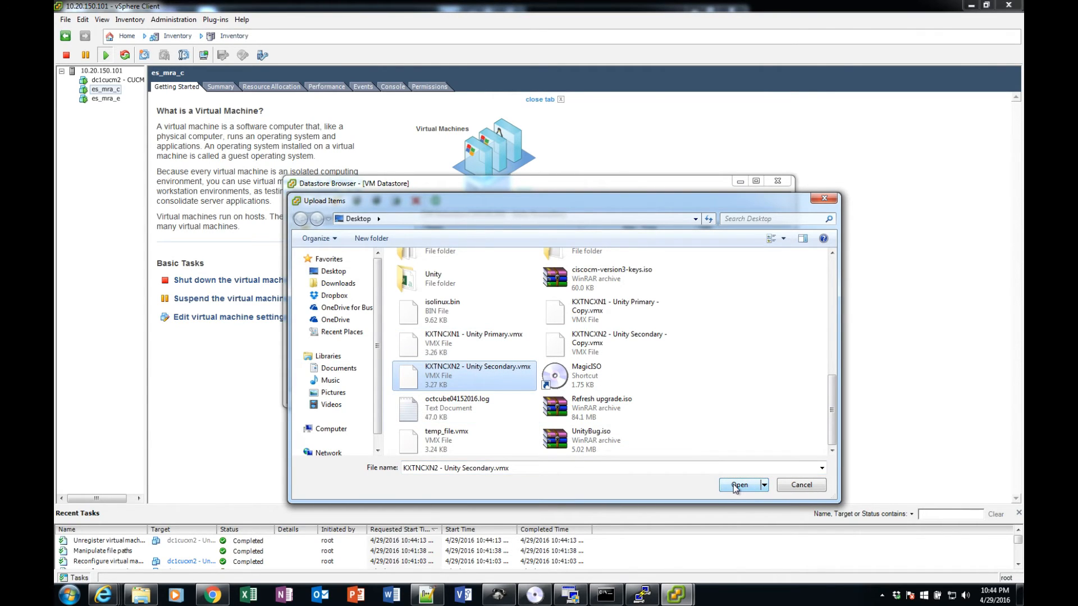
{"action": "left_click", "coordinate": [739, 484]}
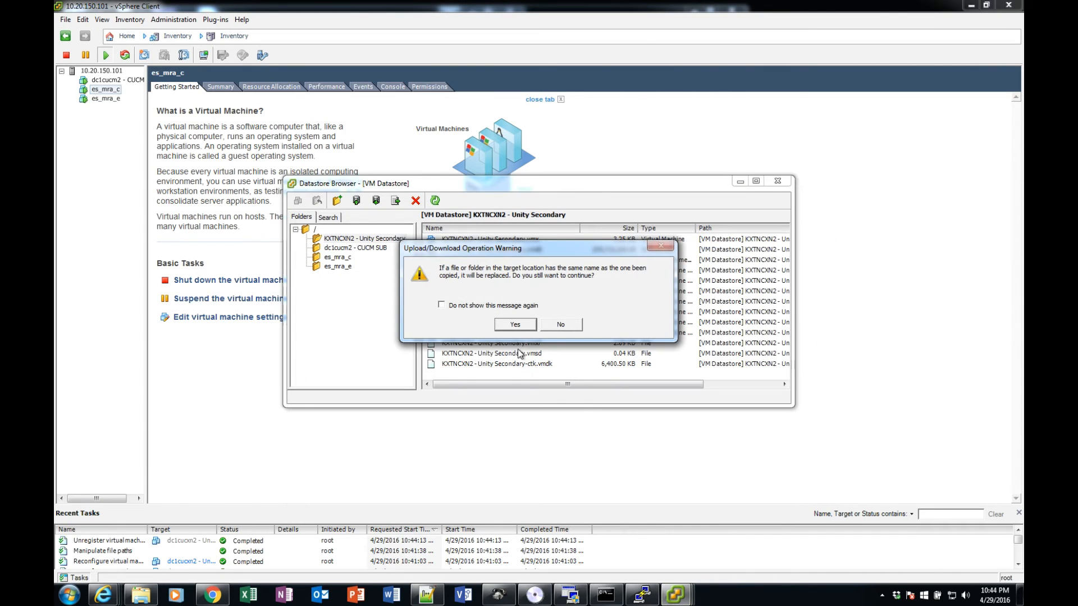
{"action": "left_click", "coordinate": [514, 324]}
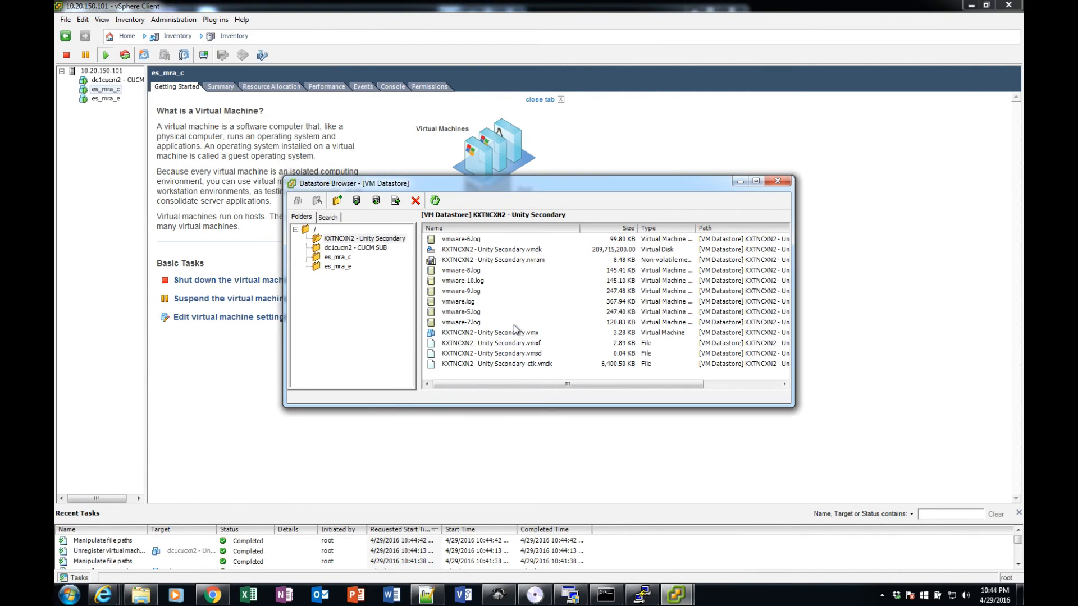
- Add the uploaded .vmx to inventory under the name dc1cucxn2 - Unity Secondary
{"action": "left_click", "coordinate": [460, 321]}
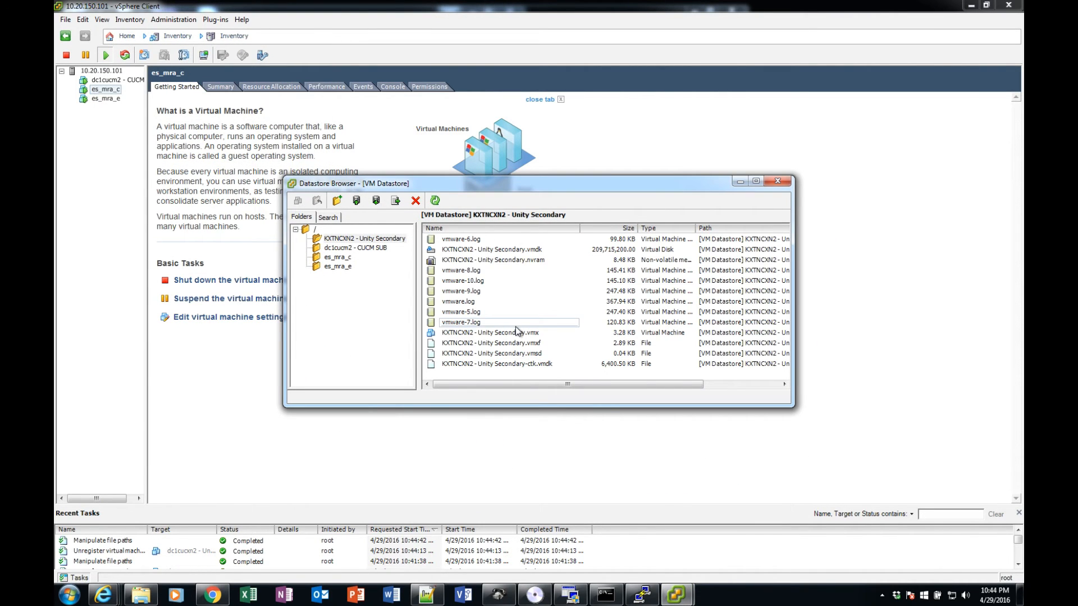
{"action": "left_click", "coordinate": [490, 333]}
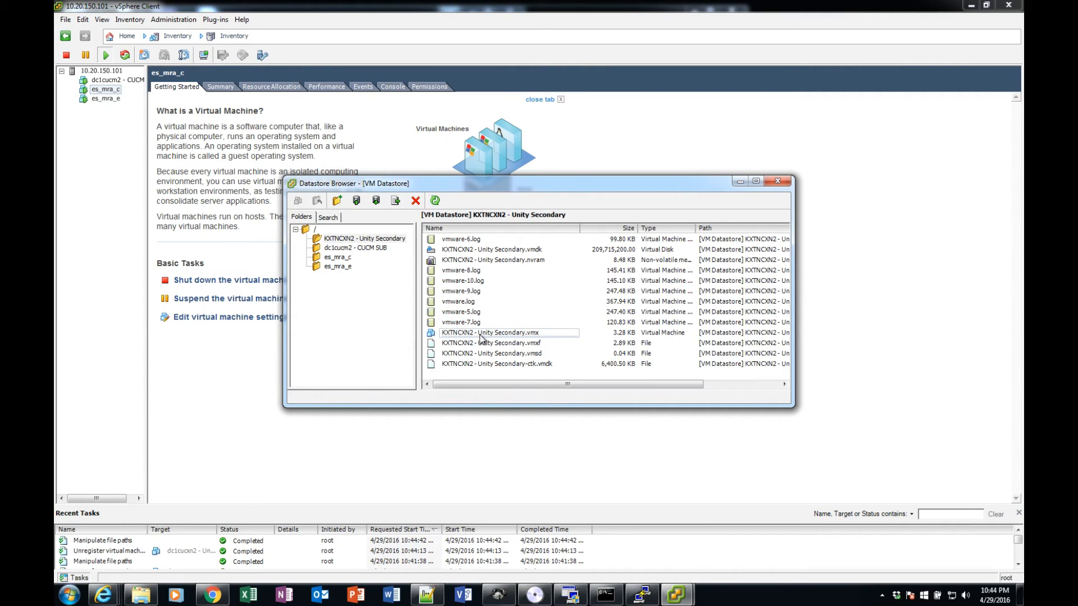
{"action": "left_click", "coordinate": [490, 333]}
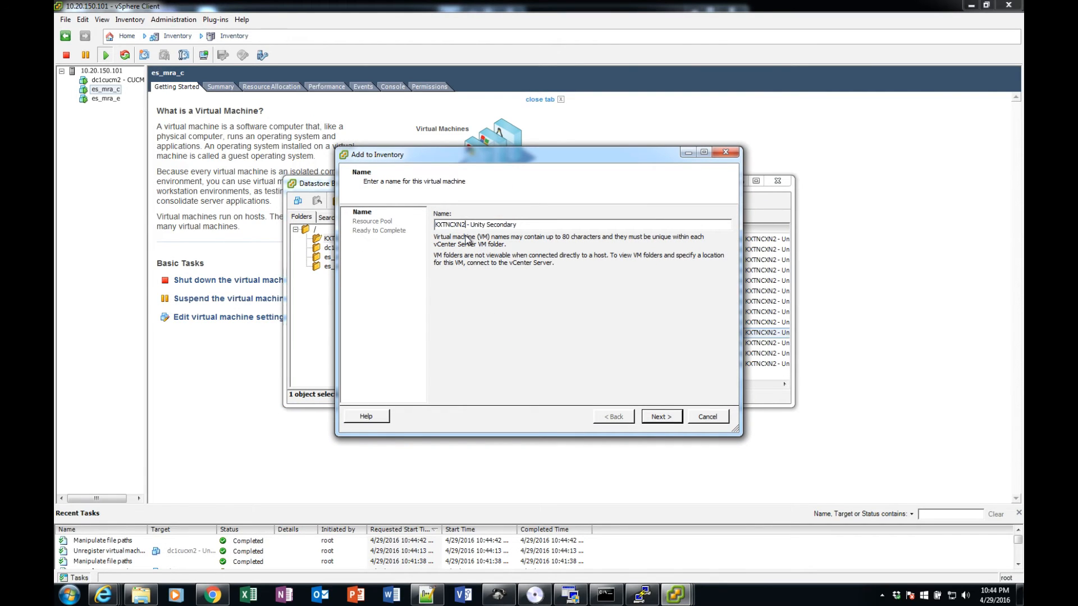
{"action": "key", "text": "BackSpace"}
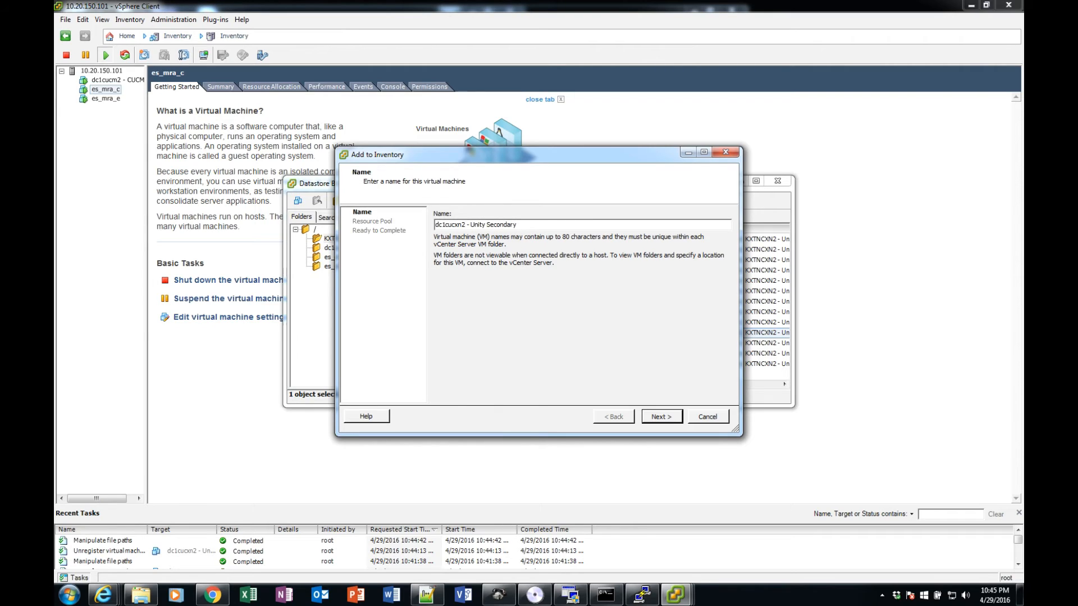
{"action": "left_click", "coordinate": [464, 224]}
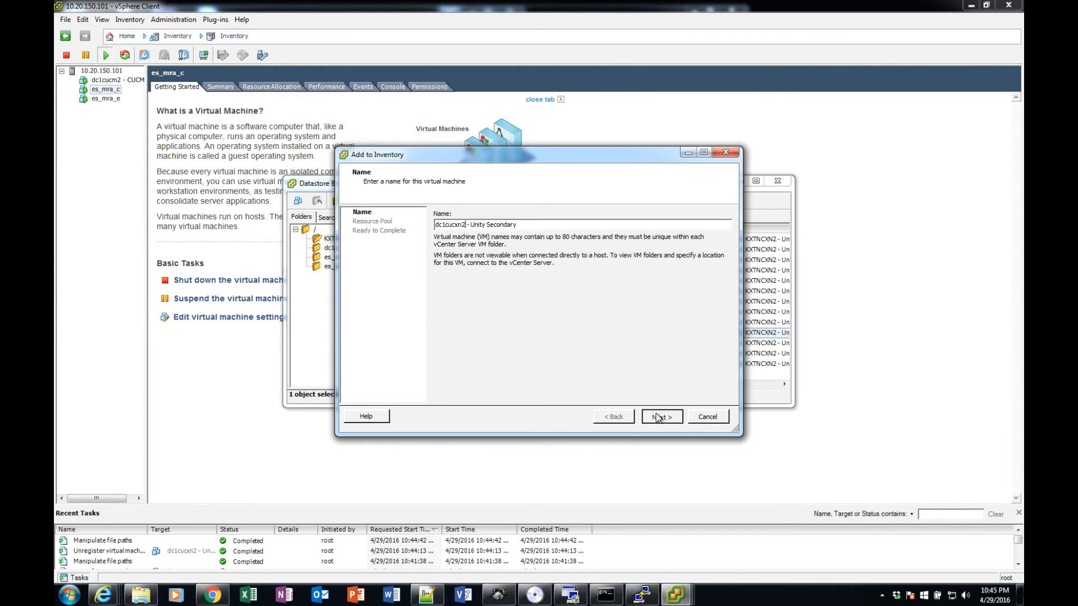
{"action": "left_click", "coordinate": [660, 416]}
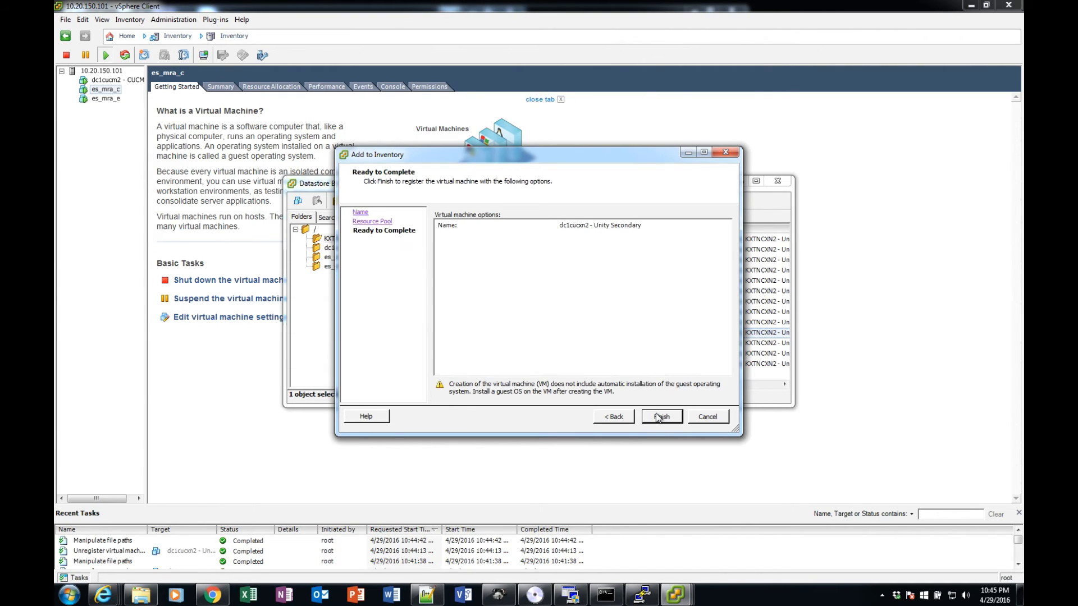
{"action": "left_click", "coordinate": [660, 416]}
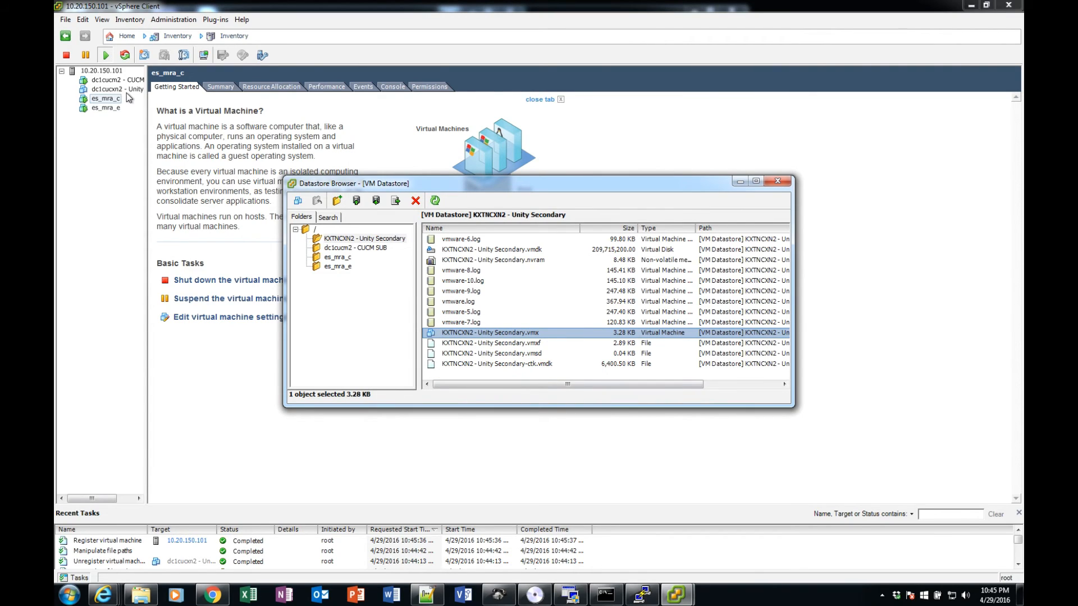
{"action": "mouse_move", "coordinate": [738, 198]}
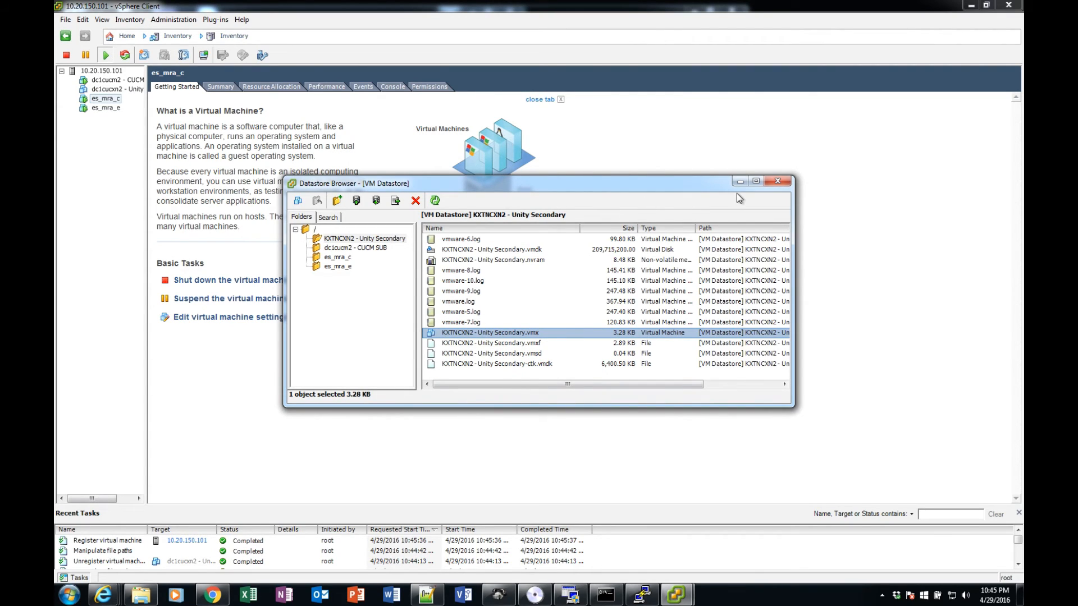
- Open dc1cucxn2 - Unity Secondary's settings, check the VMXNET 3 adapter, then close them
{"action": "left_click", "coordinate": [778, 183]}
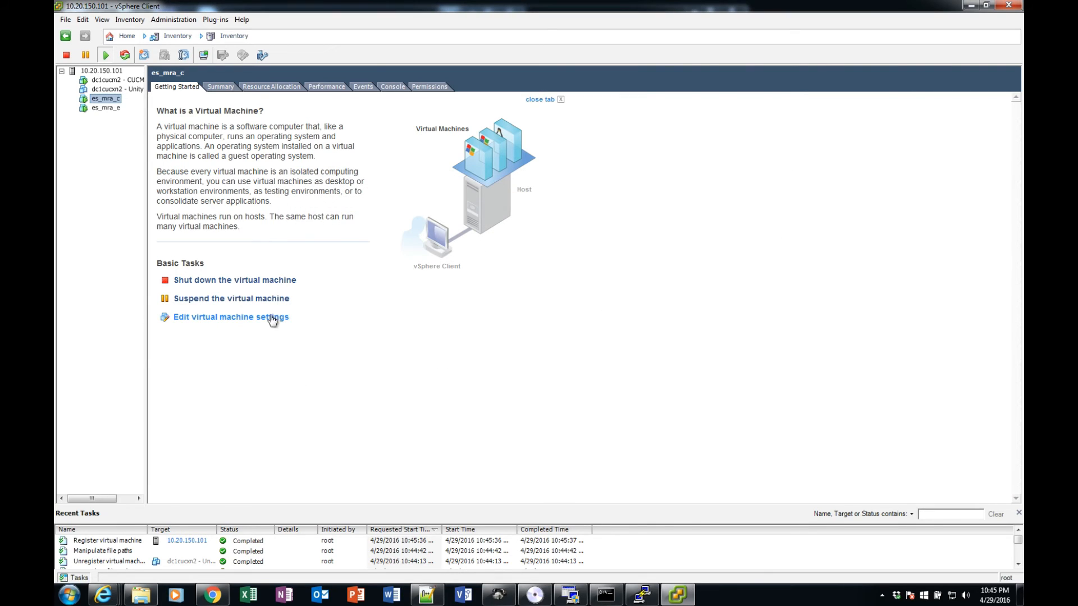
{"action": "left_click", "coordinate": [116, 88]}
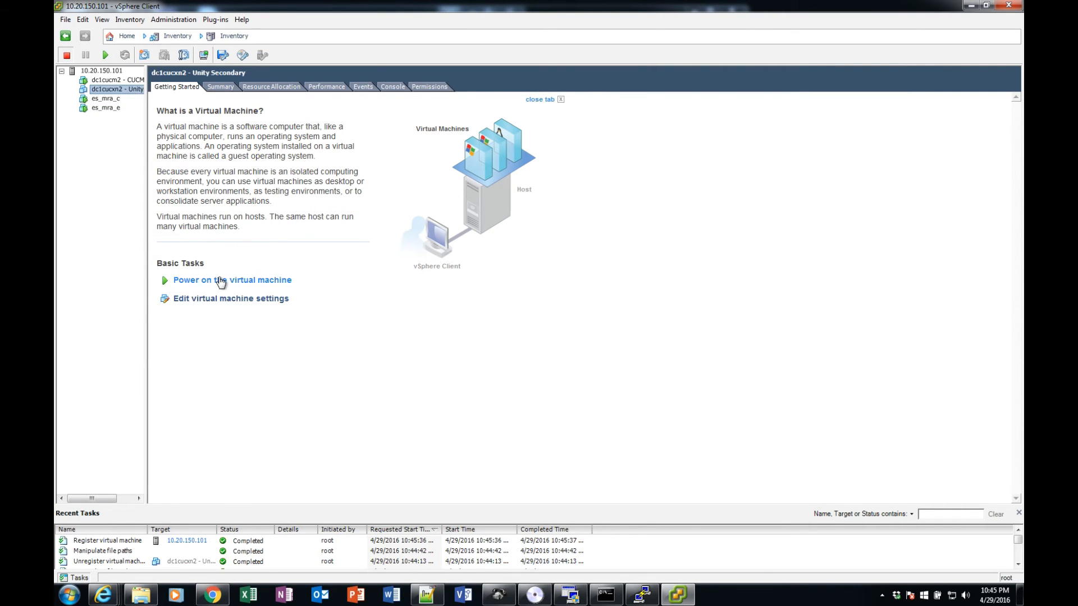
{"action": "left_click", "coordinate": [230, 297]}
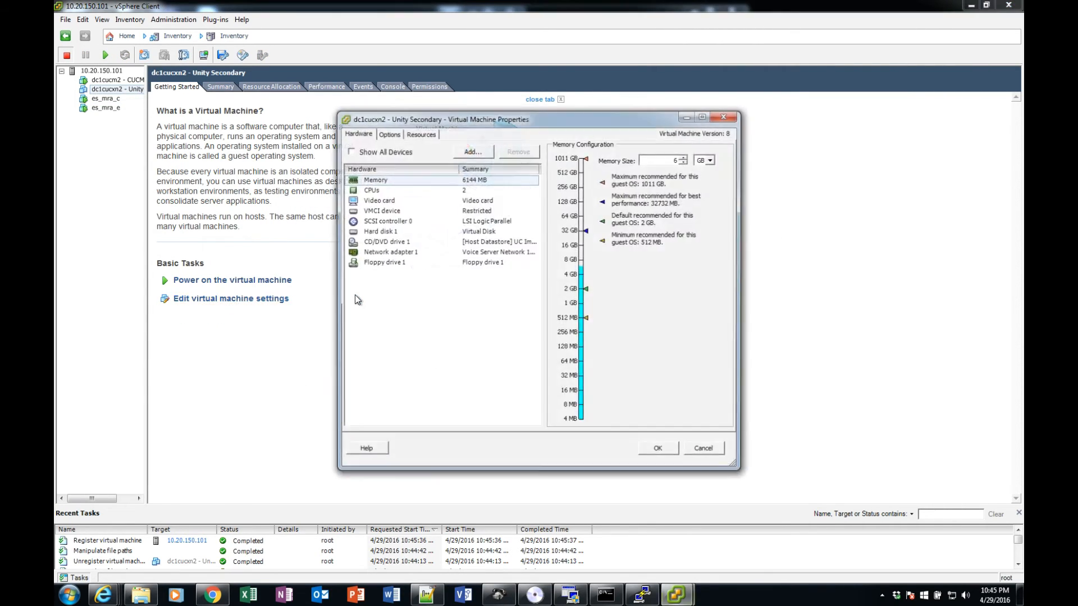
{"action": "left_click", "coordinate": [390, 252]}
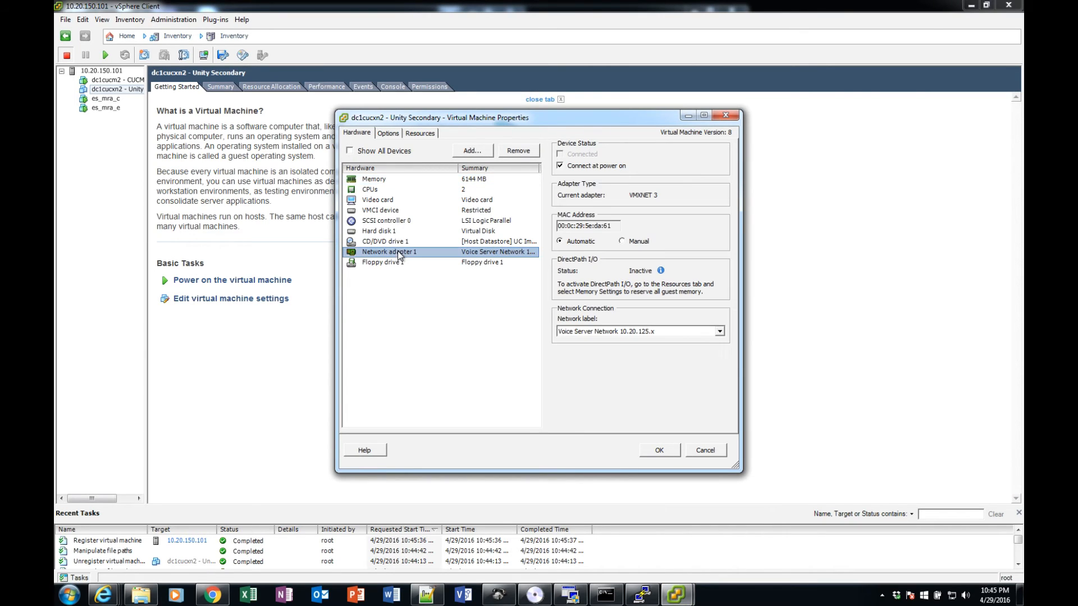
{"action": "mouse_move", "coordinate": [634, 197]}
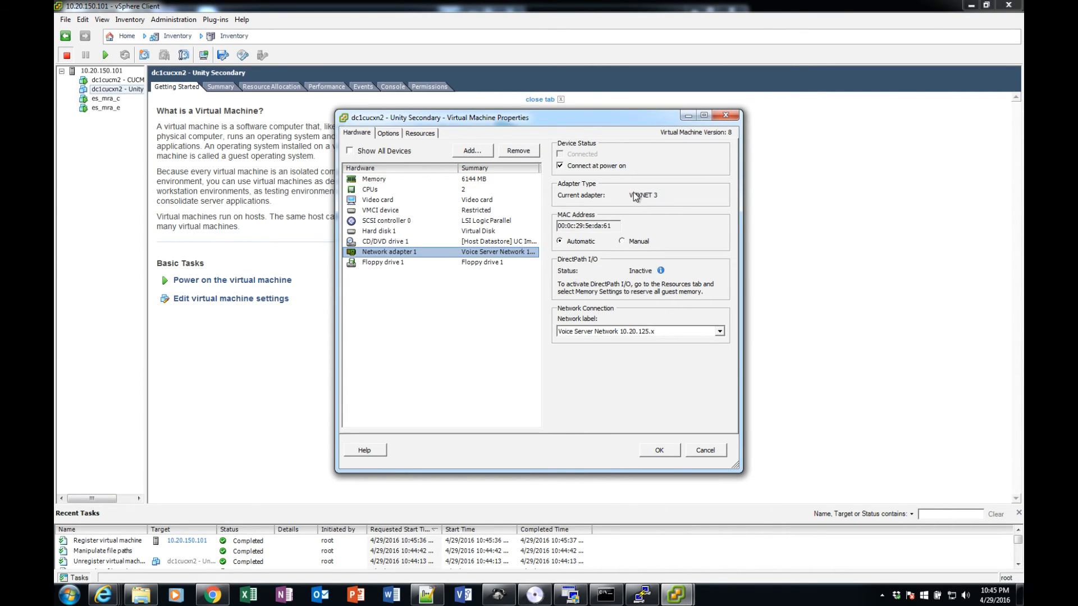
{"action": "mouse_move", "coordinate": [630, 220]}
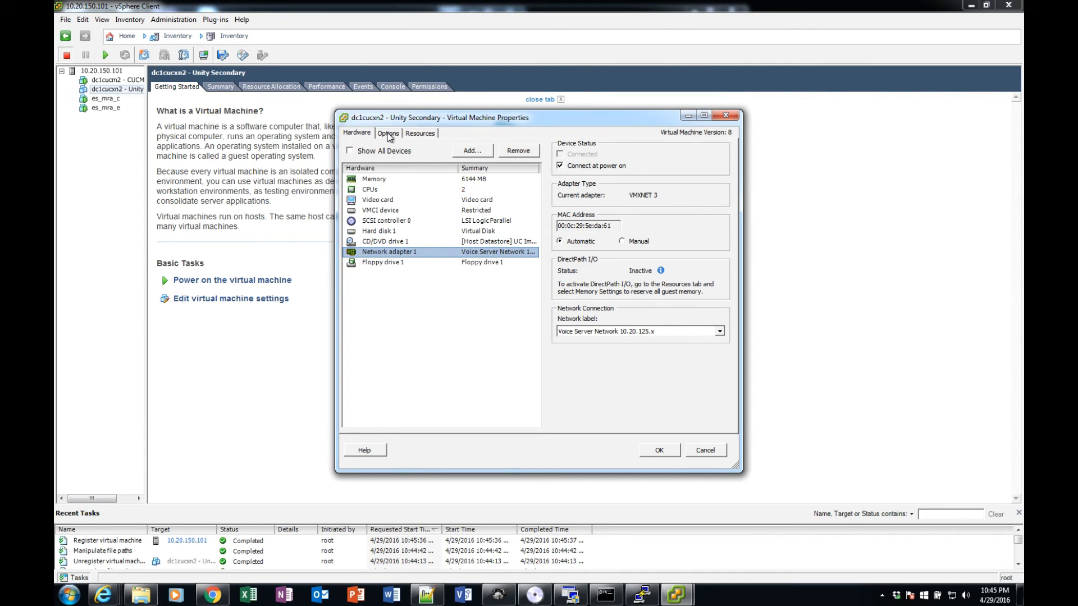
{"action": "left_click", "coordinate": [388, 132]}
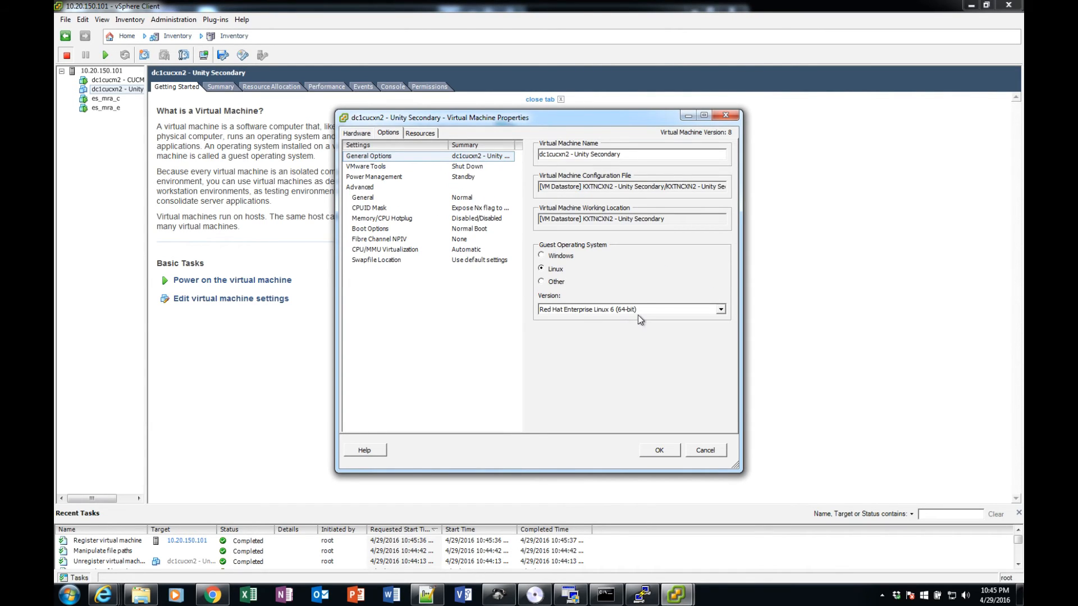
{"action": "left_click", "coordinate": [657, 450]}
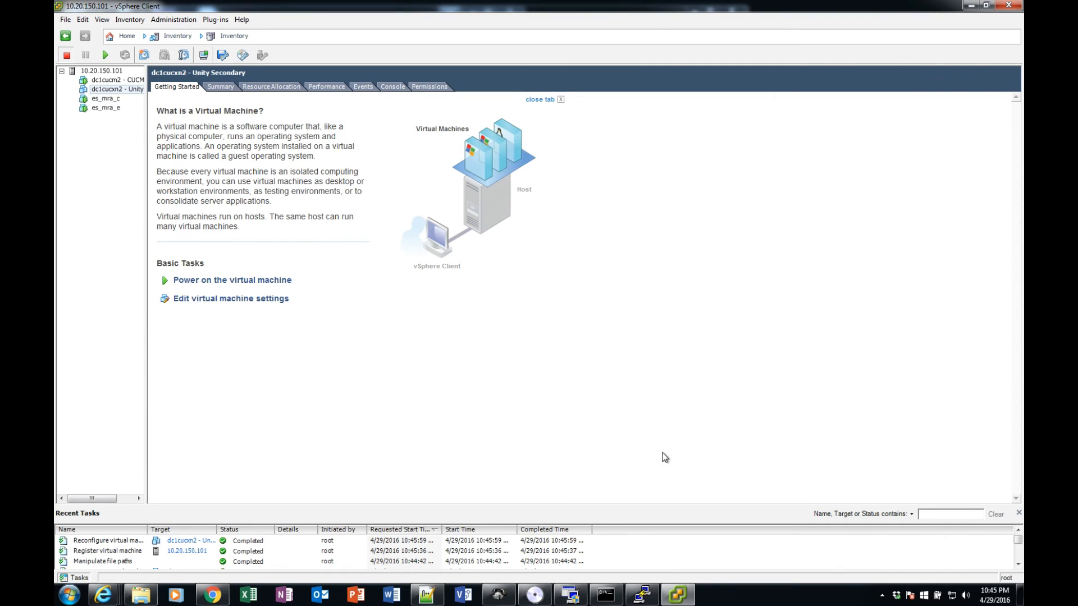
{"action": "mouse_move", "coordinate": [220, 282]}
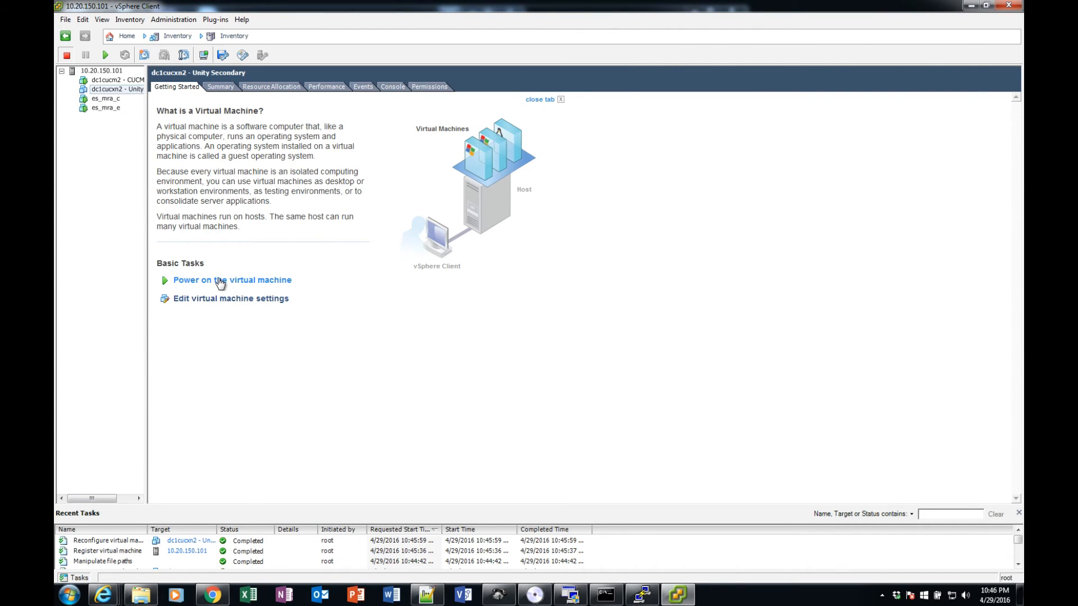
- Start Unity Secondary and watch its console boot to the Unity Connection 8.6.2 login
{"action": "left_click", "coordinate": [233, 280]}
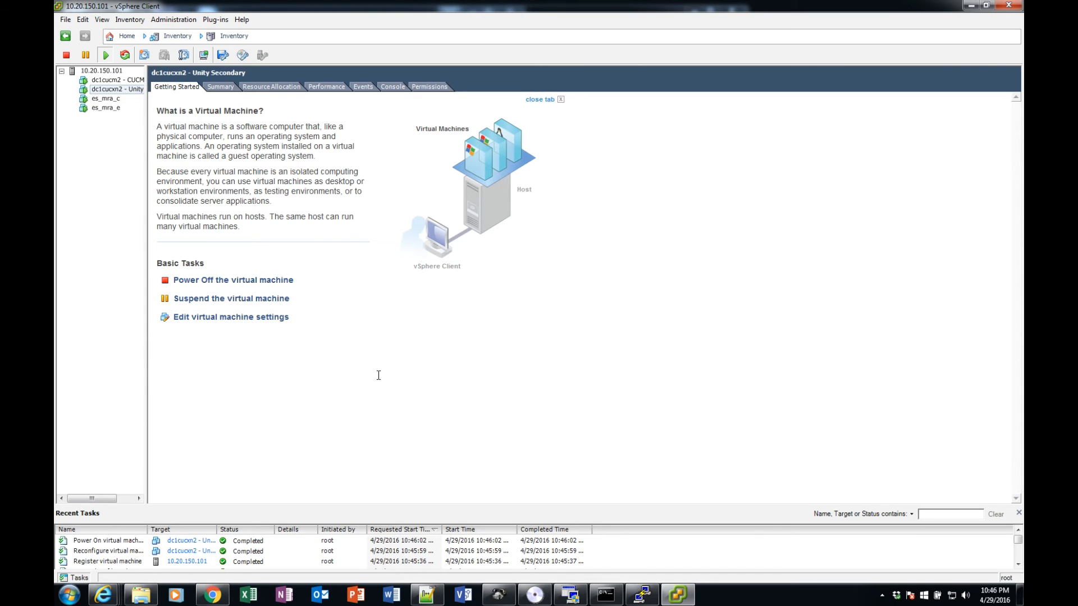
{"action": "mouse_move", "coordinate": [373, 239]}
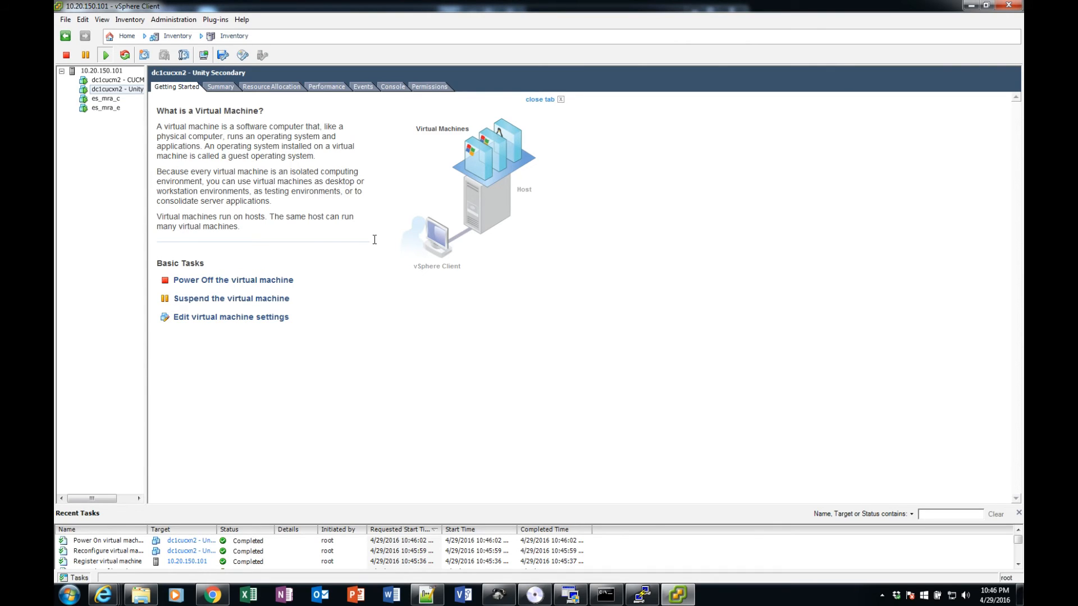
{"action": "left_click", "coordinate": [391, 86]}
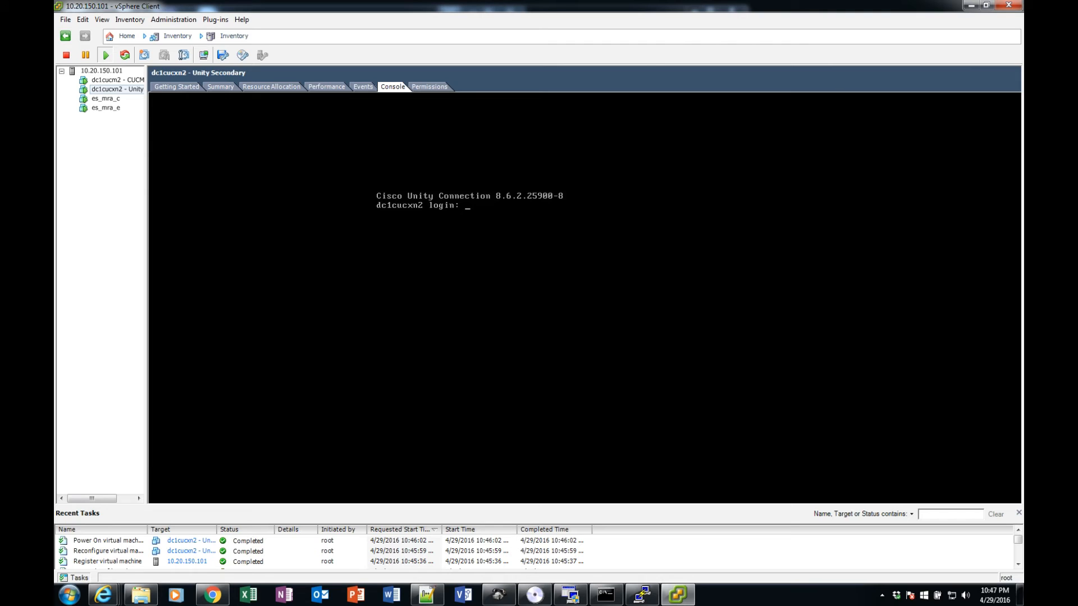
{"action": "mouse_move", "coordinate": [436, 377]}
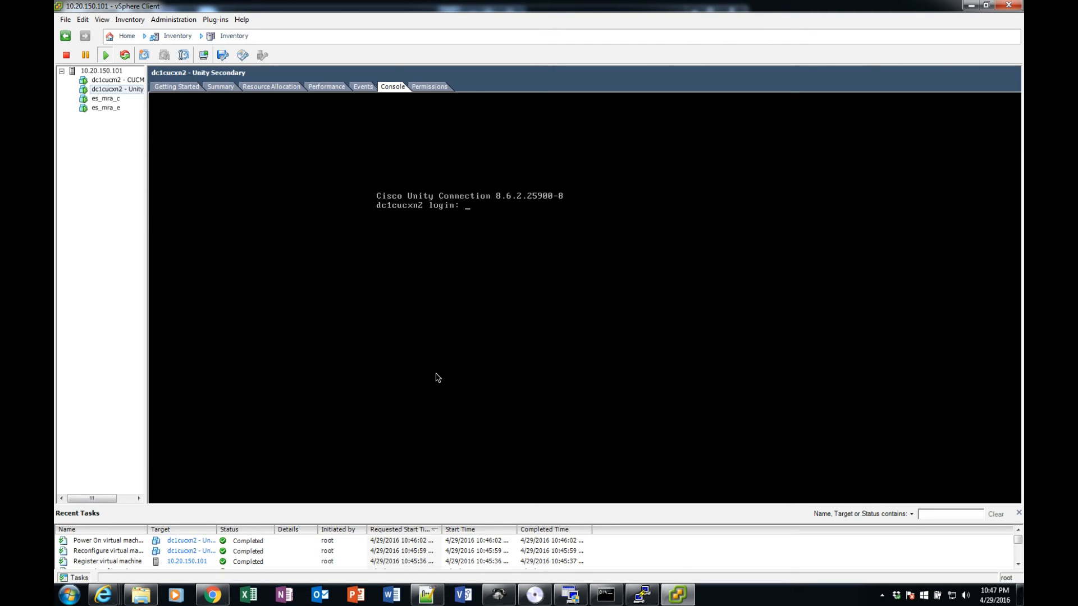
- Mount the UCSInstall_UCOS_10.5.1.11901-1 ISO from the datastore on Unity Secondary's CD/DVD drive 1
{"action": "left_click", "coordinate": [101, 70]}
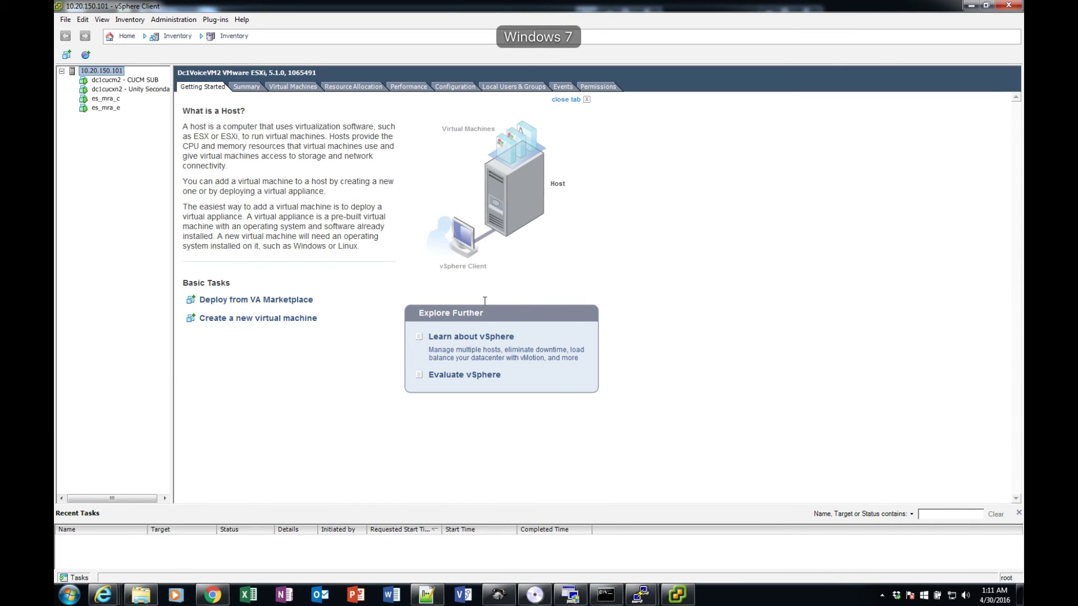
{"action": "mouse_move", "coordinate": [150, 92]}
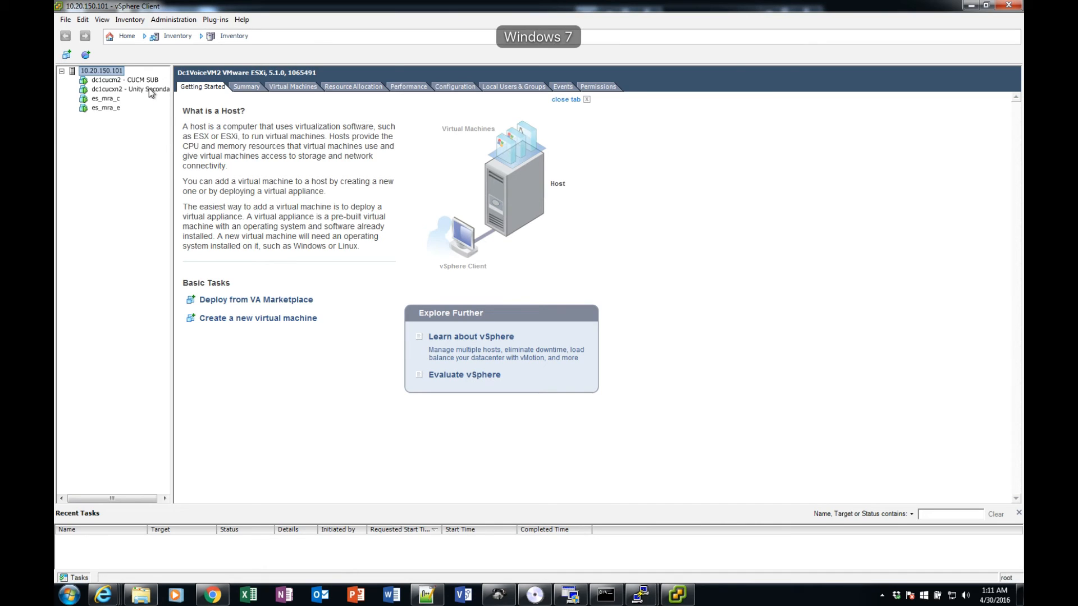
{"action": "left_click", "coordinate": [129, 89]}
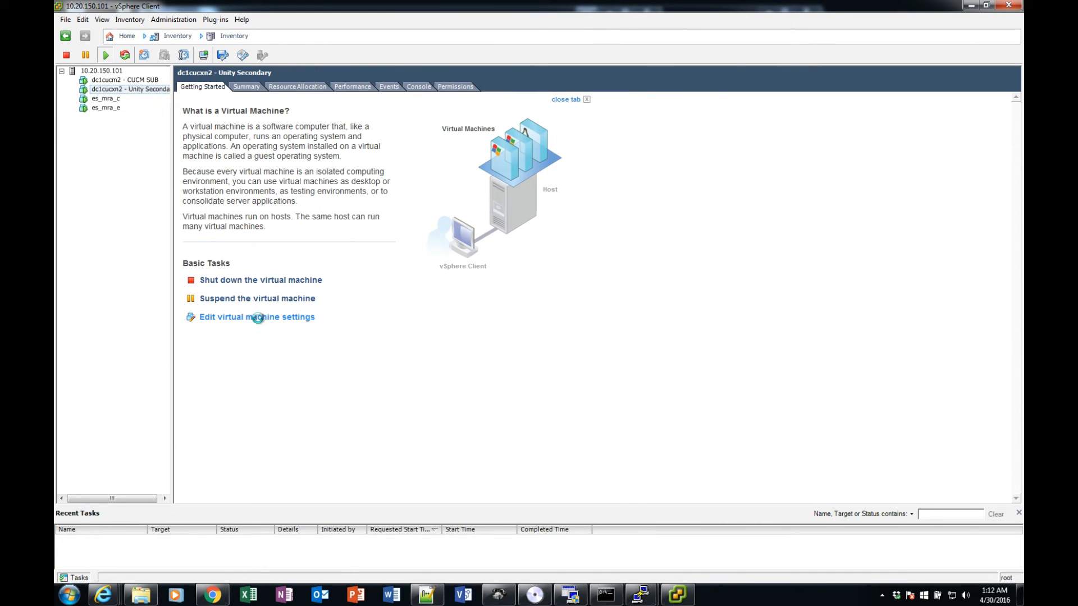
{"action": "left_click", "coordinate": [256, 317]}
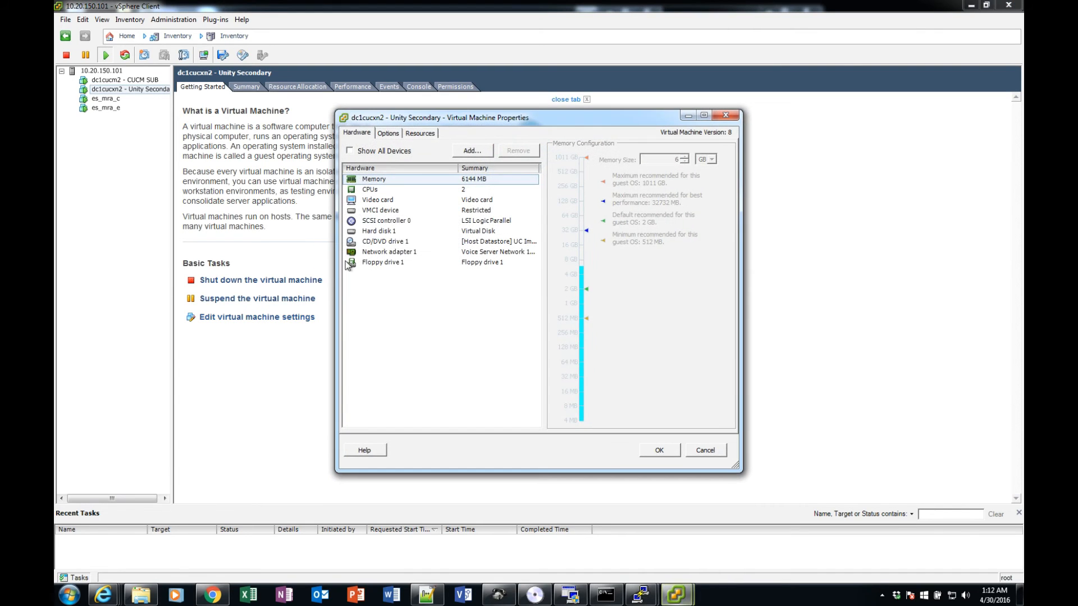
{"action": "mouse_move", "coordinate": [385, 239]}
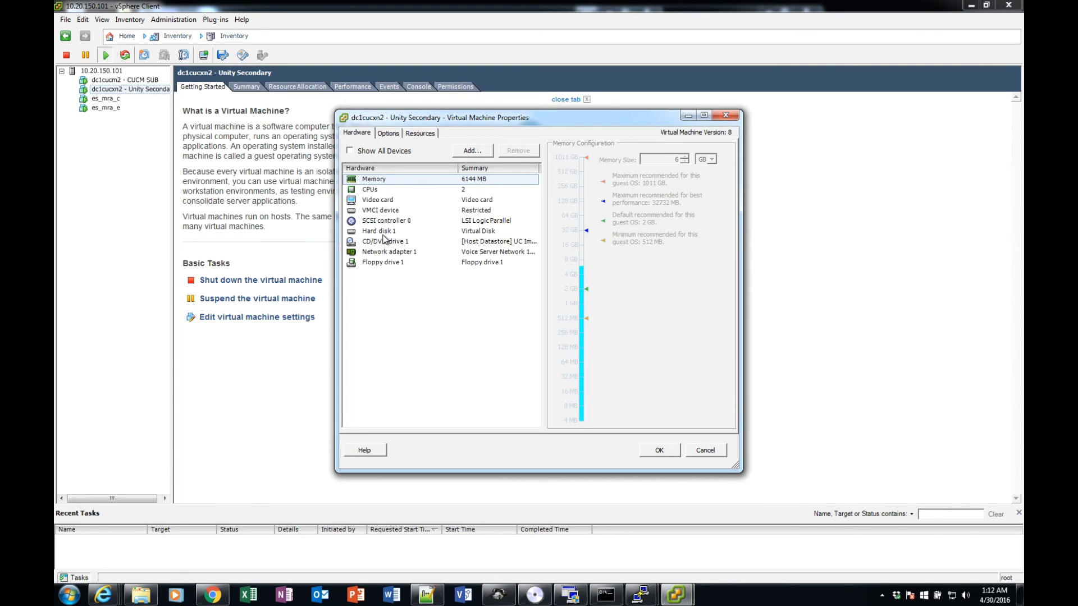
{"action": "left_click", "coordinate": [385, 242]}
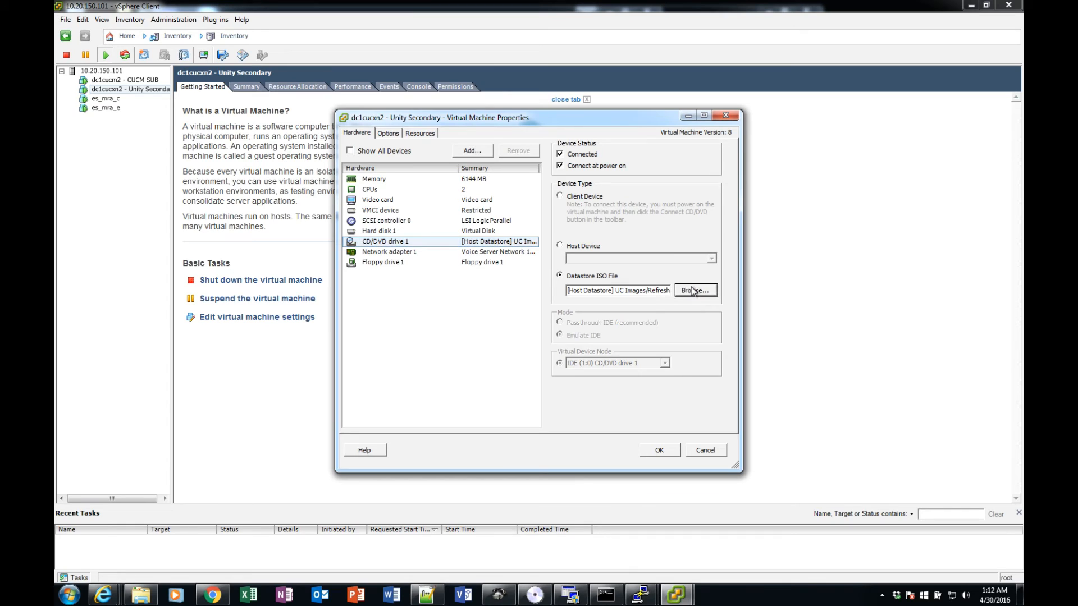
{"action": "left_click", "coordinate": [694, 290]}
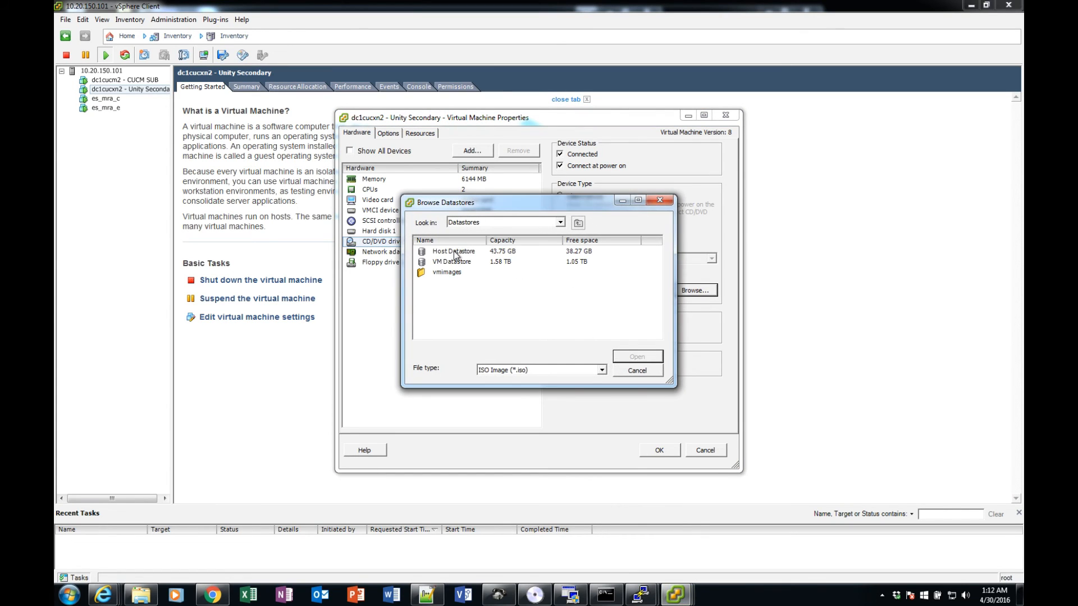
{"action": "double_click", "coordinate": [453, 261]}
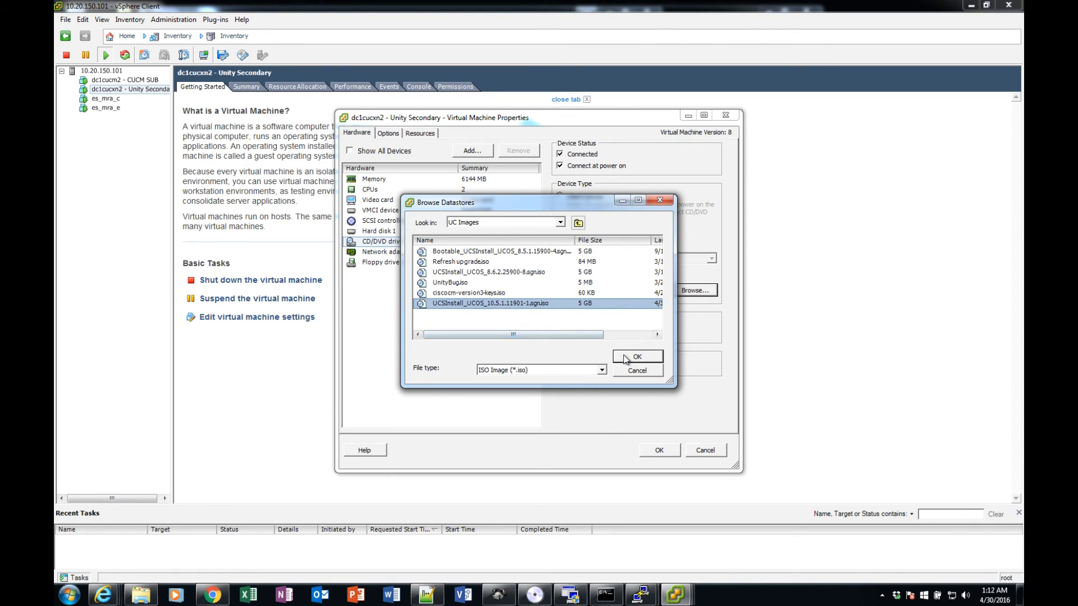
{"action": "left_click", "coordinate": [636, 357]}
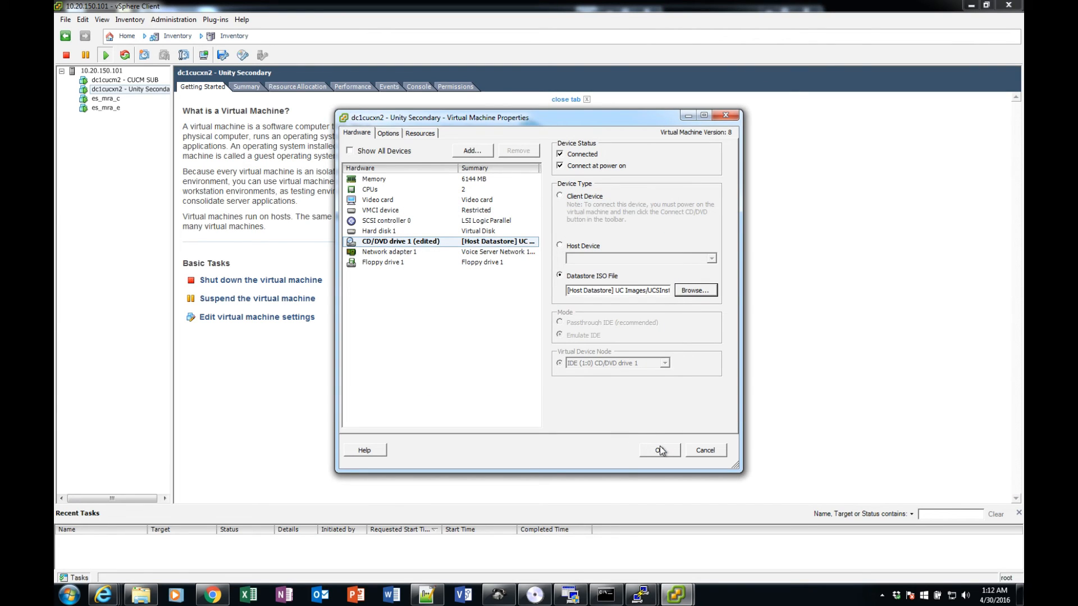
{"action": "left_click", "coordinate": [658, 450]}
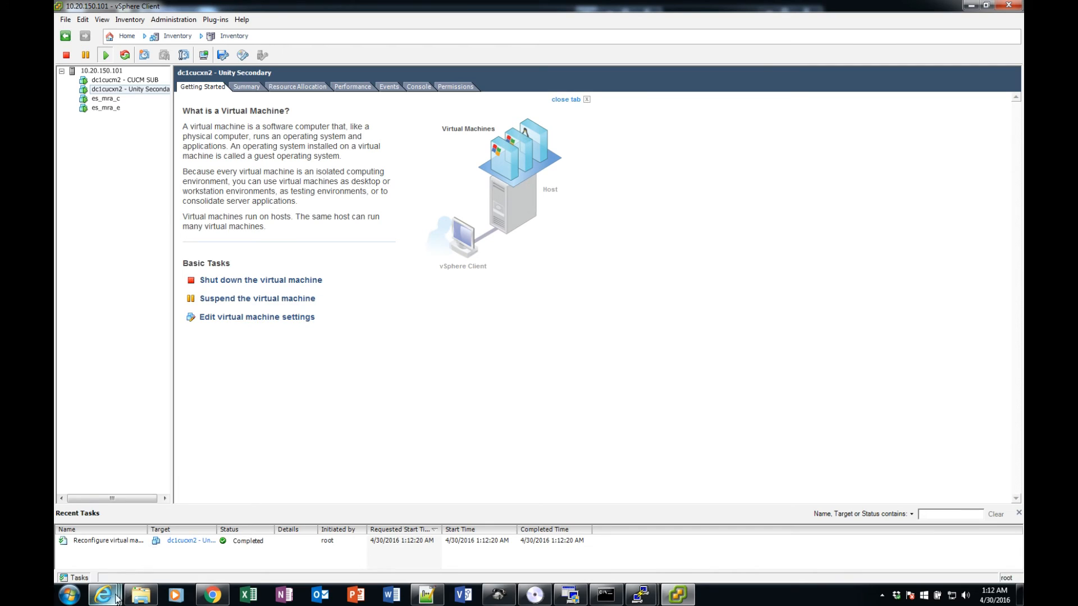
- Sign in to OS Administration as ccxadministrator and reach the 8.6.2.25900-8 home page
{"action": "left_click", "coordinate": [104, 593]}
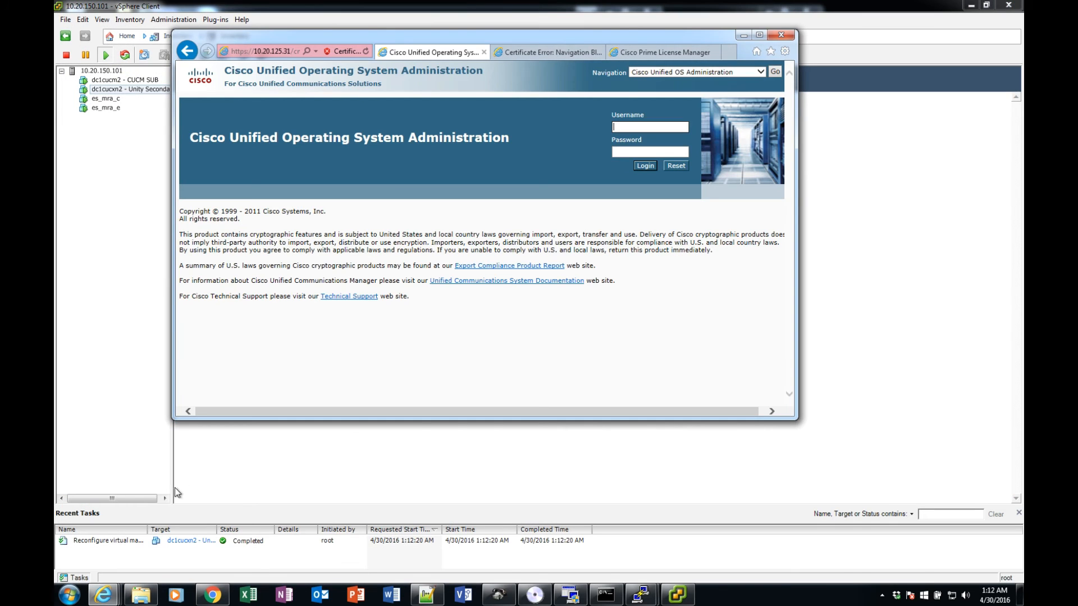
{"action": "mouse_move", "coordinate": [604, 128]}
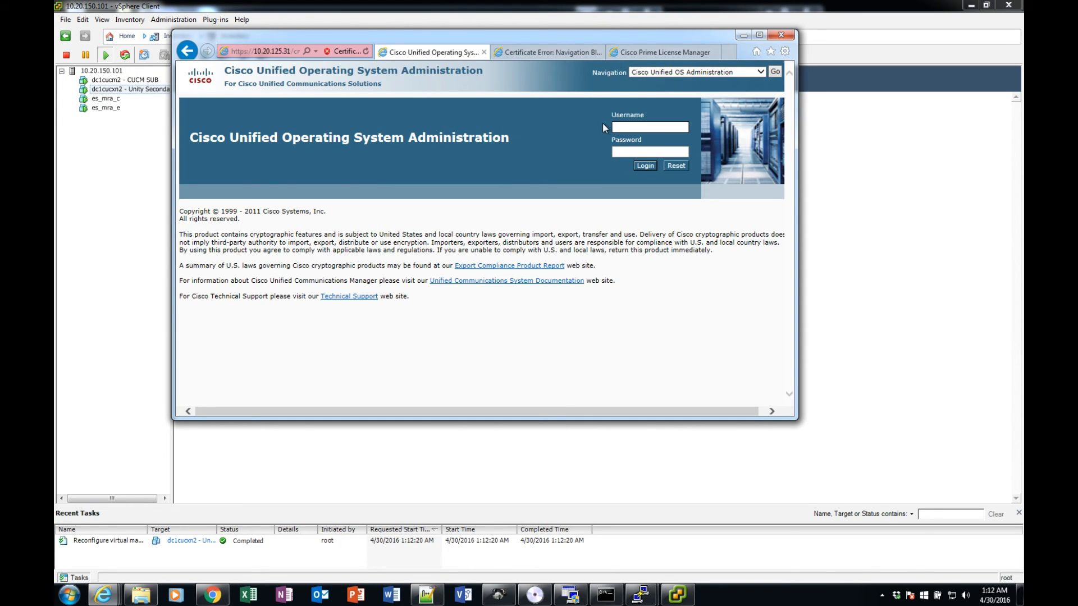
{"action": "type", "text": "ccxadministrator"}
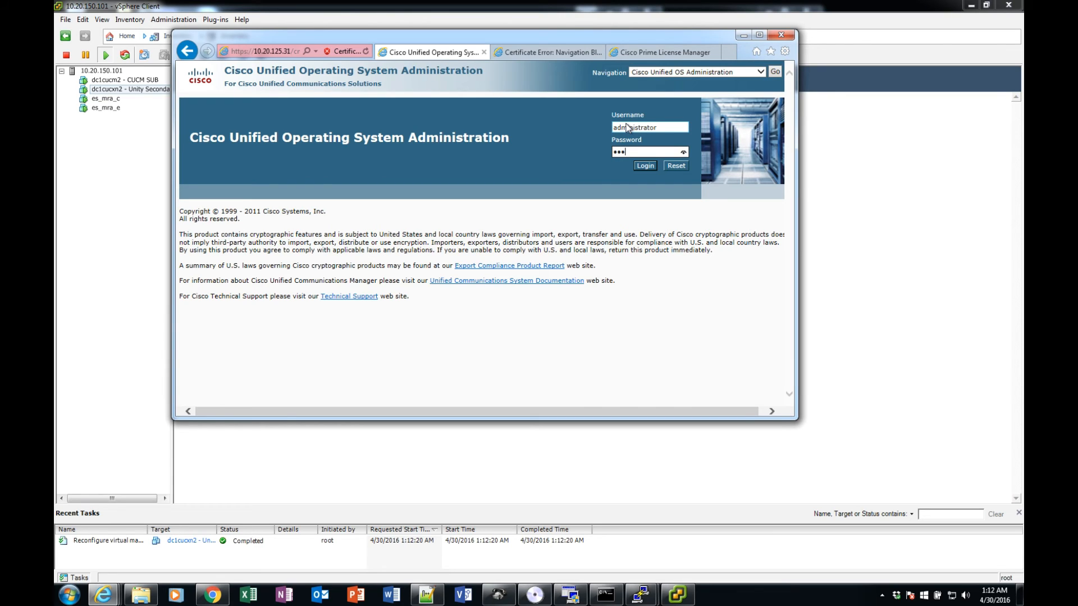
{"action": "type", "text": "password"}
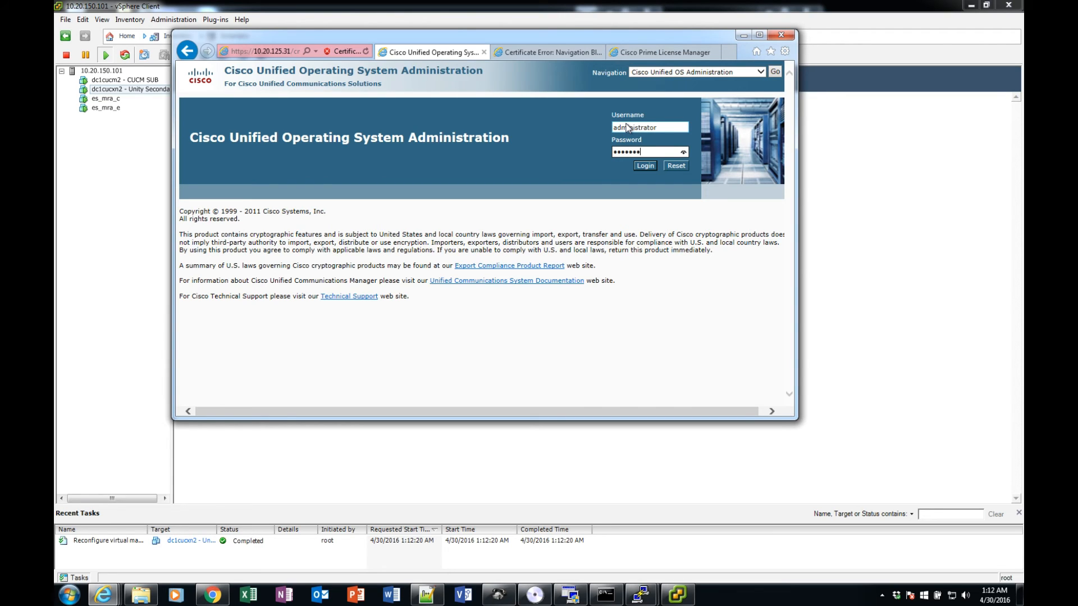
{"action": "left_click", "coordinate": [644, 165]}
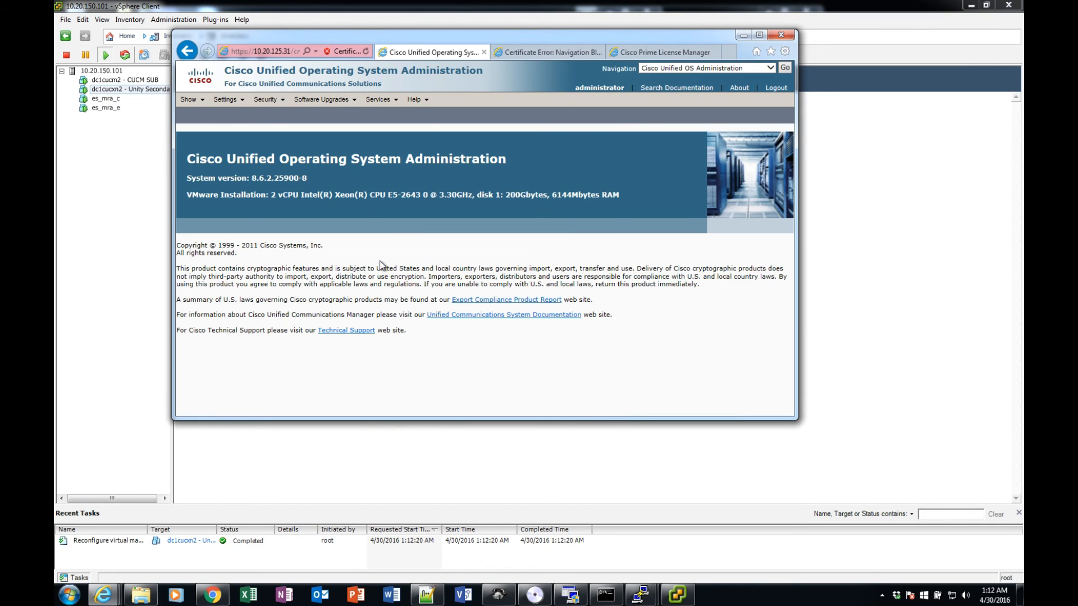
{"action": "mouse_move", "coordinate": [294, 140]}
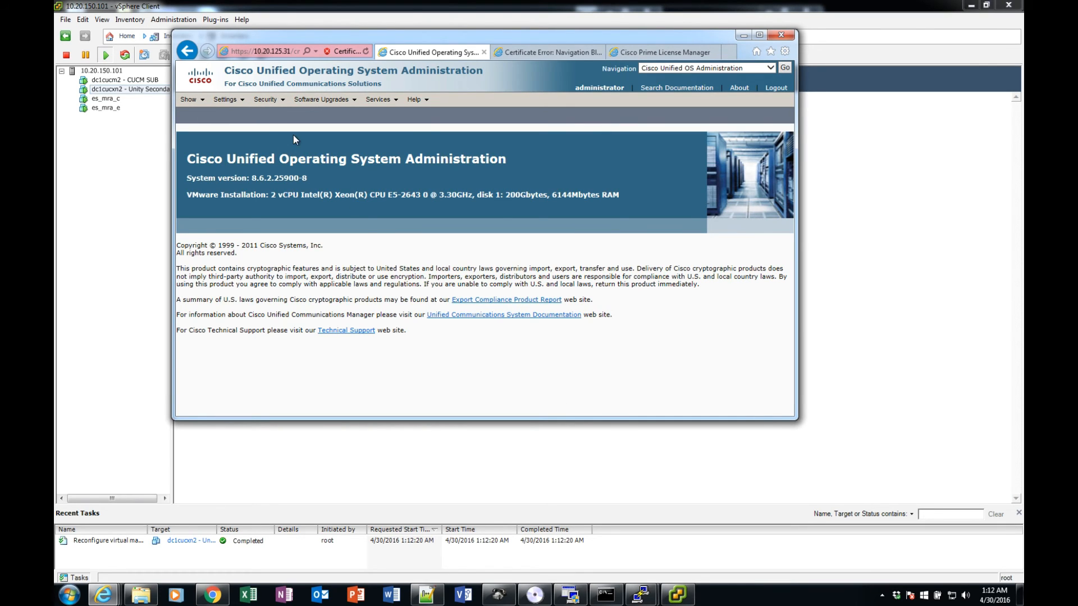
- Run Install/Upgrade with DVD/CD as source and select the UCSInstall 10.5.1.11901-1 ISO
{"action": "left_click", "coordinate": [330, 114]}
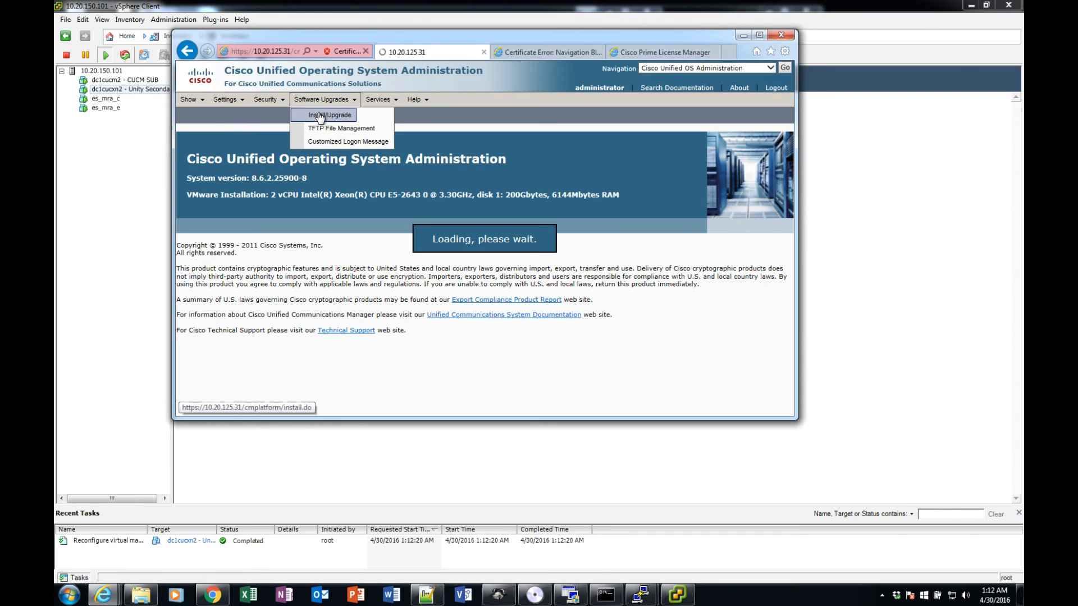
{"action": "left_click", "coordinate": [328, 114]}
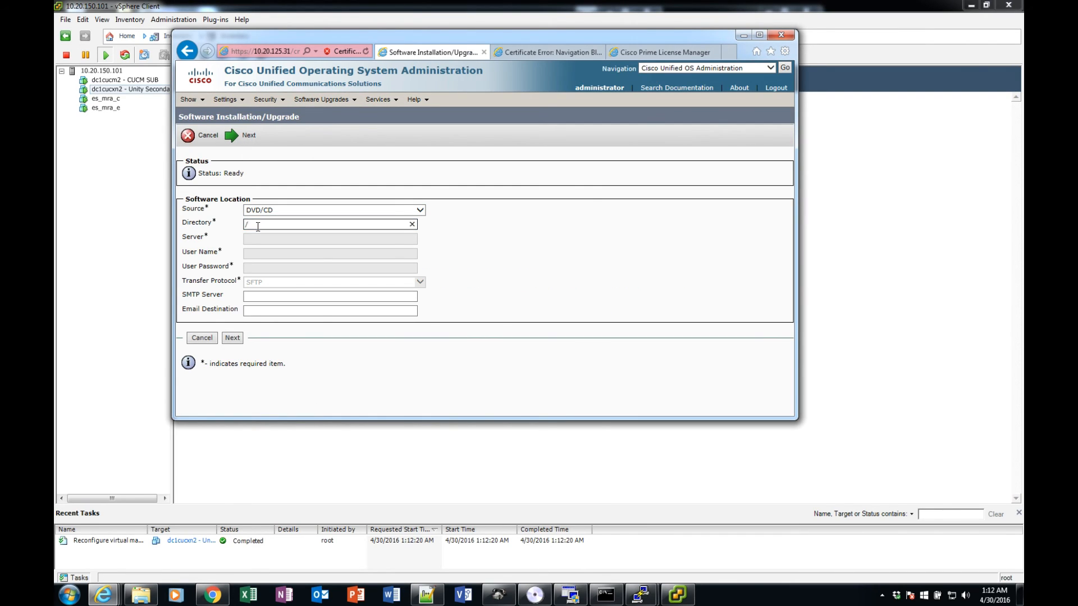
{"action": "left_click", "coordinate": [232, 338]}
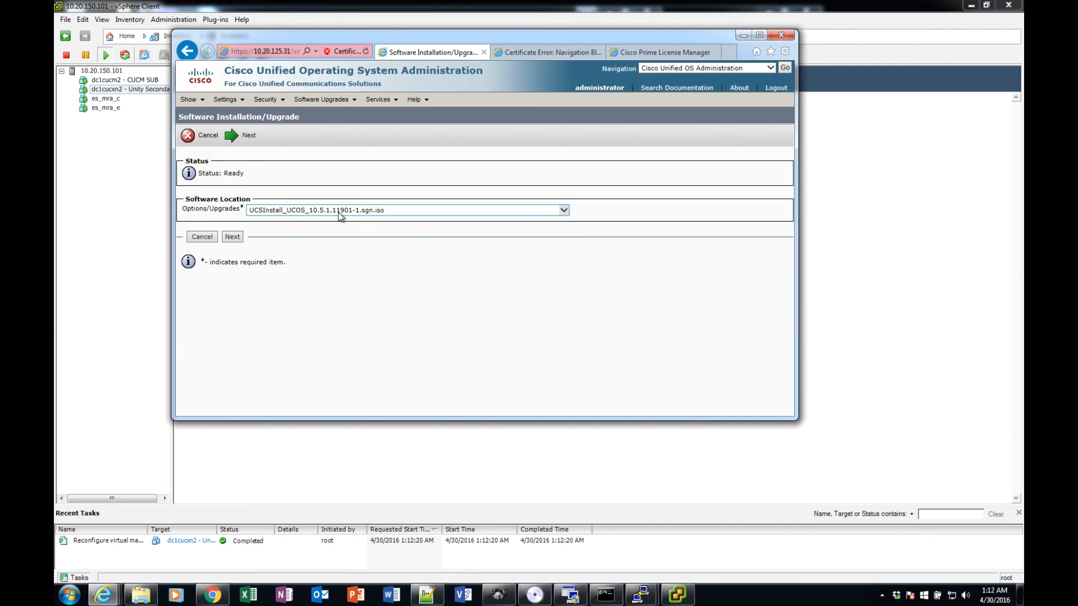
{"action": "left_click", "coordinate": [232, 236]}
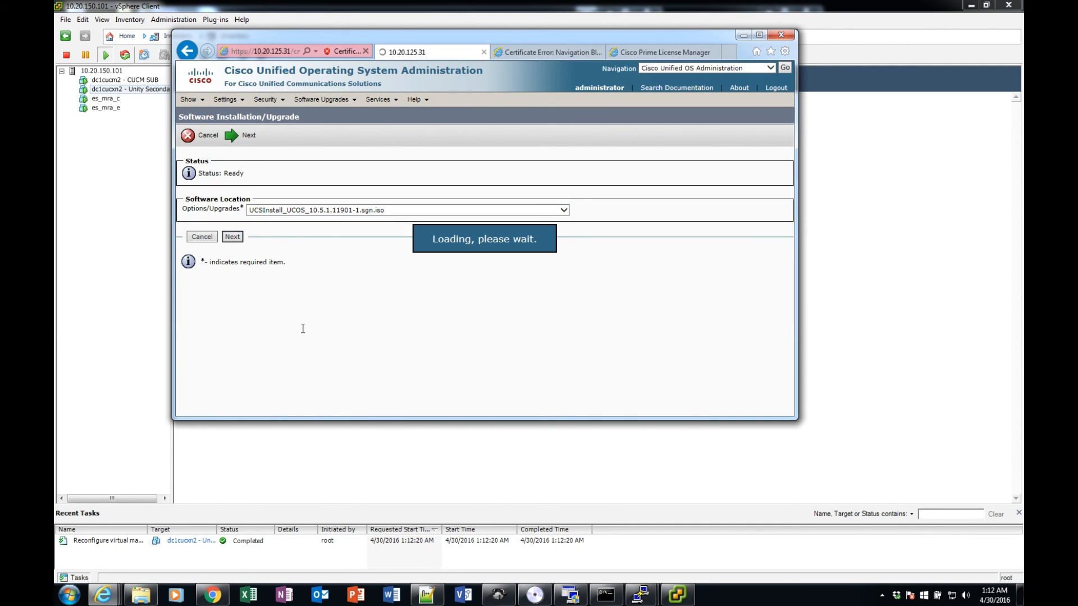
{"action": "left_click", "coordinate": [232, 236]}
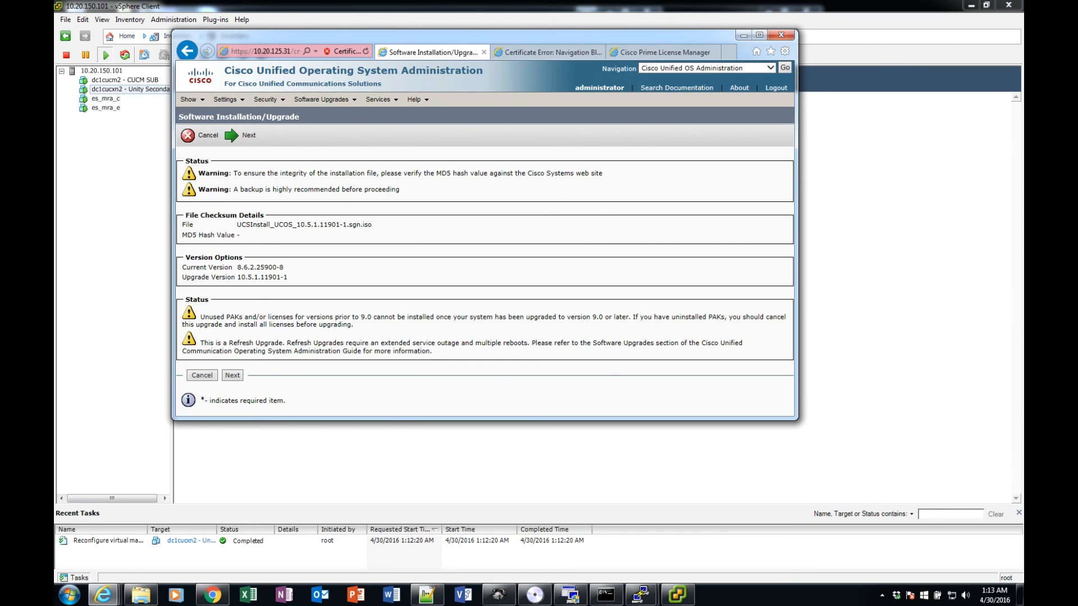
- Acknowledge the PAK licence and reboot warnings to start the 10.5.1.11901-1 refresh upgrade
{"action": "left_click", "coordinate": [232, 376]}
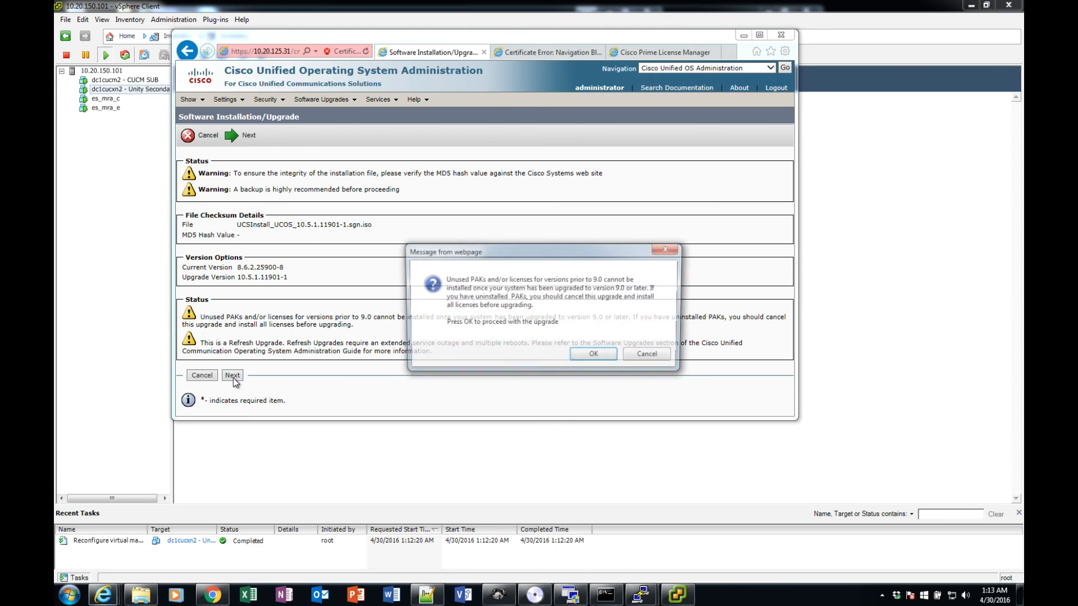
{"action": "left_click", "coordinate": [593, 353]}
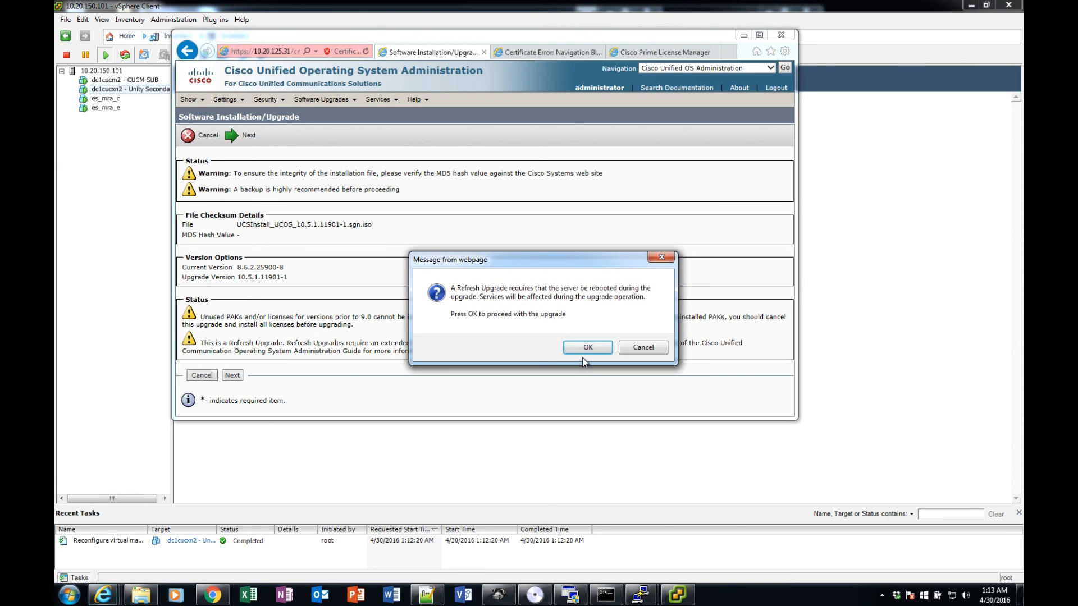
{"action": "left_click", "coordinate": [587, 347]}
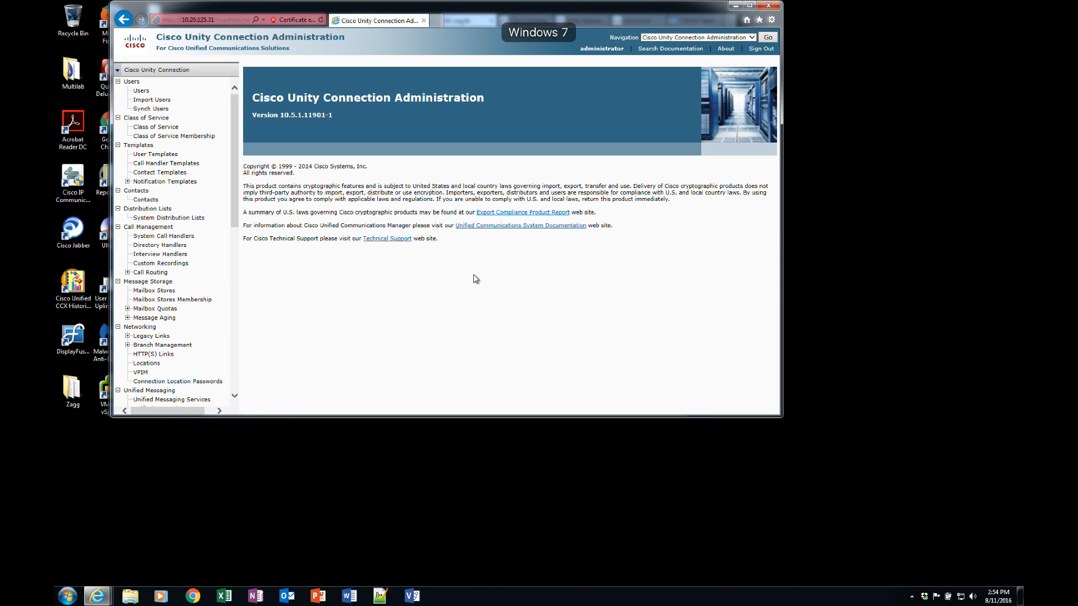
{"action": "mouse_move", "coordinate": [466, 269]}
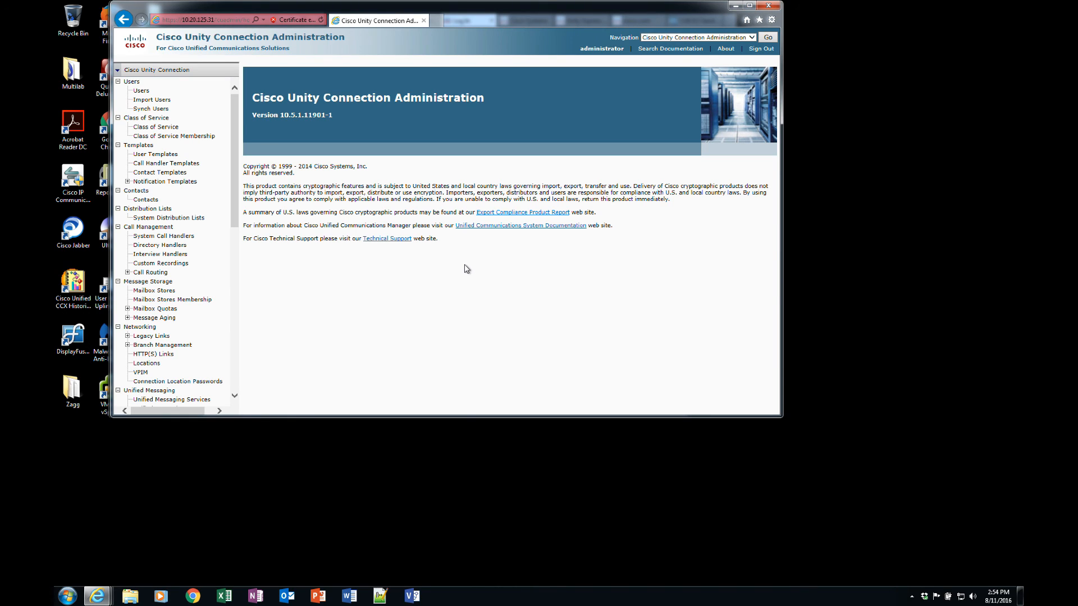